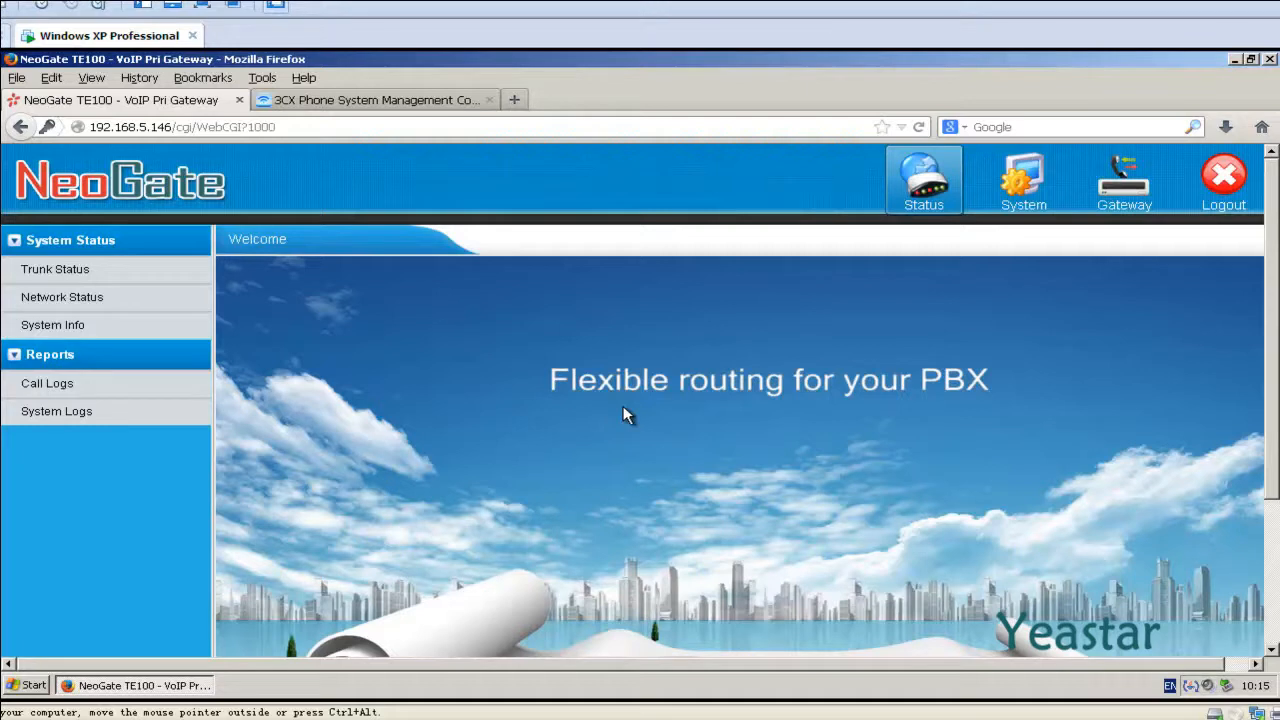
pyautogui.moveTo(976, 284)
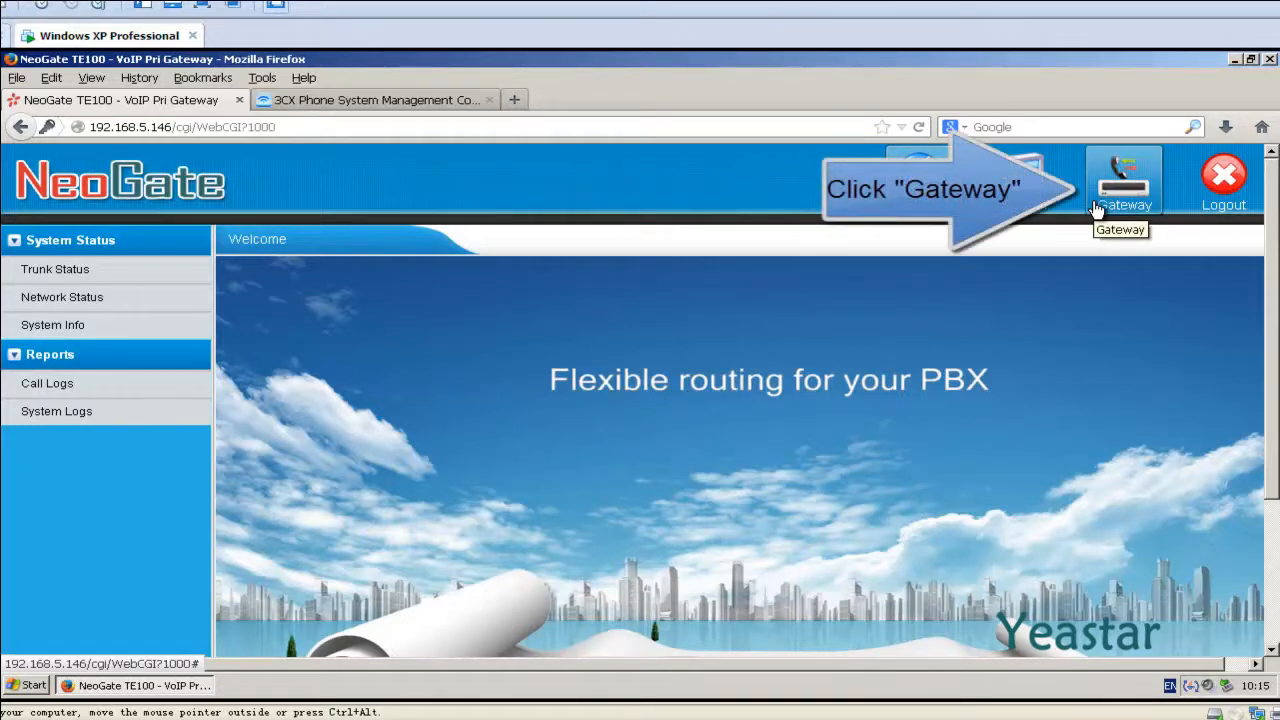
# Go to the Gateway section and show the VoIP Trunk list with its existing accounts.
pyautogui.click(1124, 180)
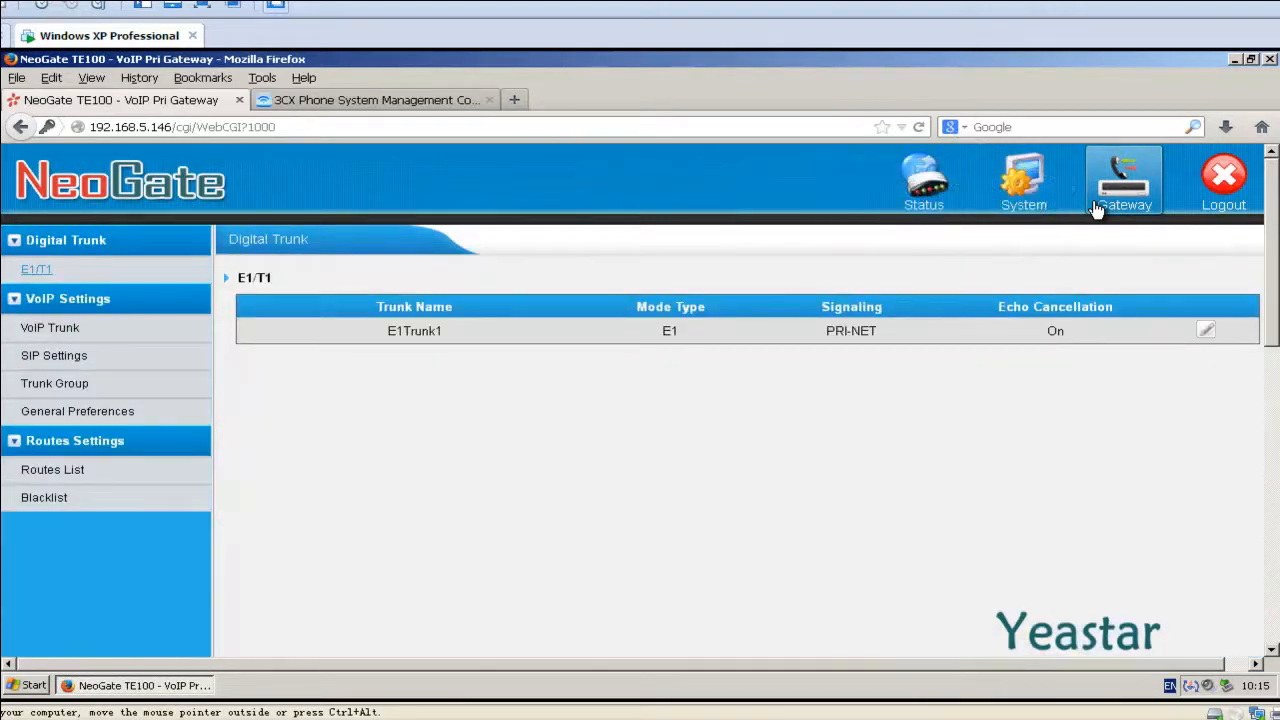
pyautogui.moveTo(64, 340)
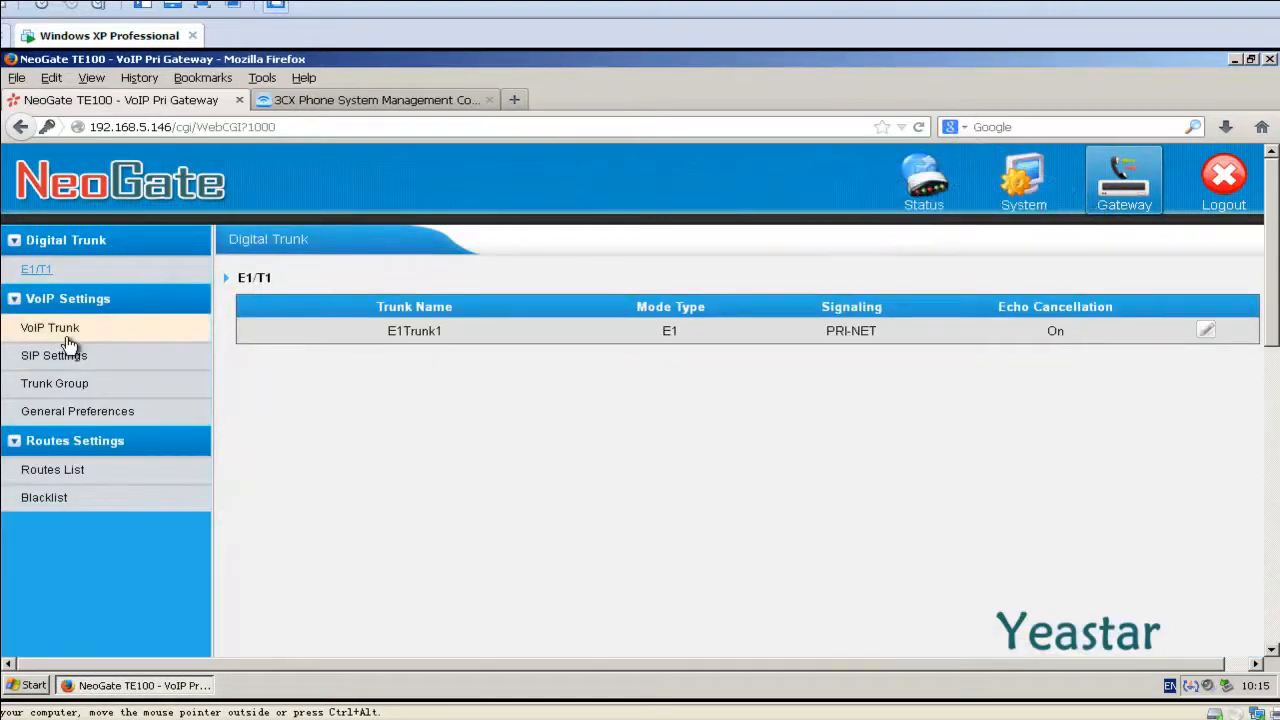
pyautogui.click(48, 328)
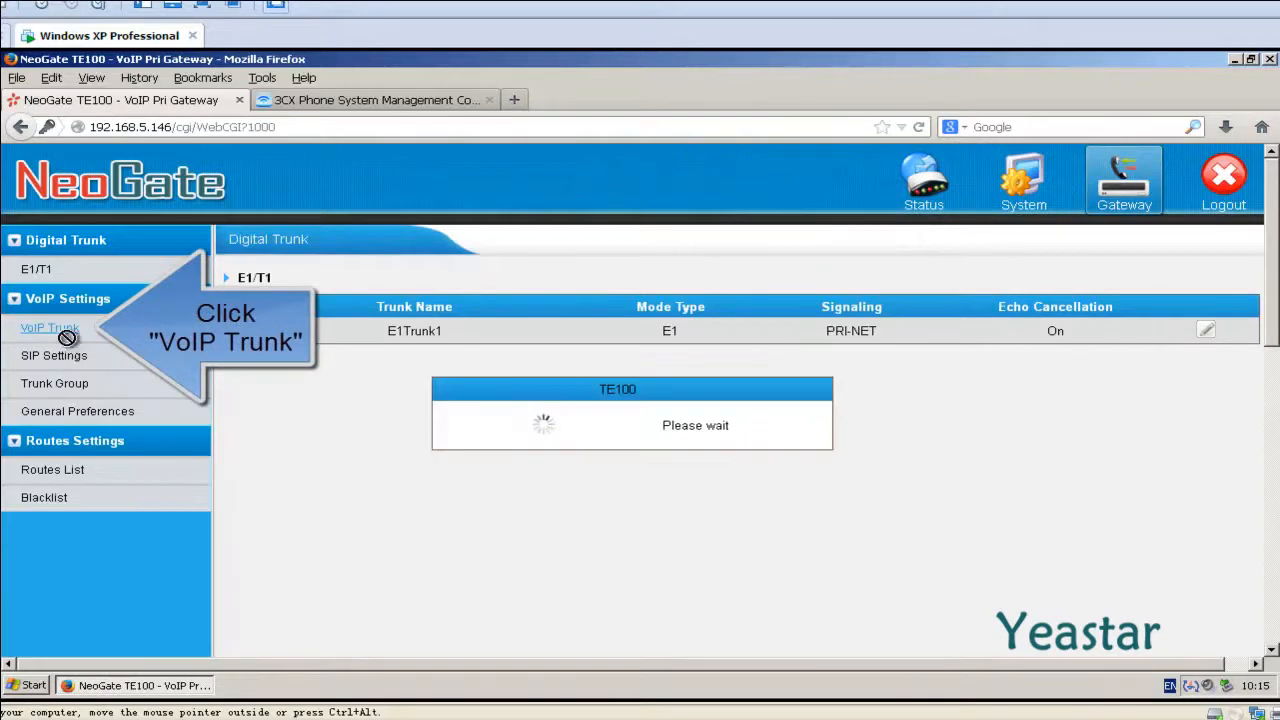
pyautogui.click(48, 328)
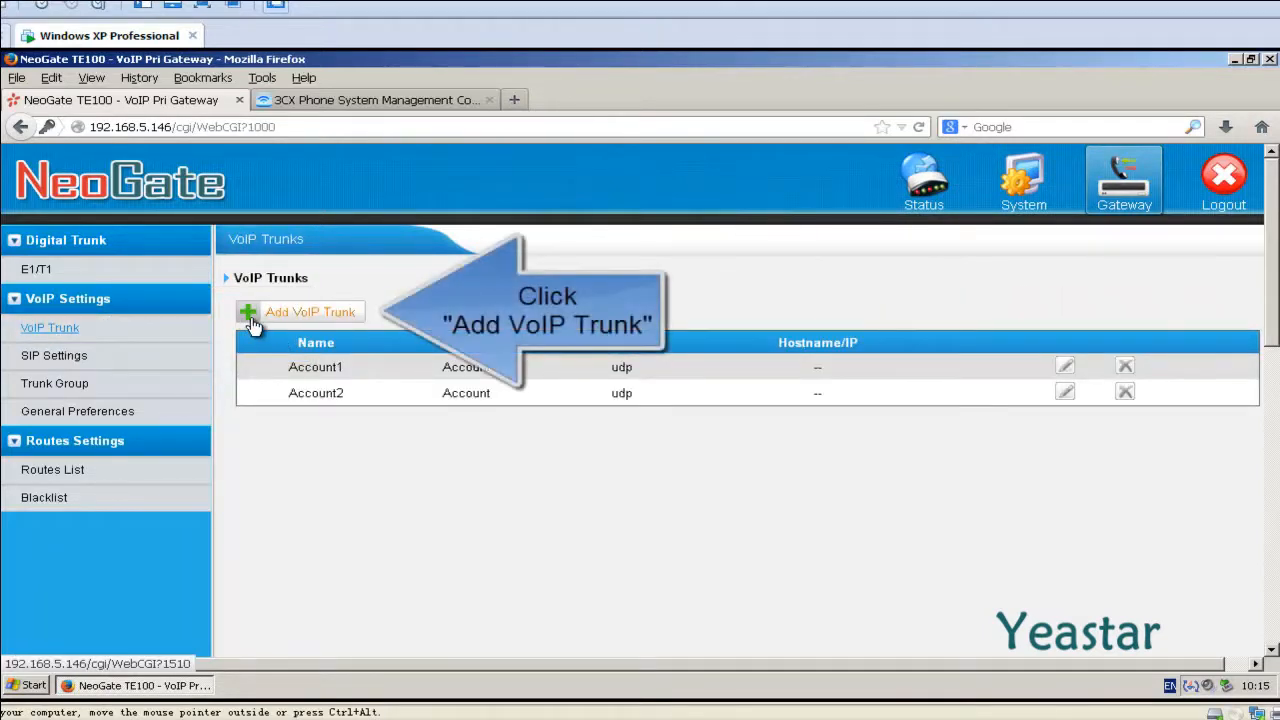
# Start a new Service Provider trunk named 3CX with host 192.168.5.225, port 5060.
pyautogui.click(310, 312)
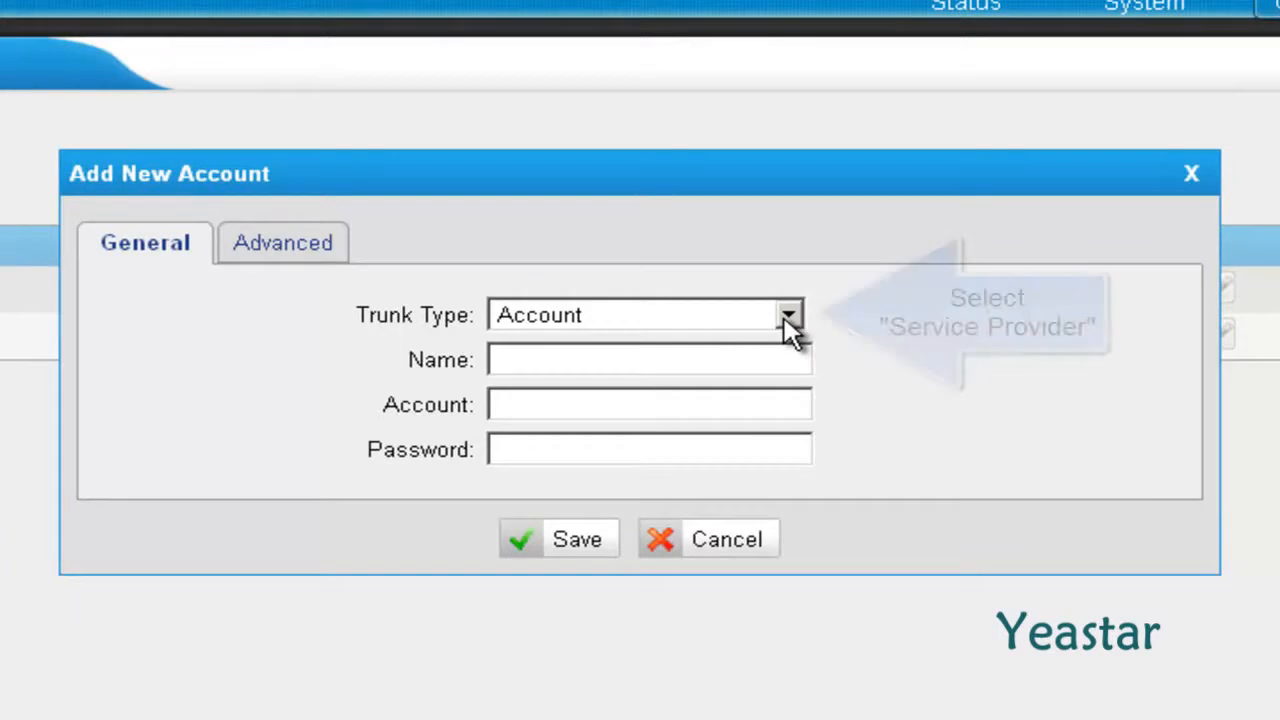
pyautogui.click(788, 314)
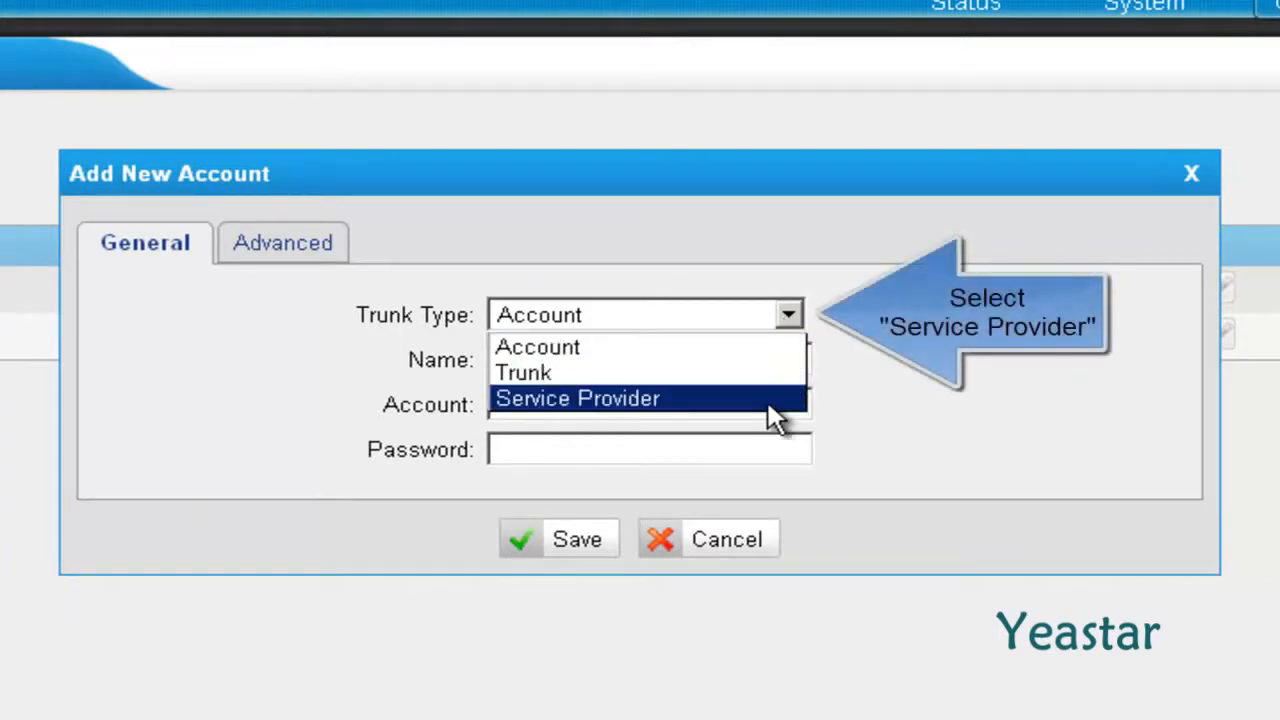
pyautogui.click(576, 398)
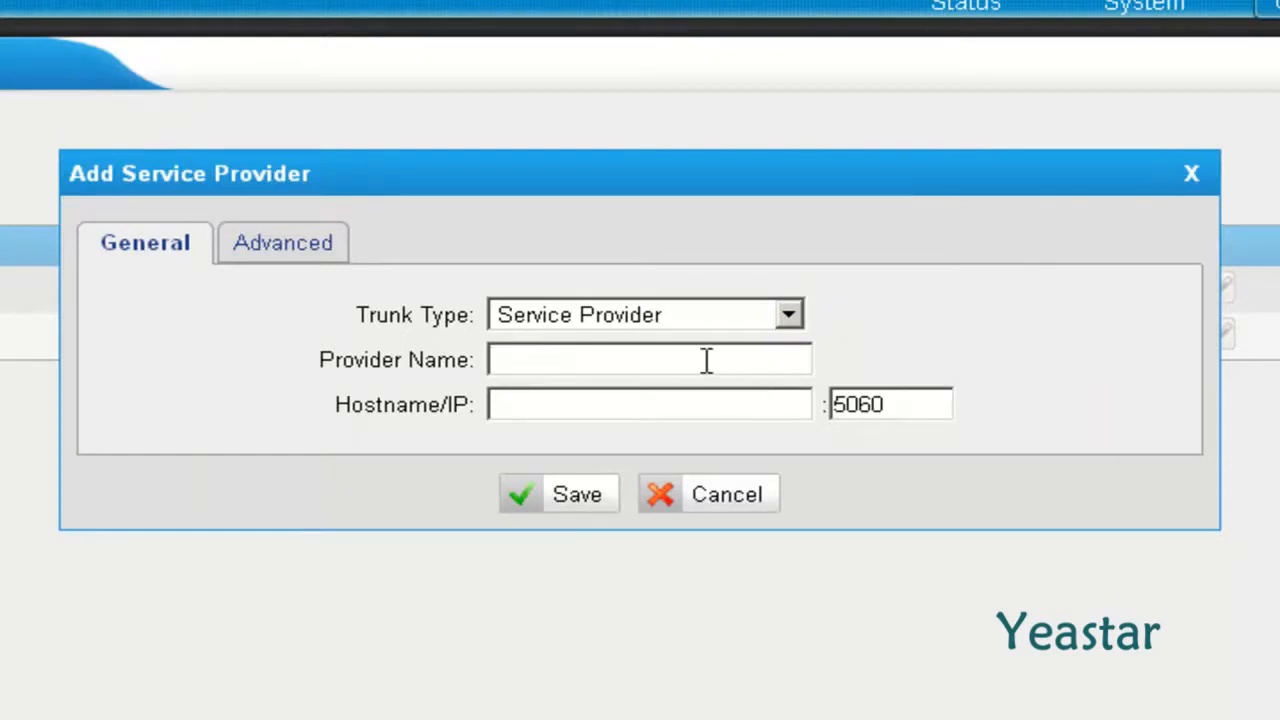
pyautogui.click(650, 360)
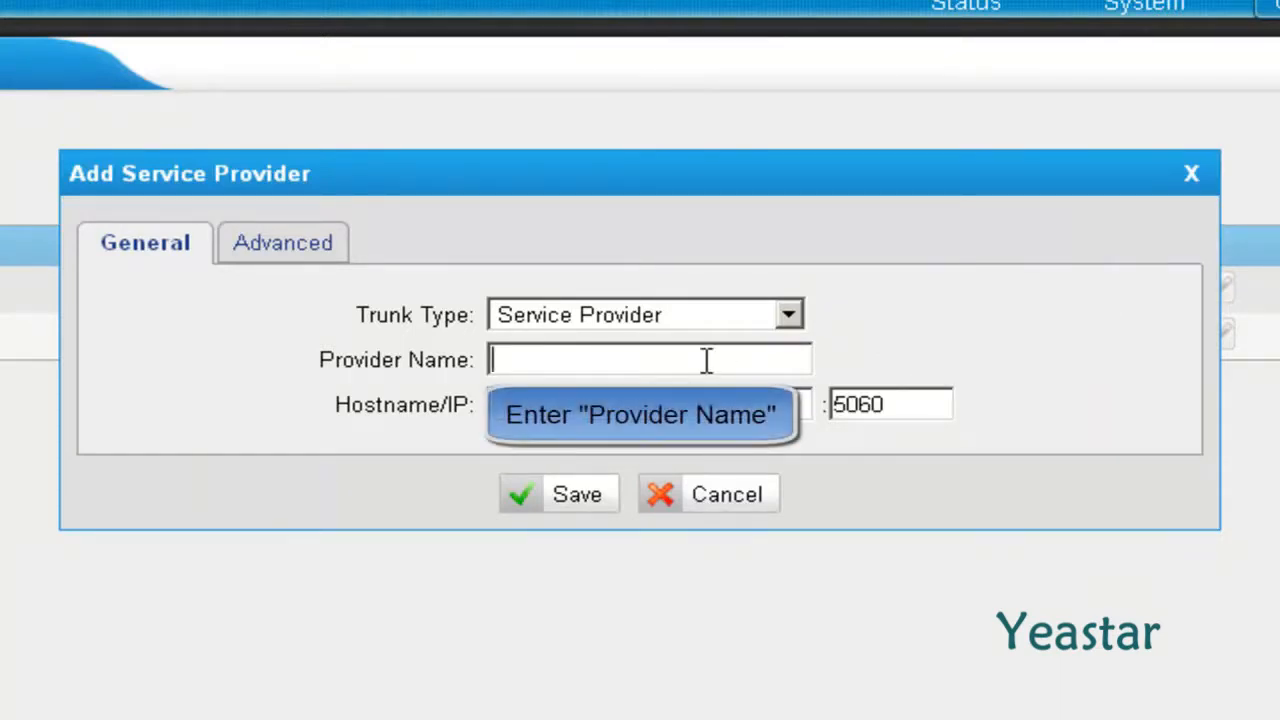
pyautogui.write('3CX')
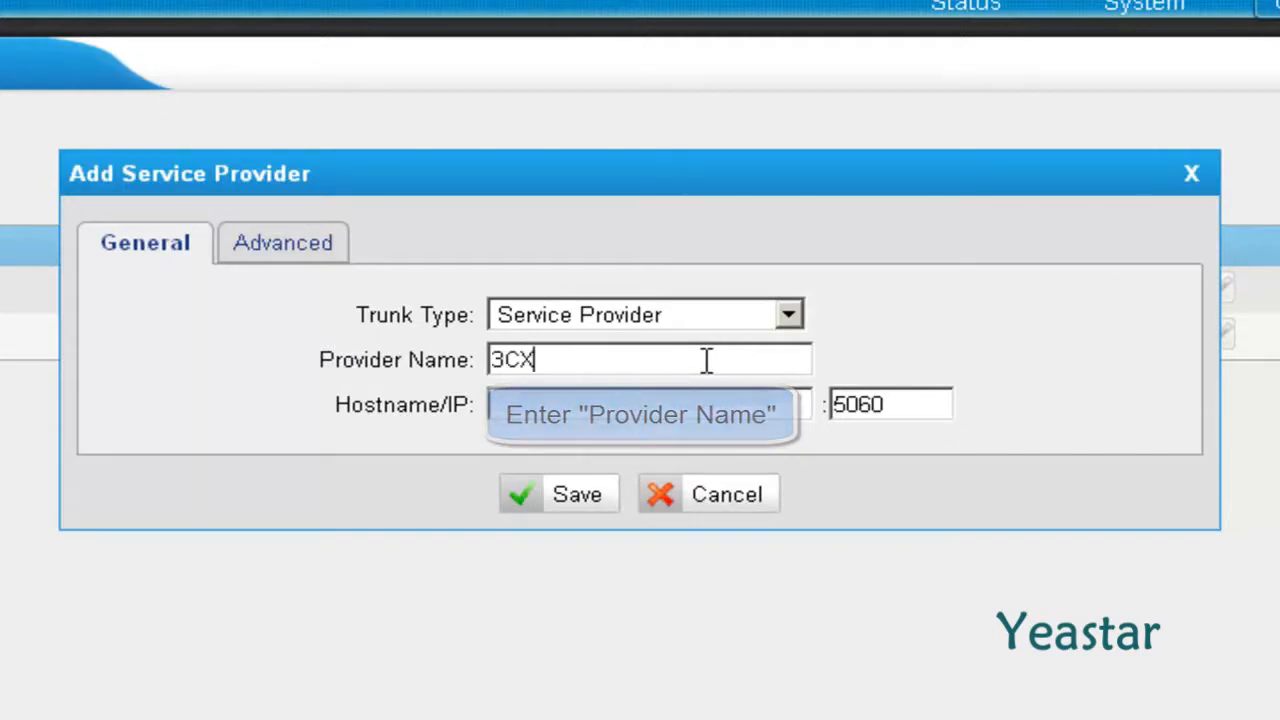
pyautogui.click(648, 404)
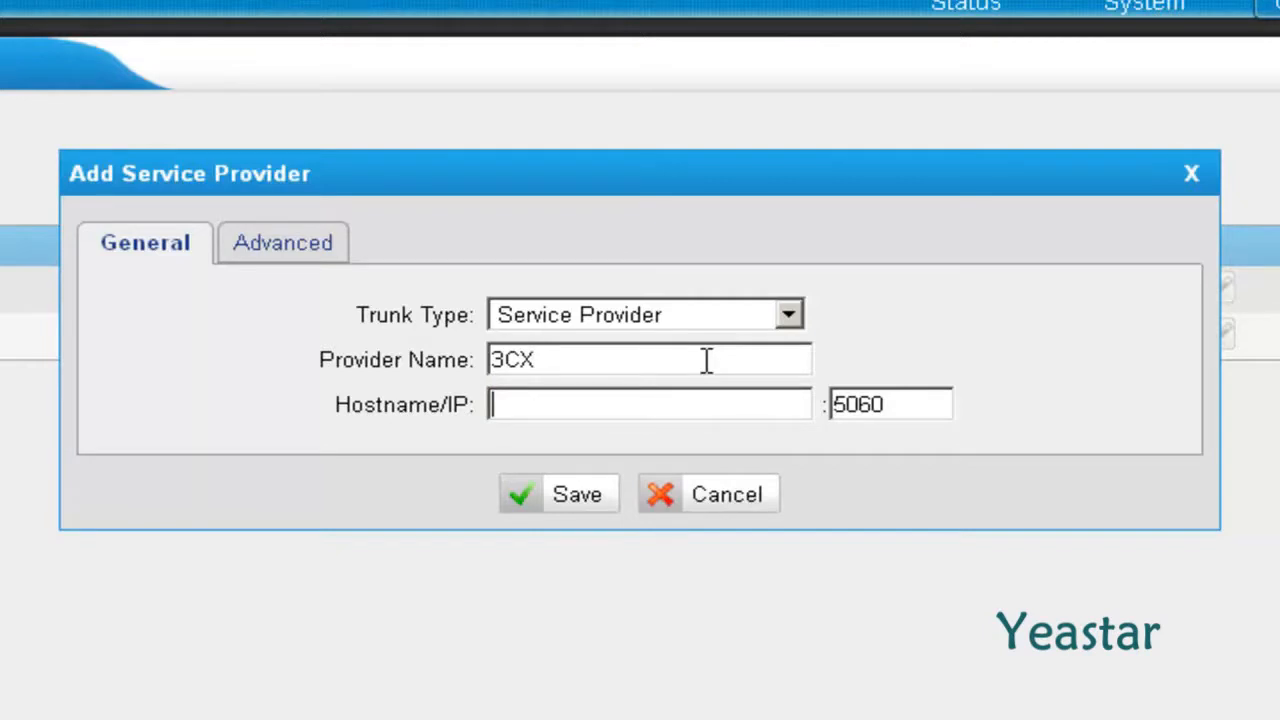
pyautogui.write('192.168')
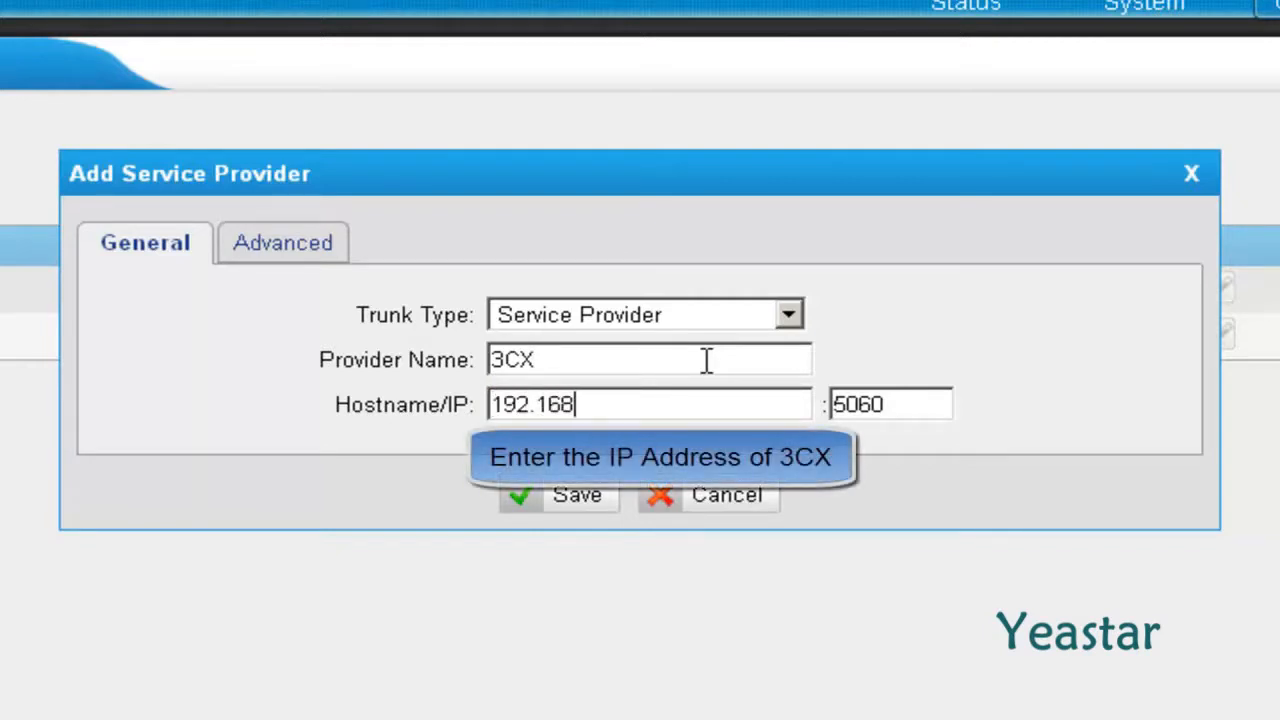
pyautogui.write('.5.225')
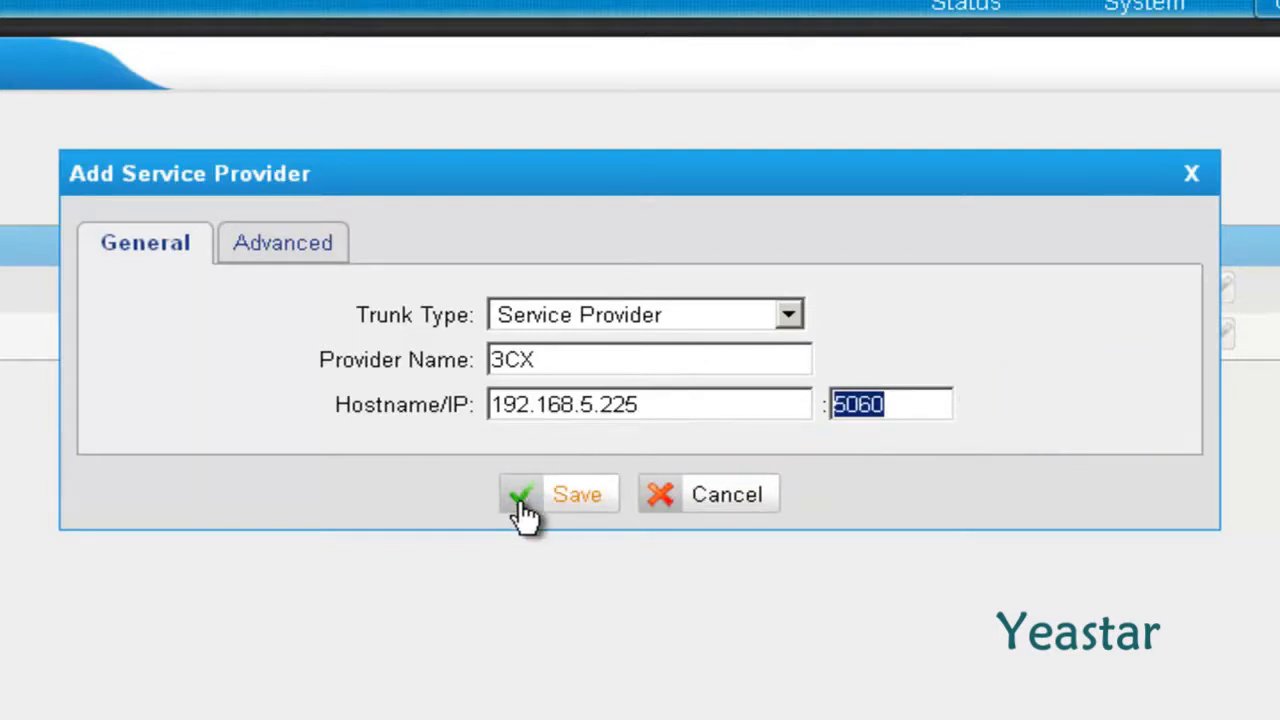
pyautogui.moveTo(524, 520)
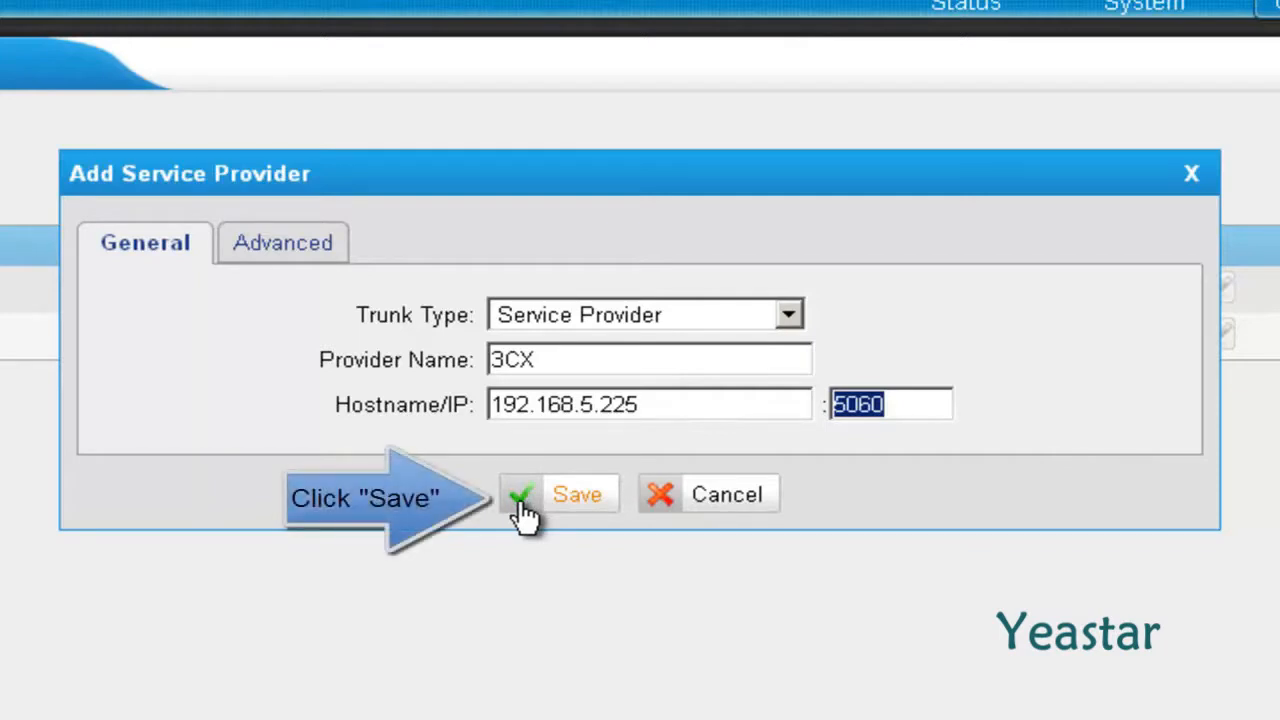
# Save and apply the 3CX trunk, then view Trunk Status under Status.
pyautogui.click(558, 494)
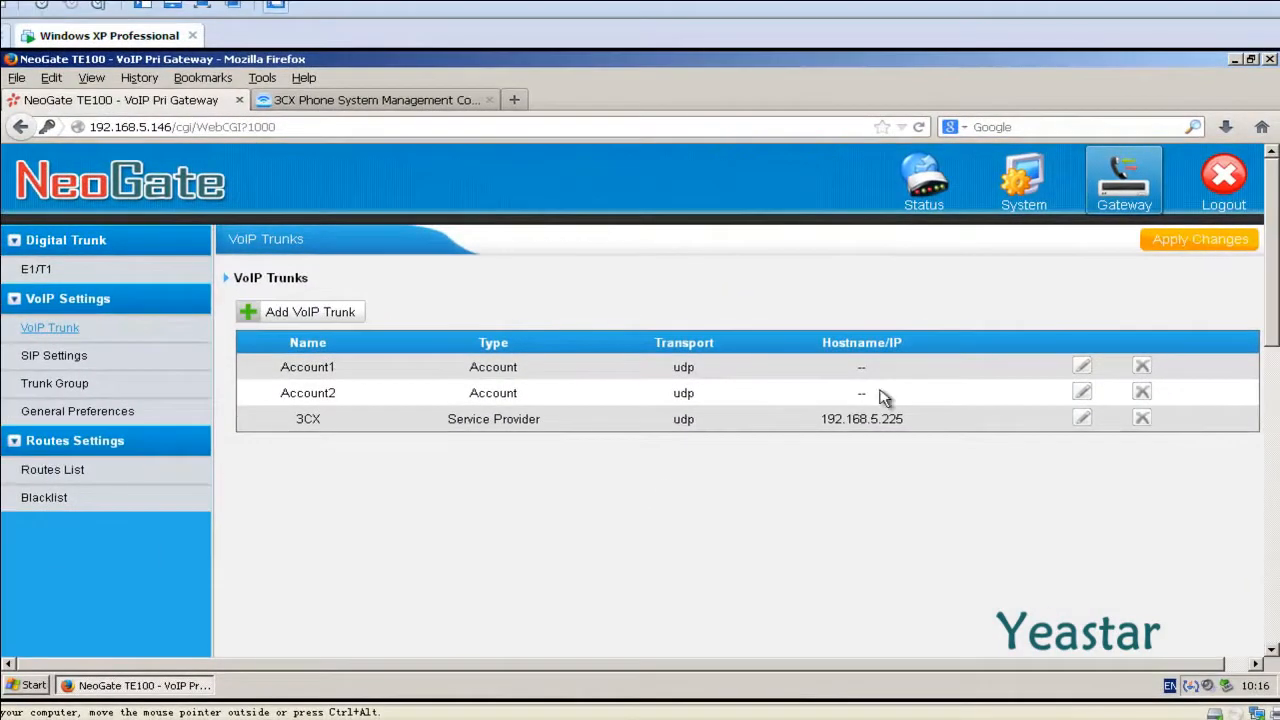
pyautogui.click(1200, 240)
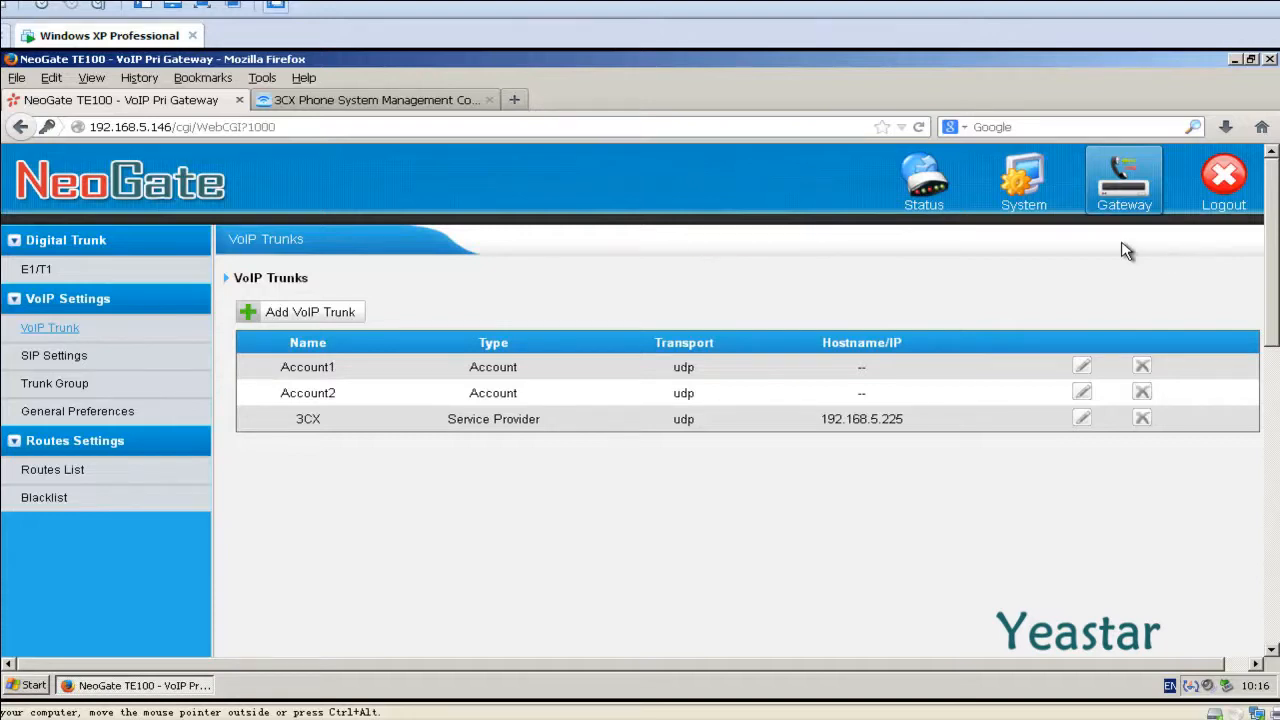
pyautogui.moveTo(928, 180)
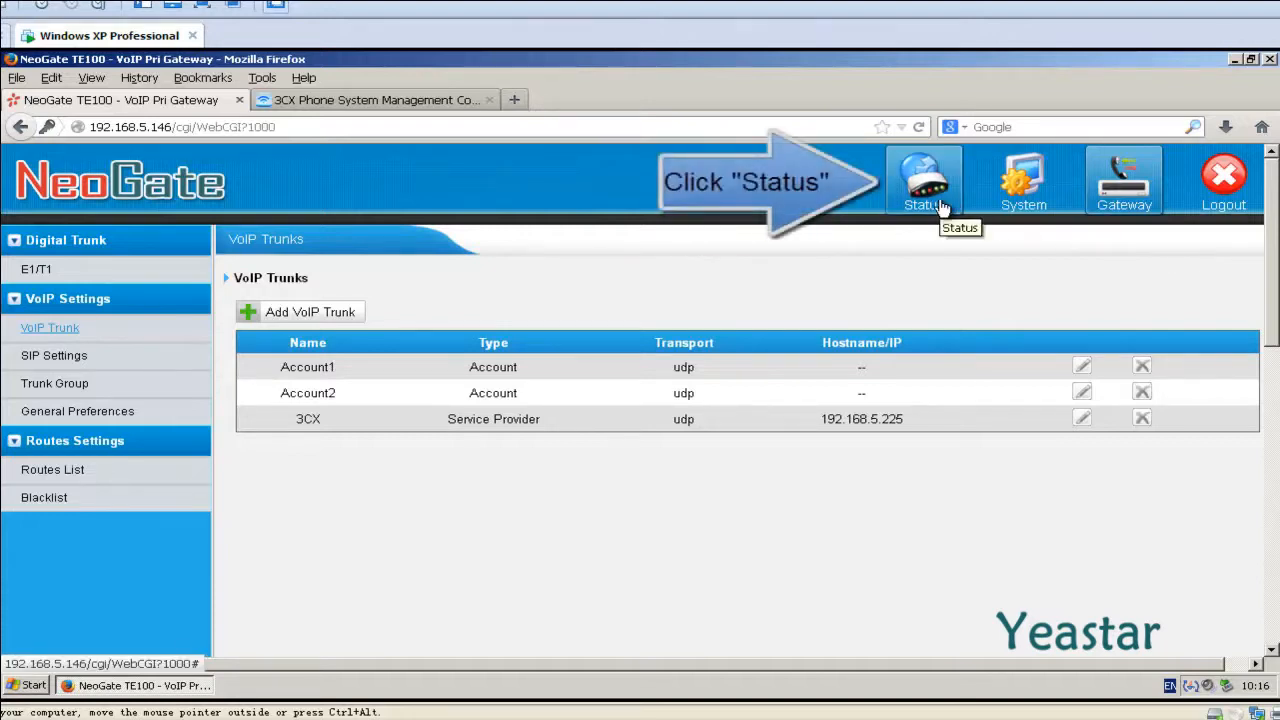
pyautogui.click(924, 180)
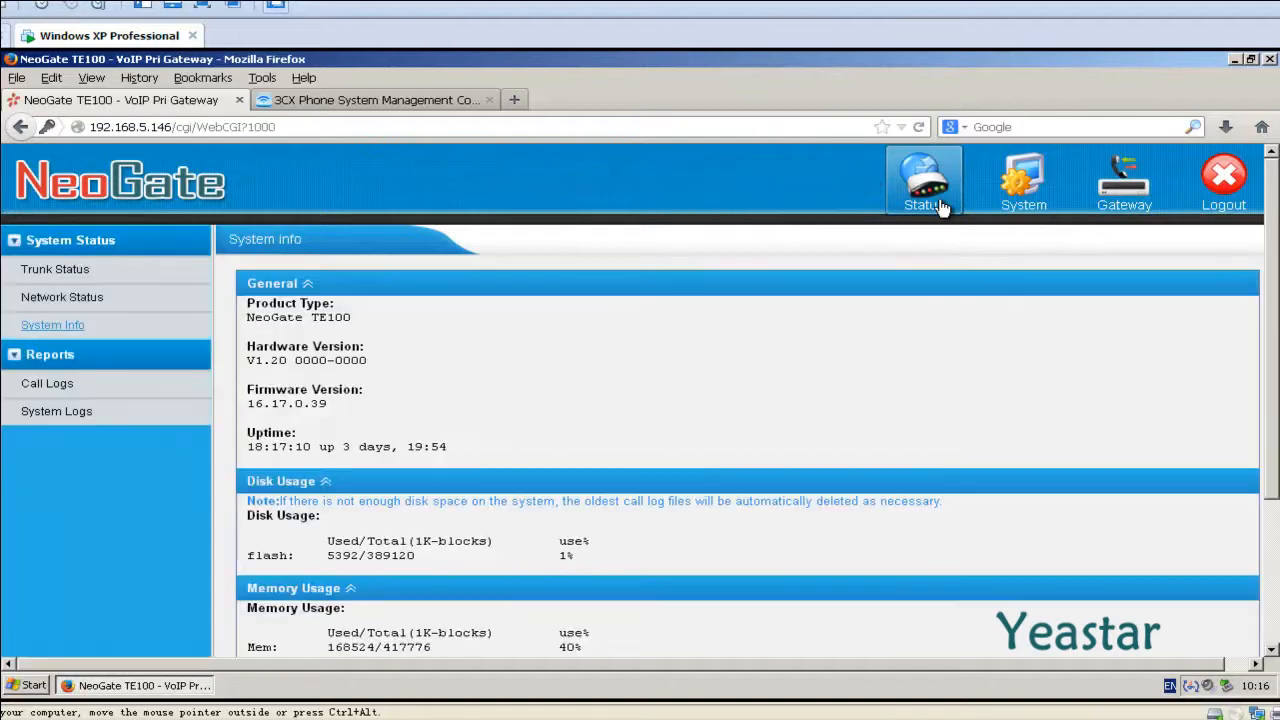
pyautogui.moveTo(184, 254)
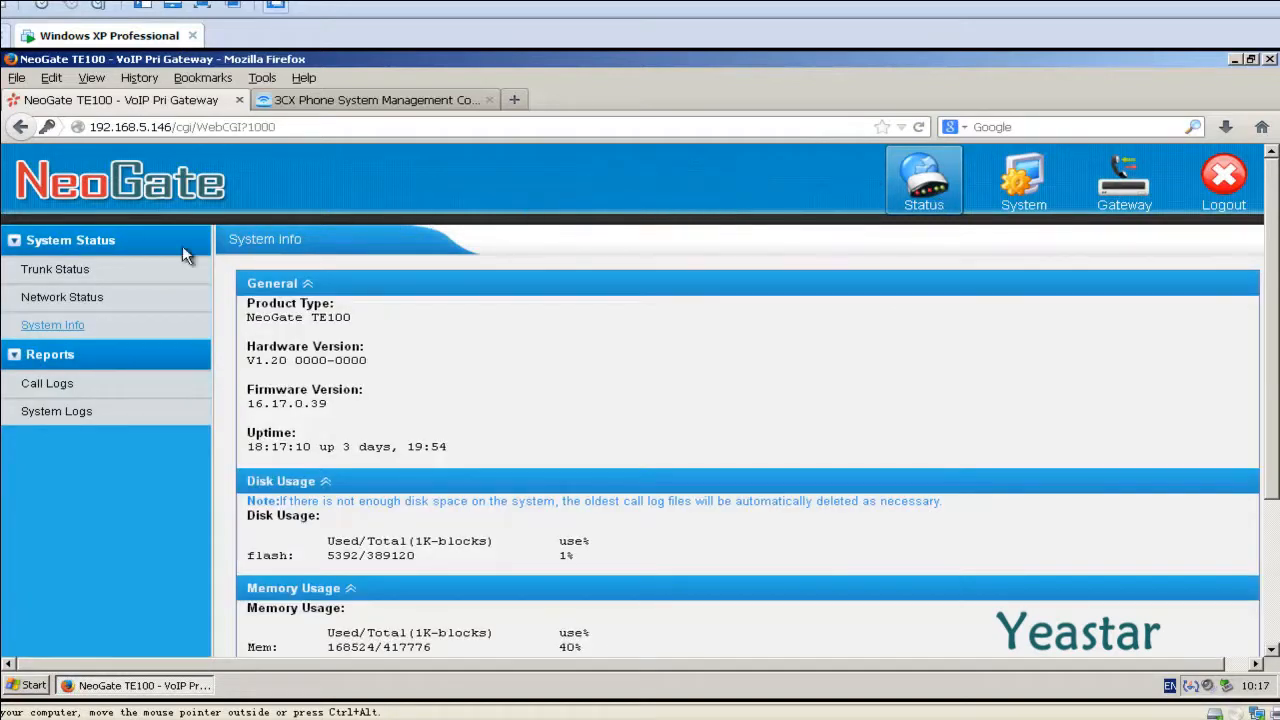
pyautogui.moveTo(56, 280)
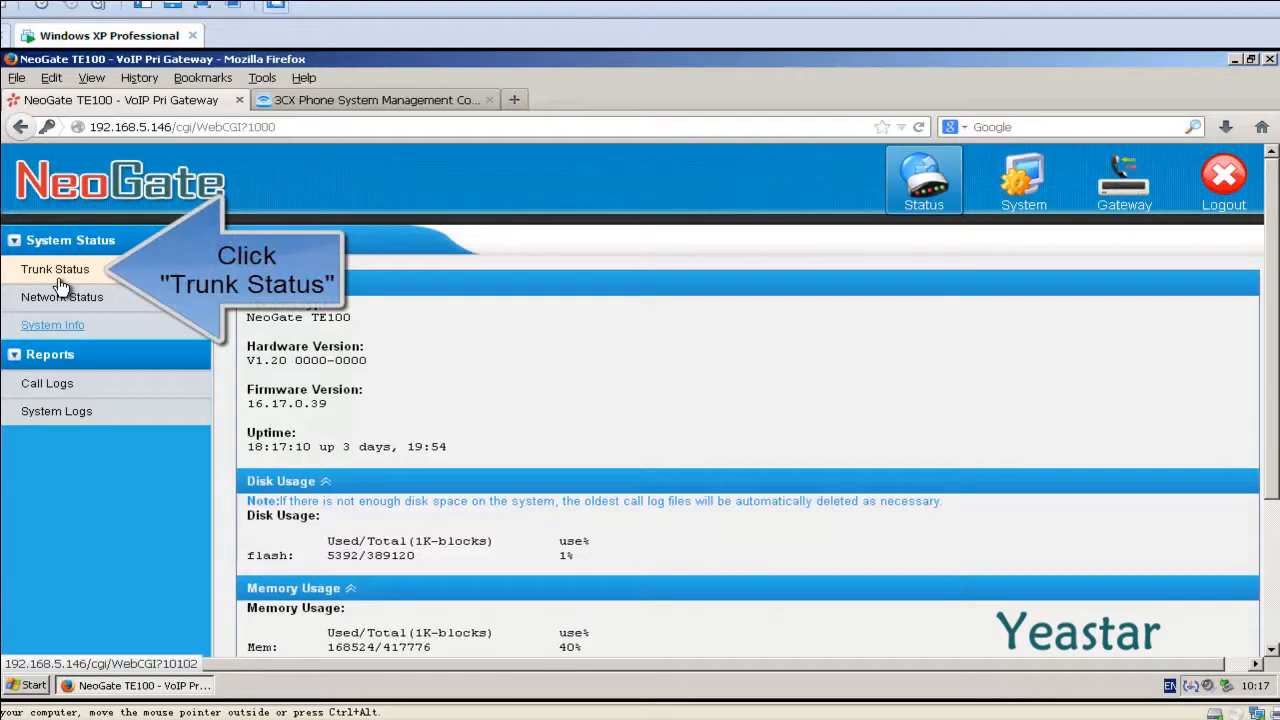
pyautogui.click(56, 268)
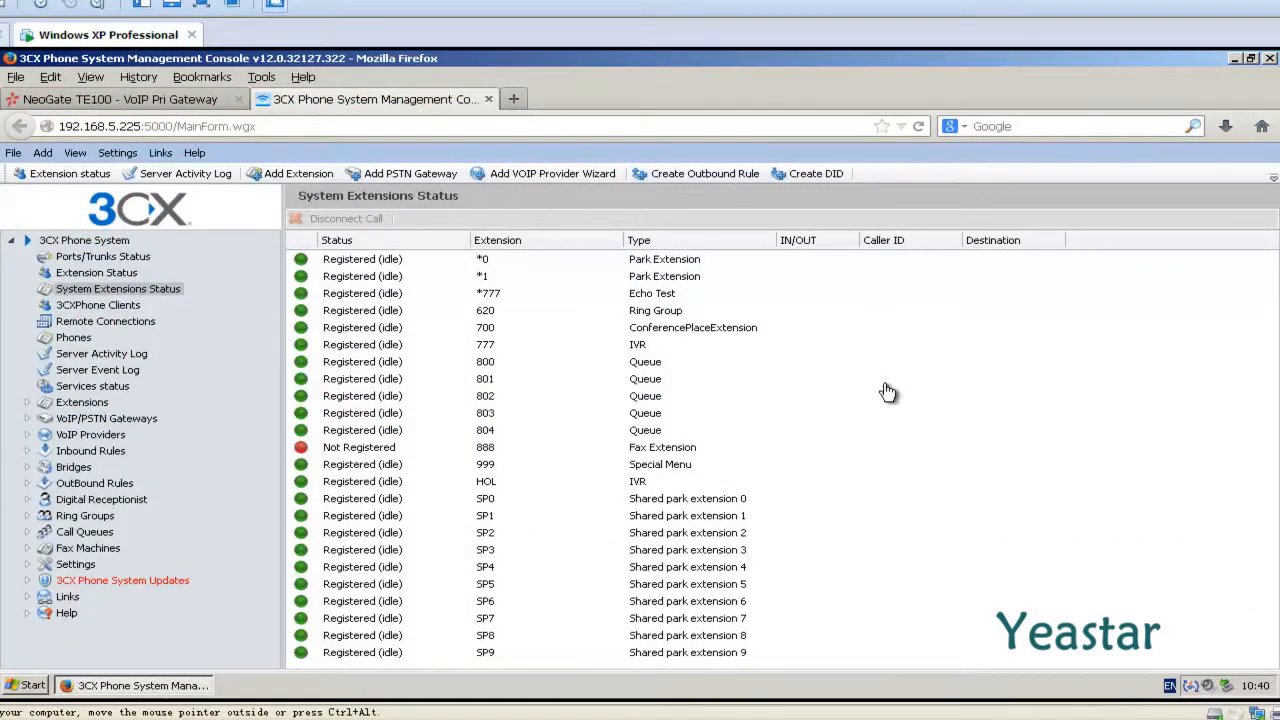
pyautogui.moveTo(688, 250)
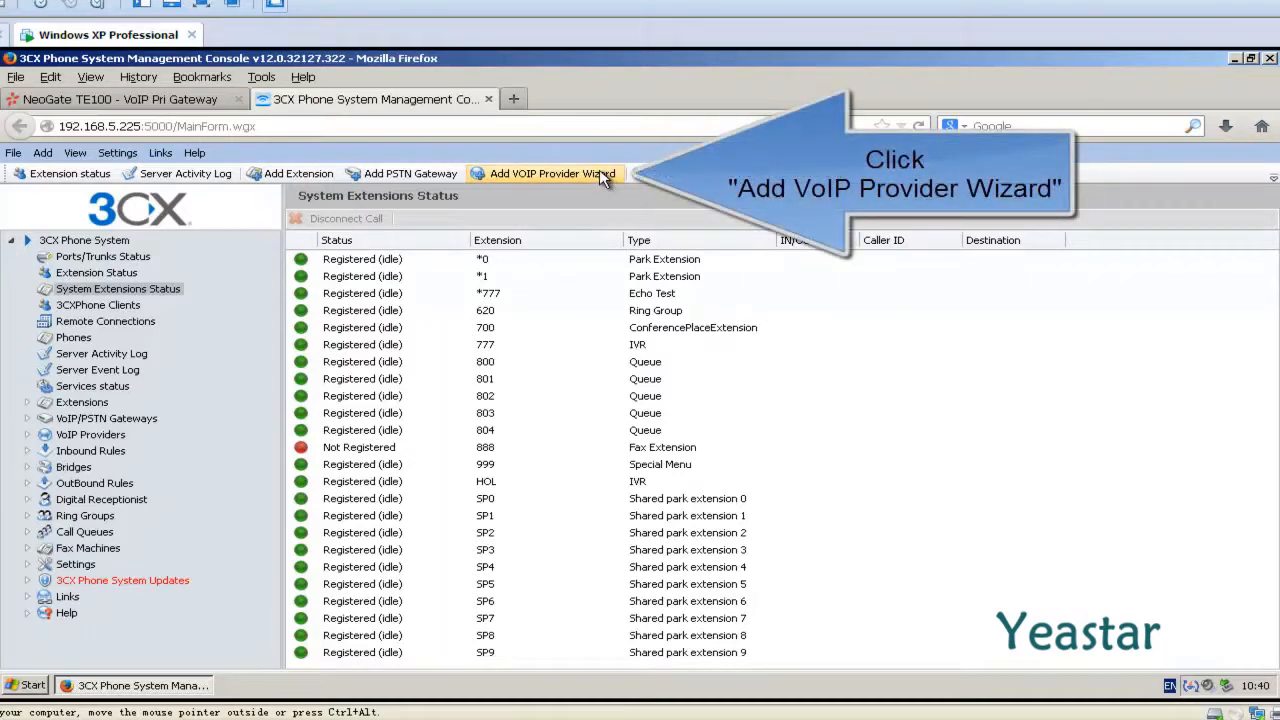
# In the Add VoIP Provider wizard, name it NeoGate_TE with country Generic and provider Generic SIP Trunk.
pyautogui.click(544, 172)
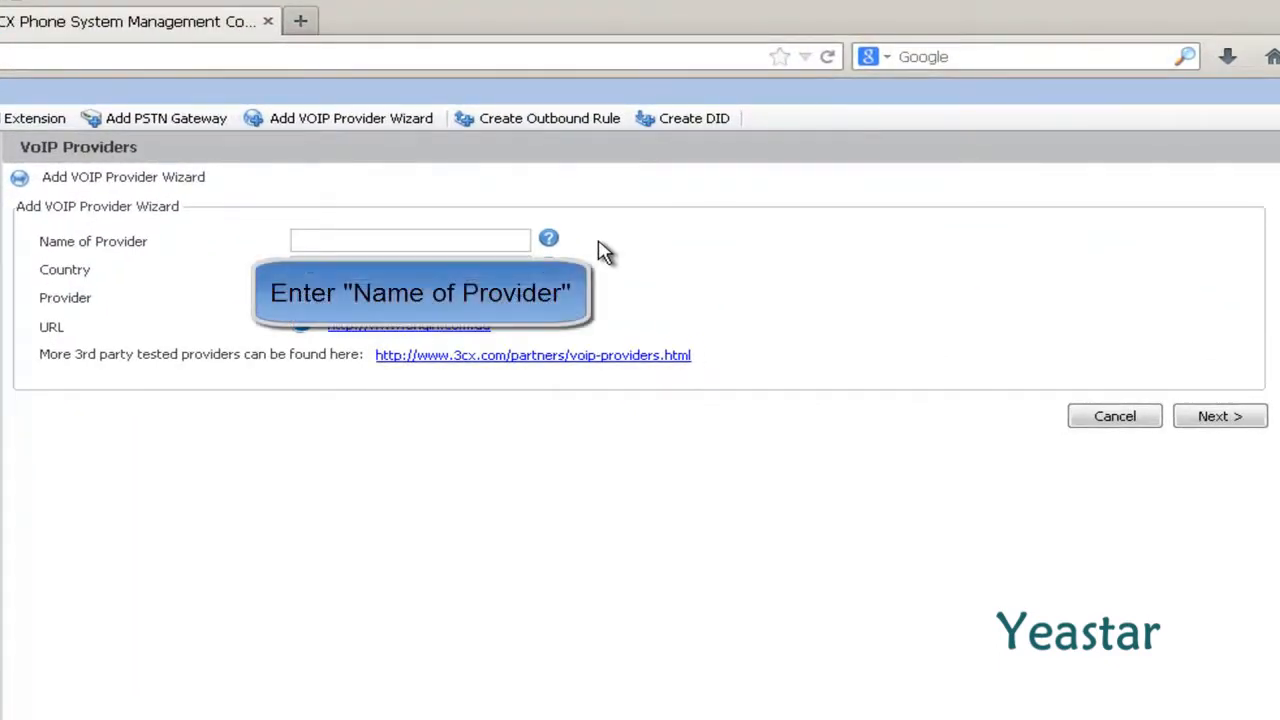
pyautogui.write('NeoGate')
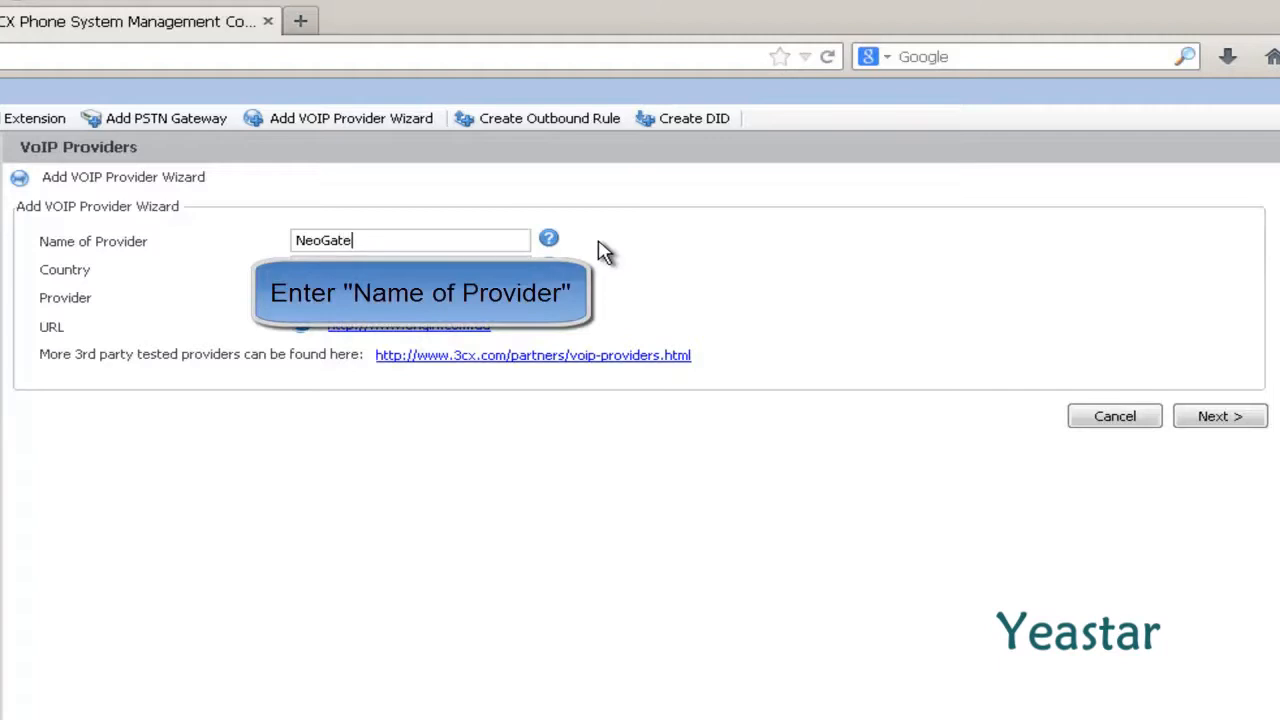
pyautogui.write('_TE')
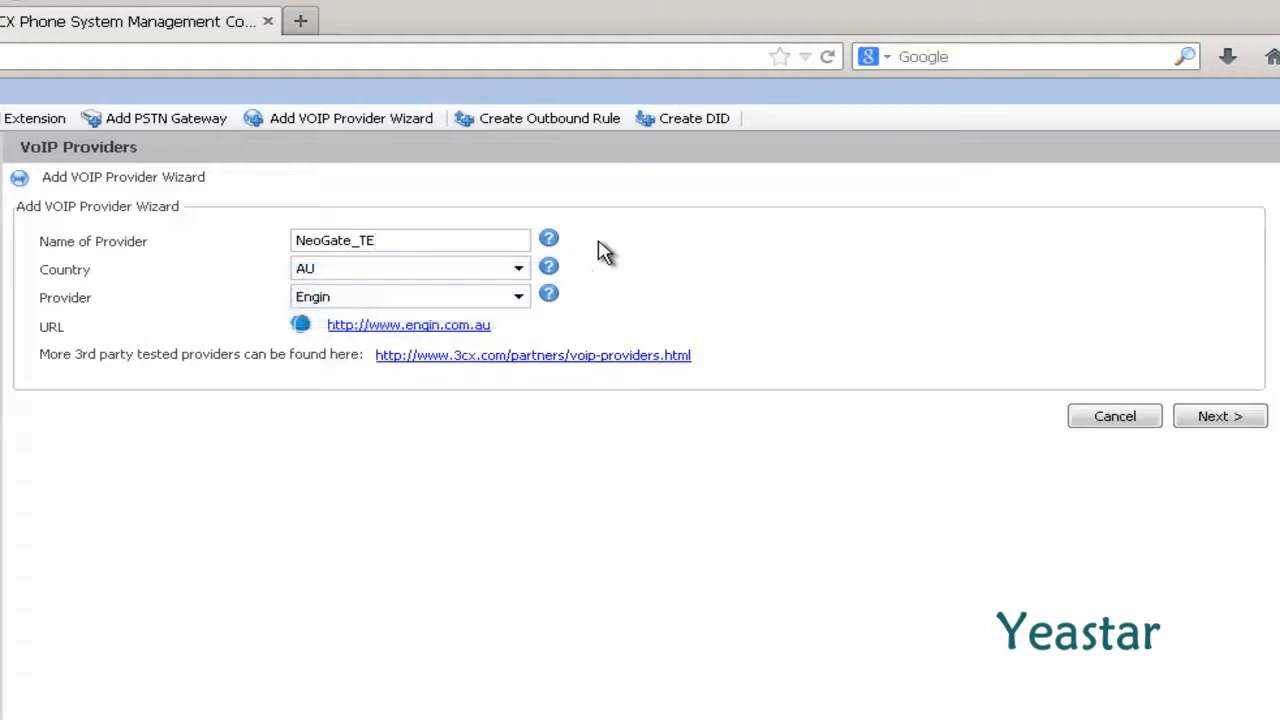
pyautogui.click(516, 268)
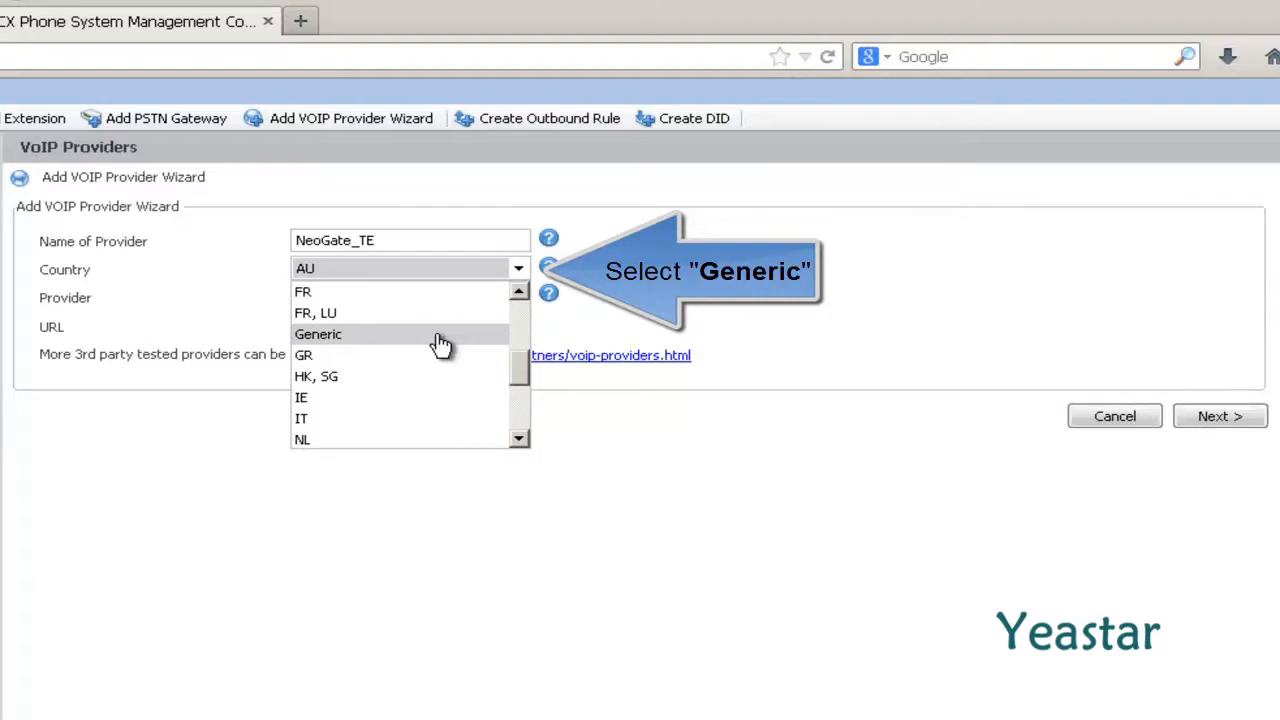
pyautogui.click(318, 334)
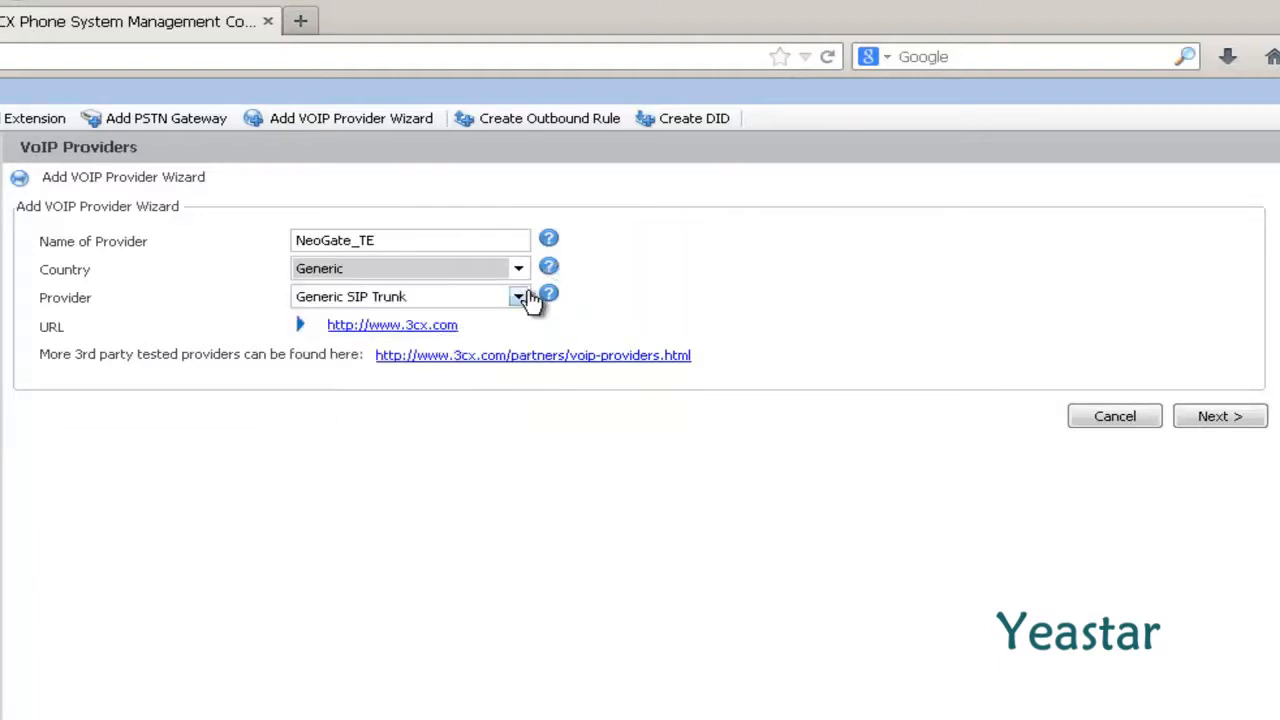
pyautogui.click(520, 296)
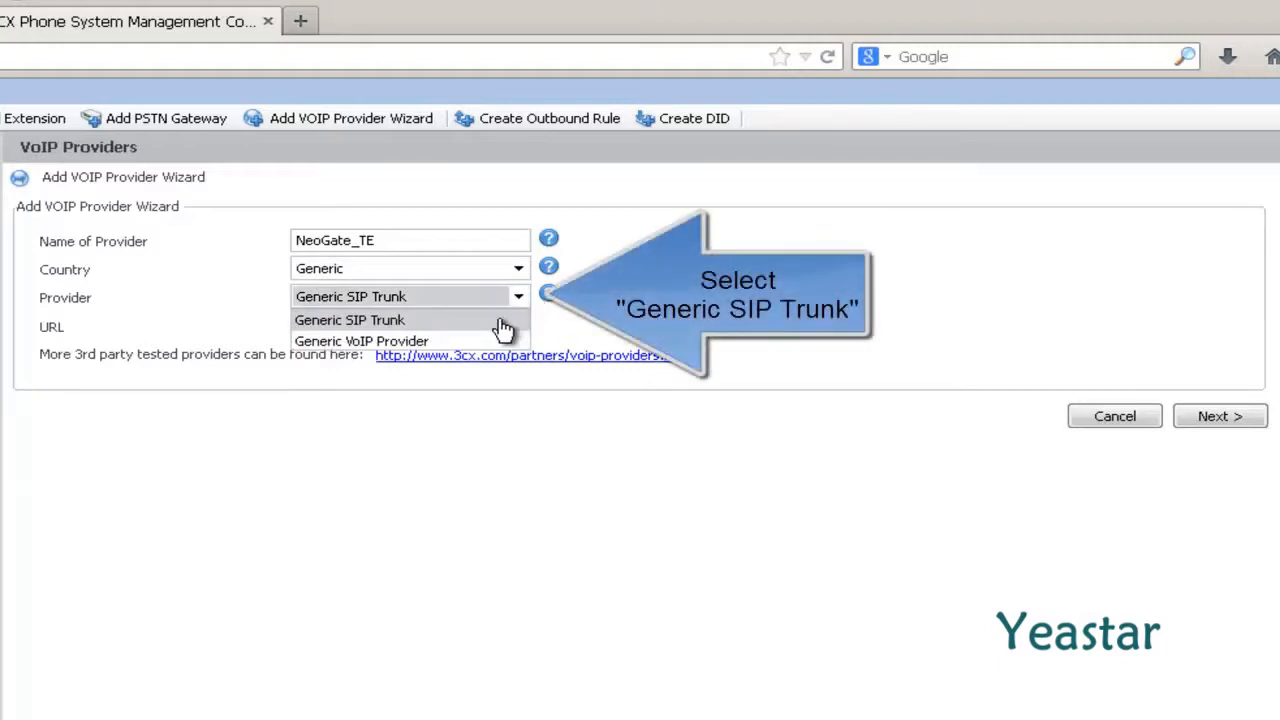
pyautogui.click(348, 320)
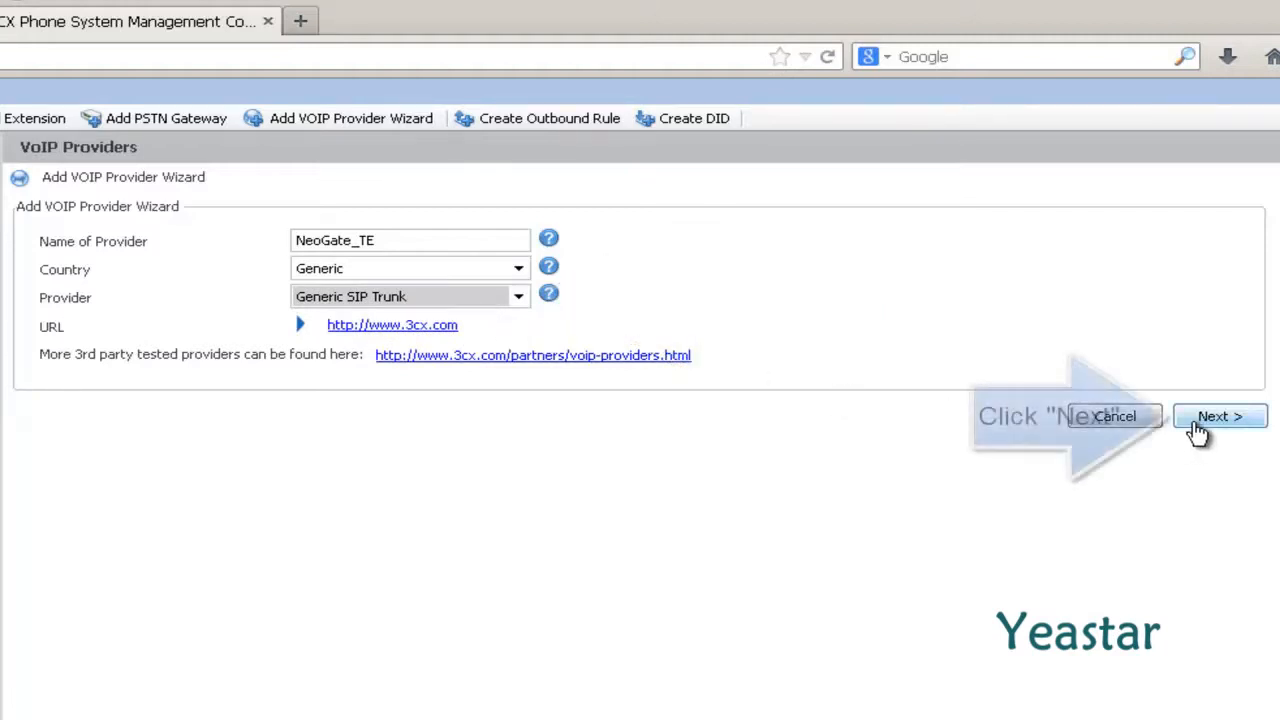
# Set SIP server and outbound proxy hostnames to 192.168.5.146, both keeping port 5060.
pyautogui.click(1222, 416)
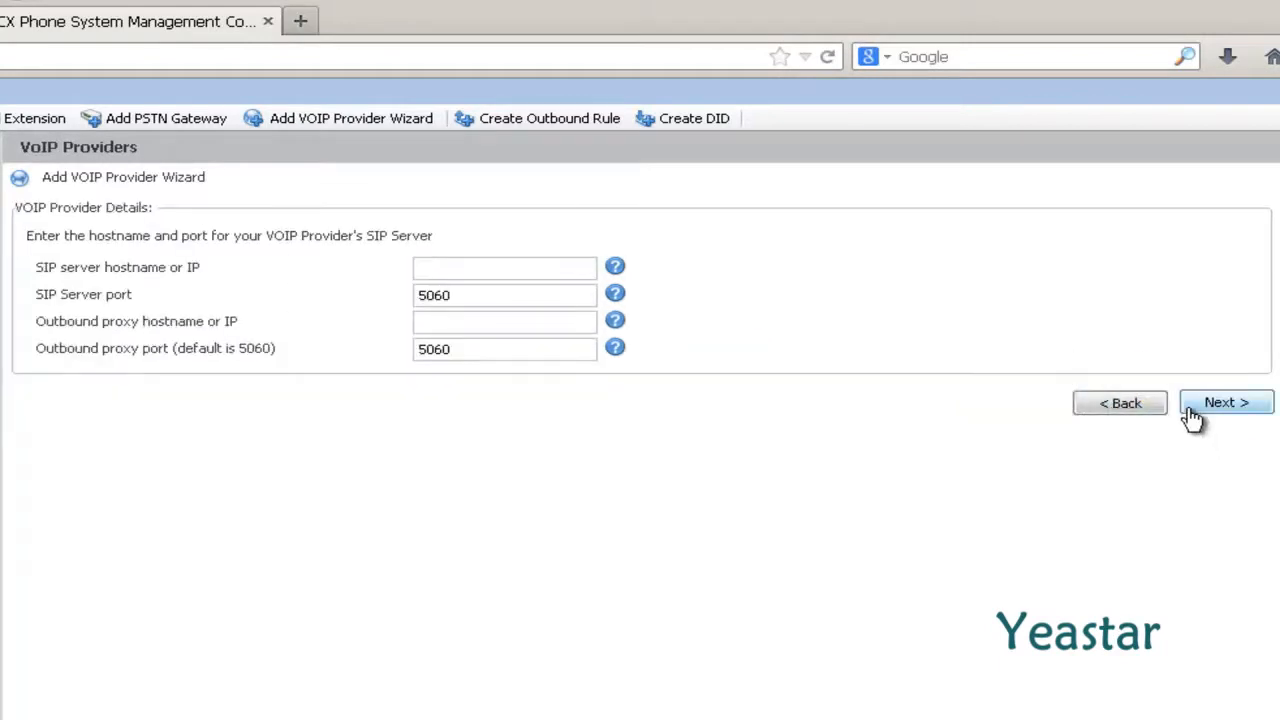
pyautogui.click(504, 268)
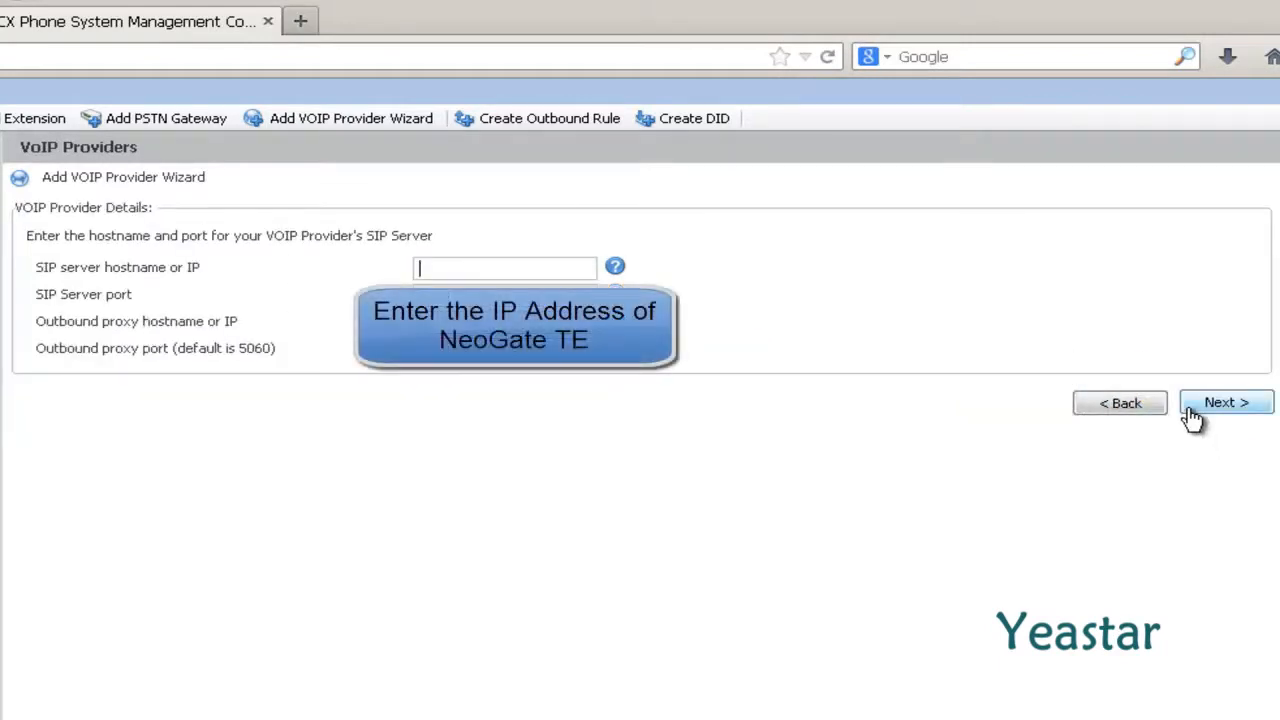
pyautogui.write('192.')
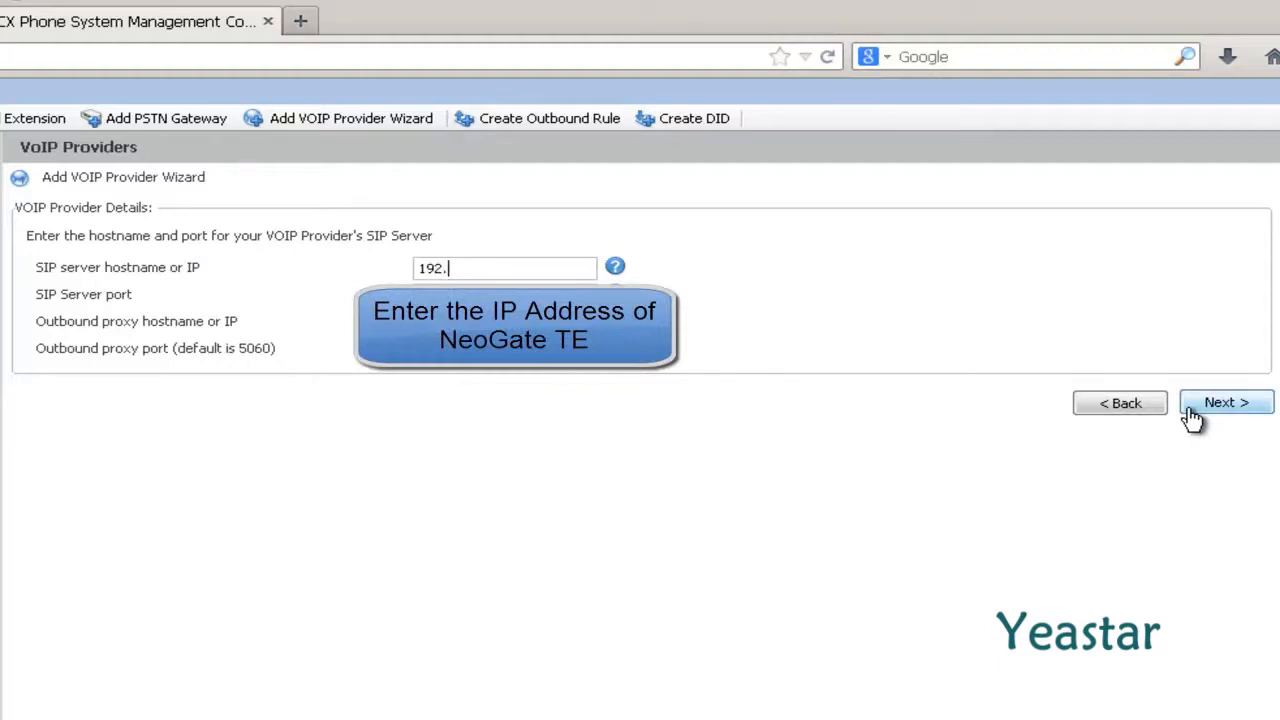
pyautogui.write('168.5.')
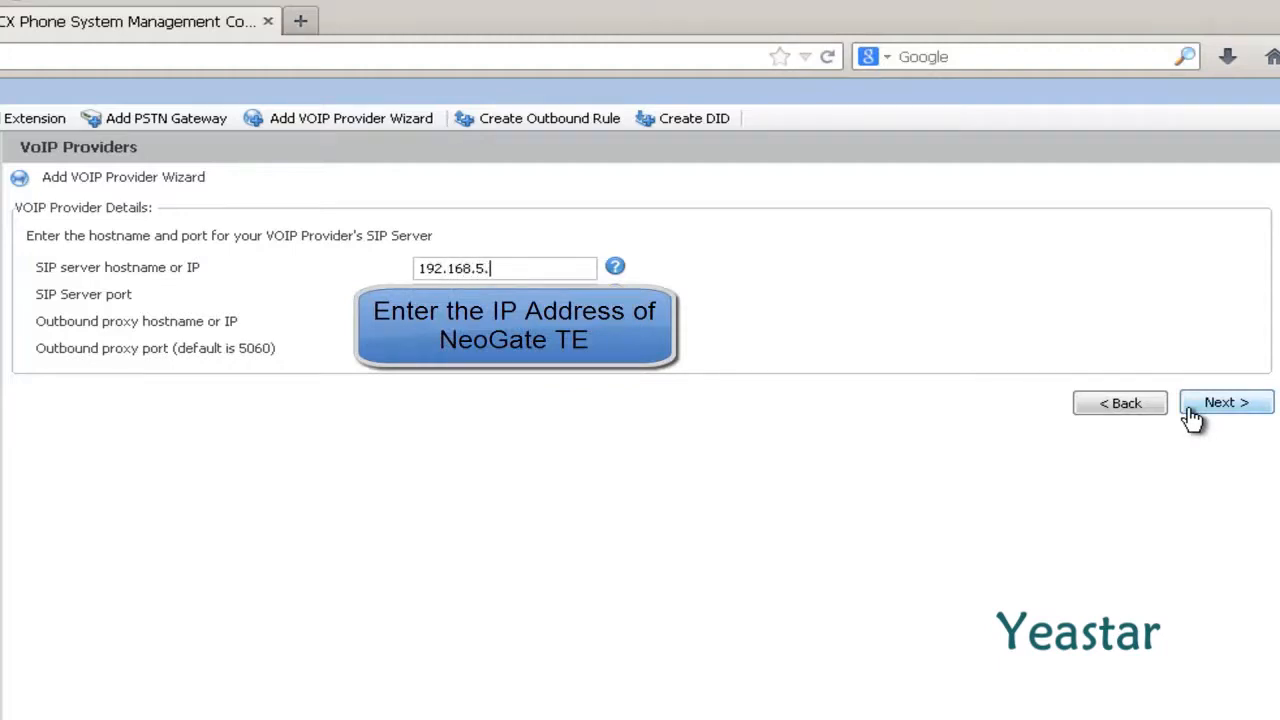
pyautogui.write('146')
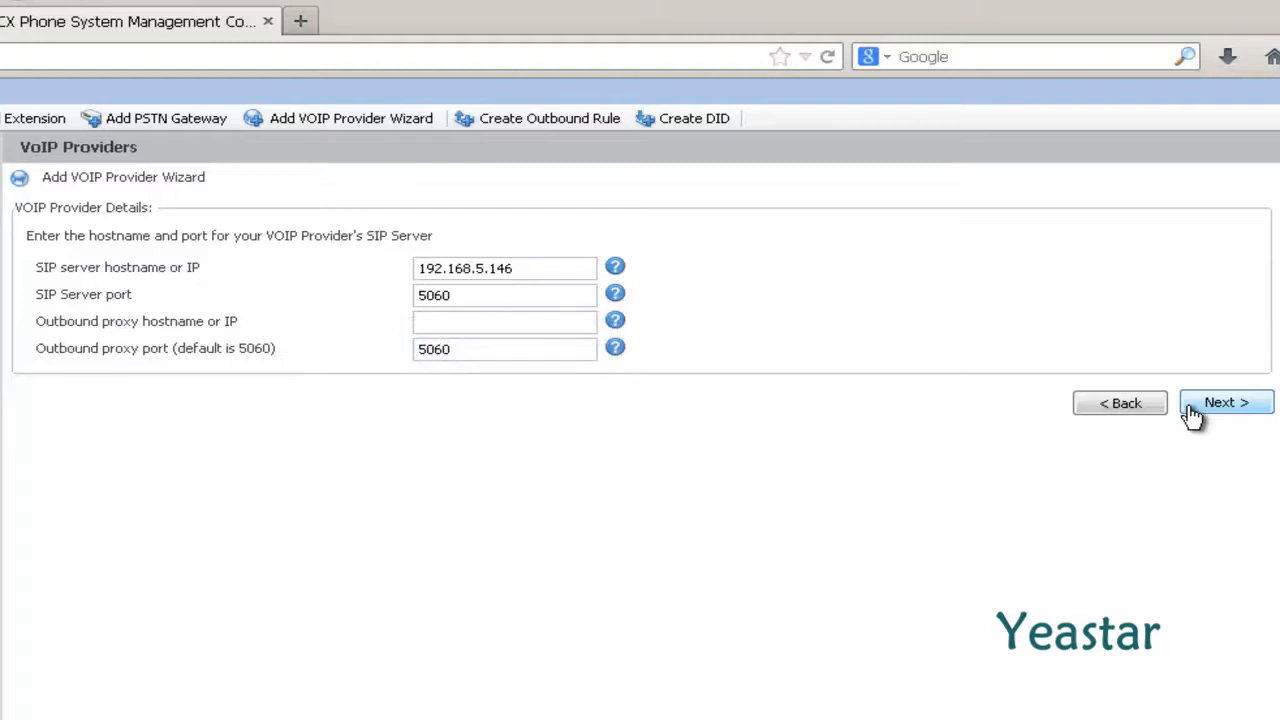
pyautogui.click(504, 320)
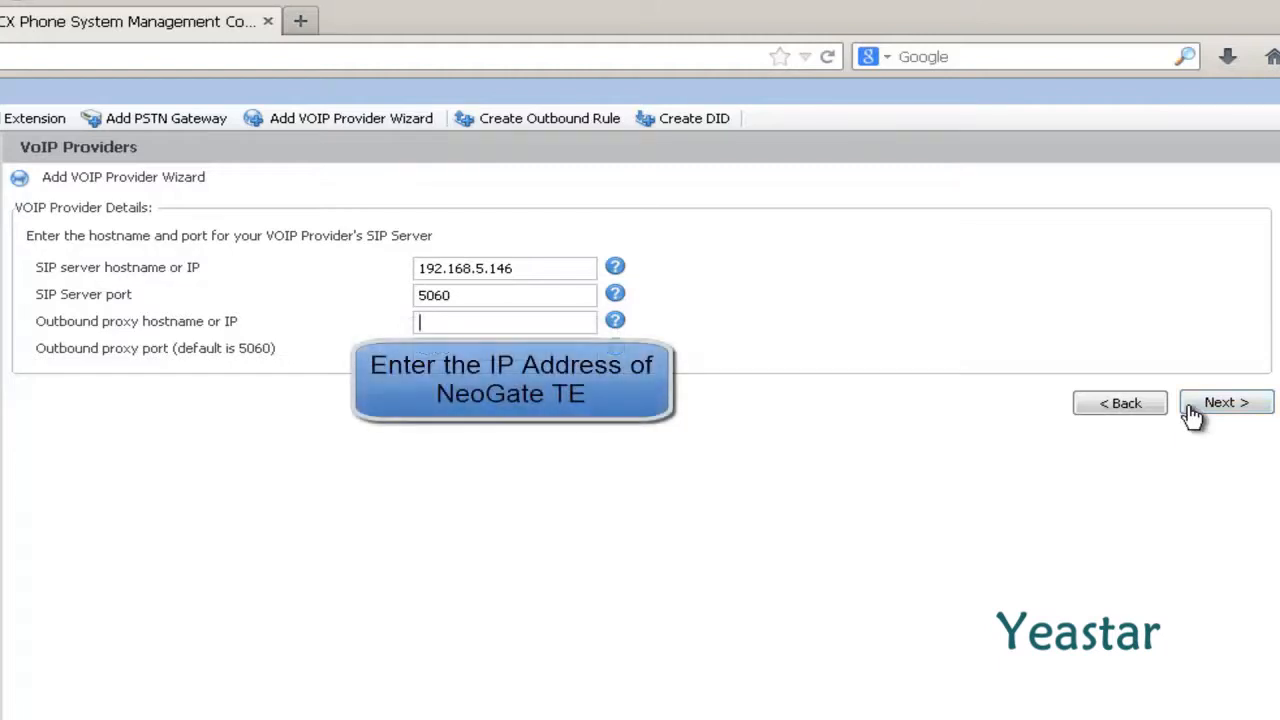
pyautogui.write('192.168.5.')
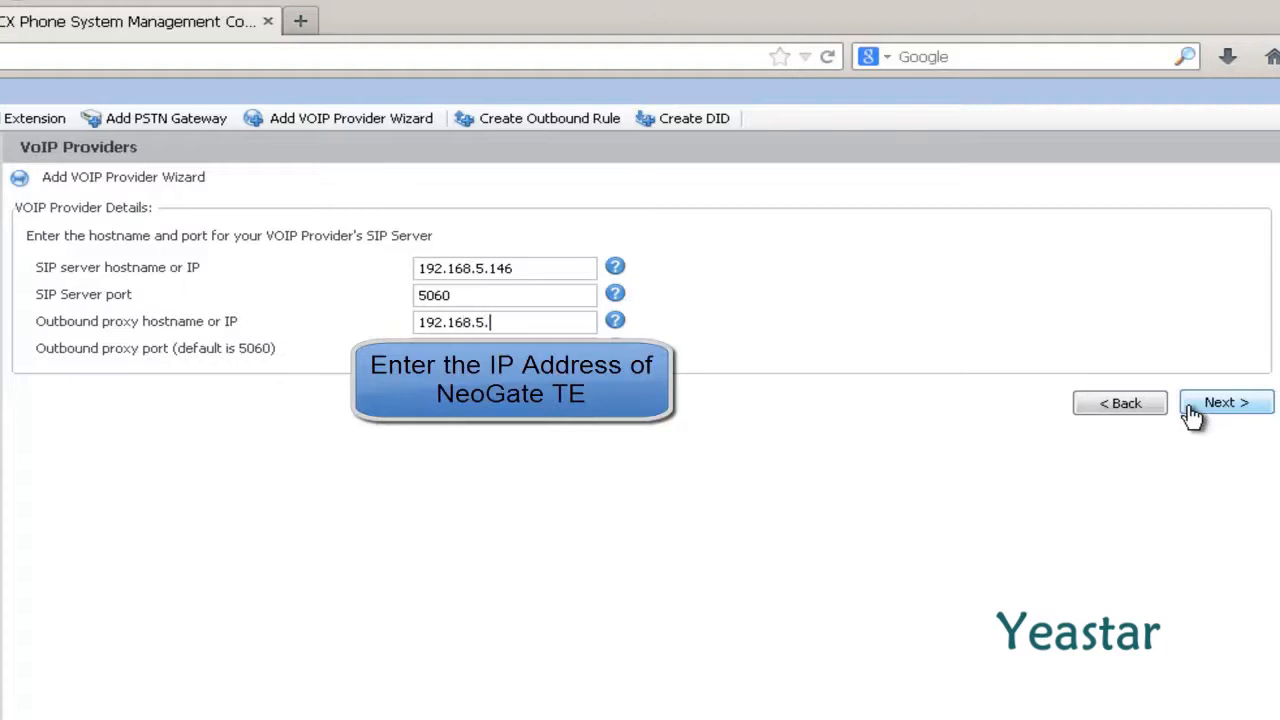
pyautogui.write('146')
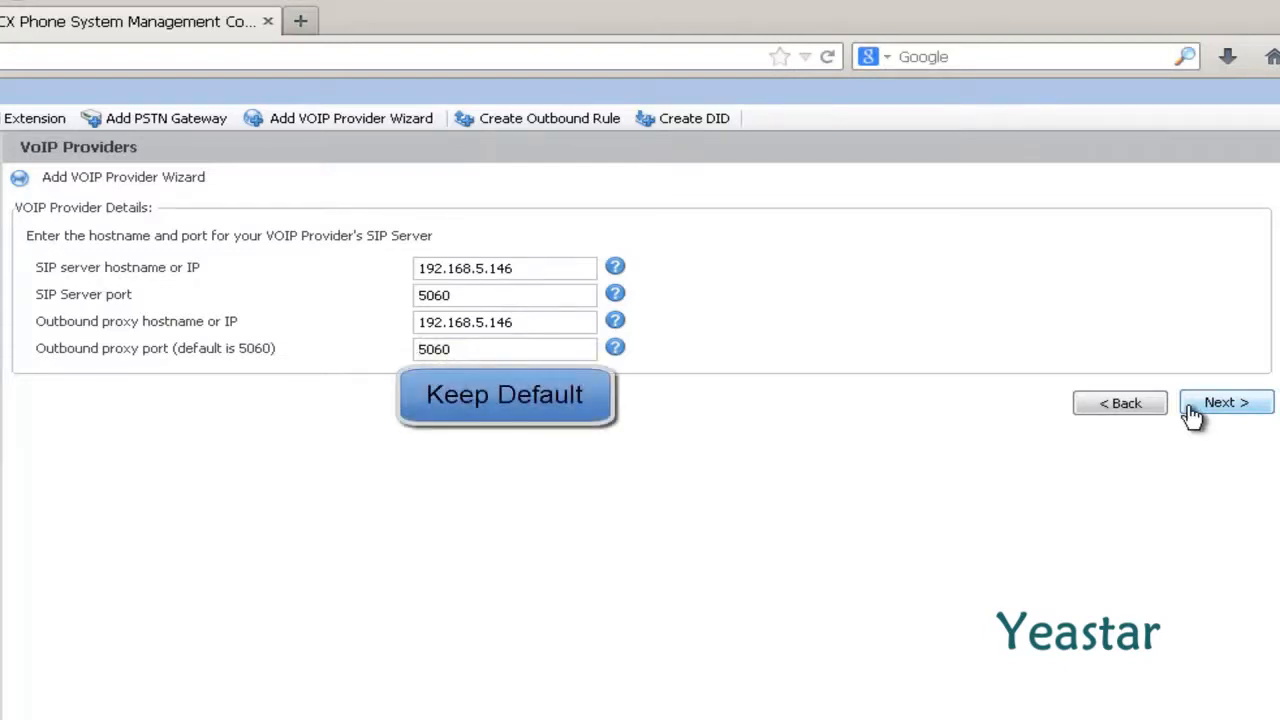
pyautogui.click(504, 396)
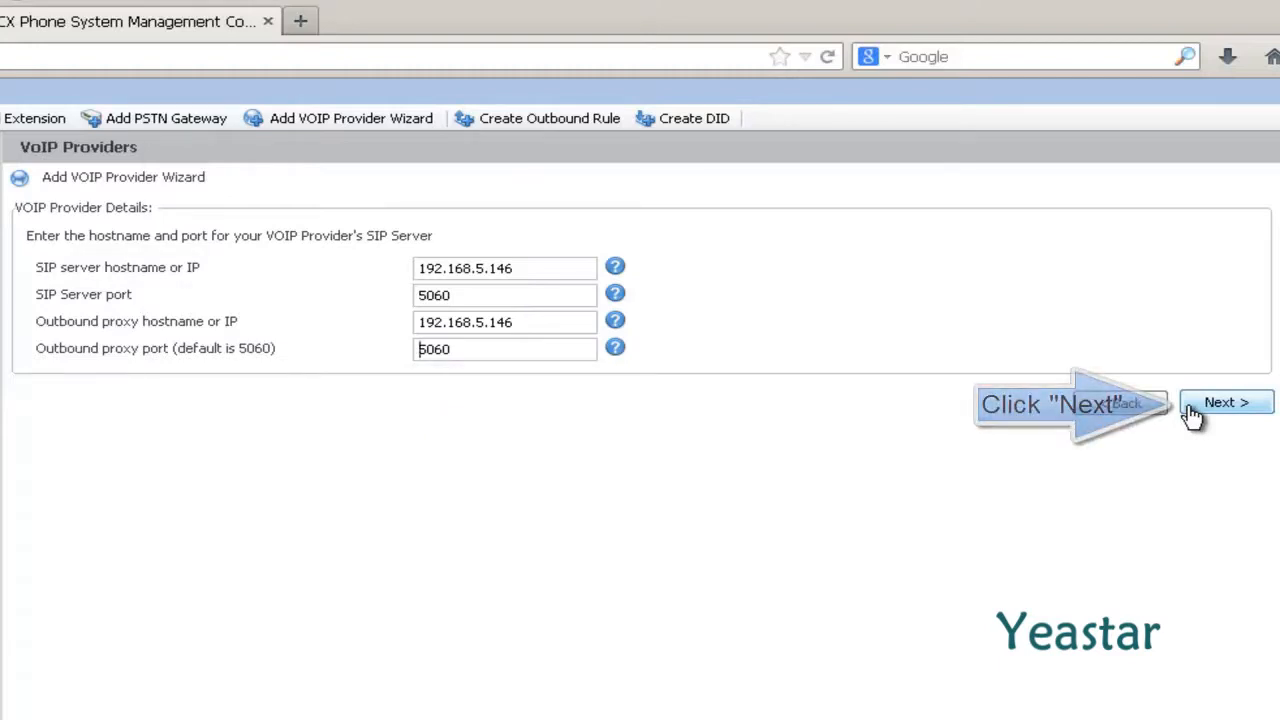
# Enter external number 8031 and 2 maximum simultaneous calls, then continue to office-hours routing.
pyautogui.click(1228, 402)
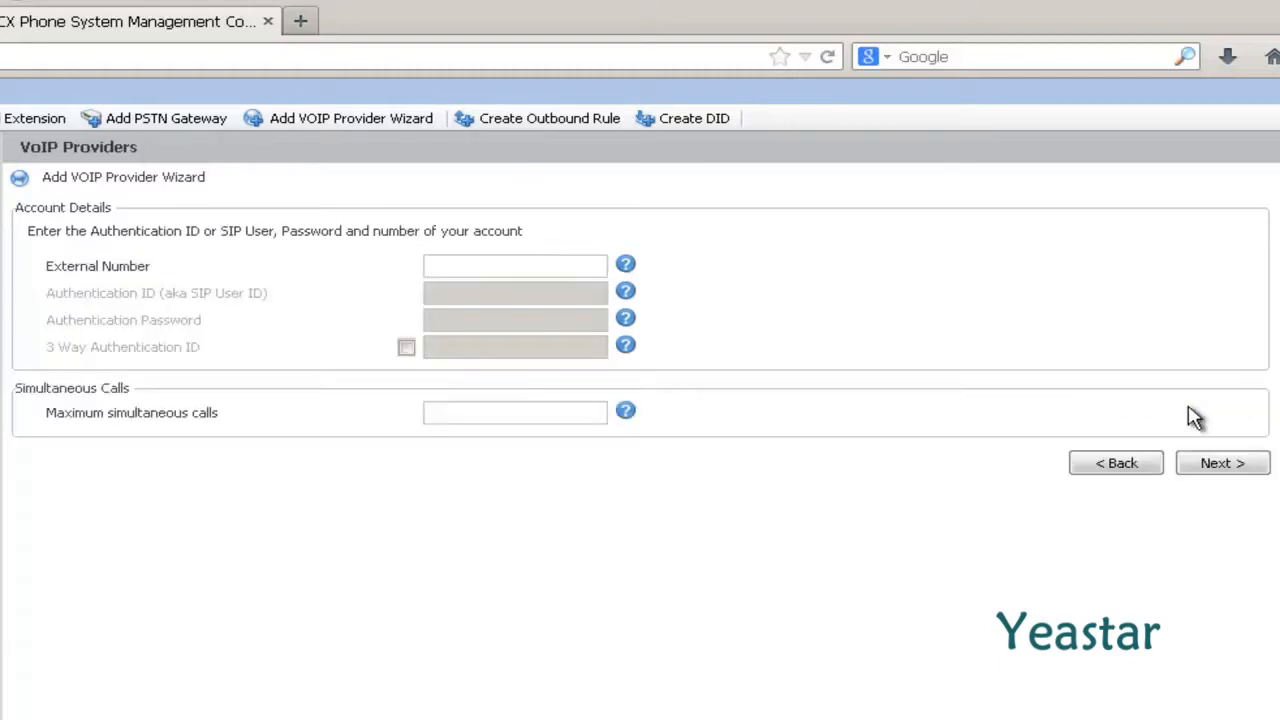
pyautogui.click(514, 264)
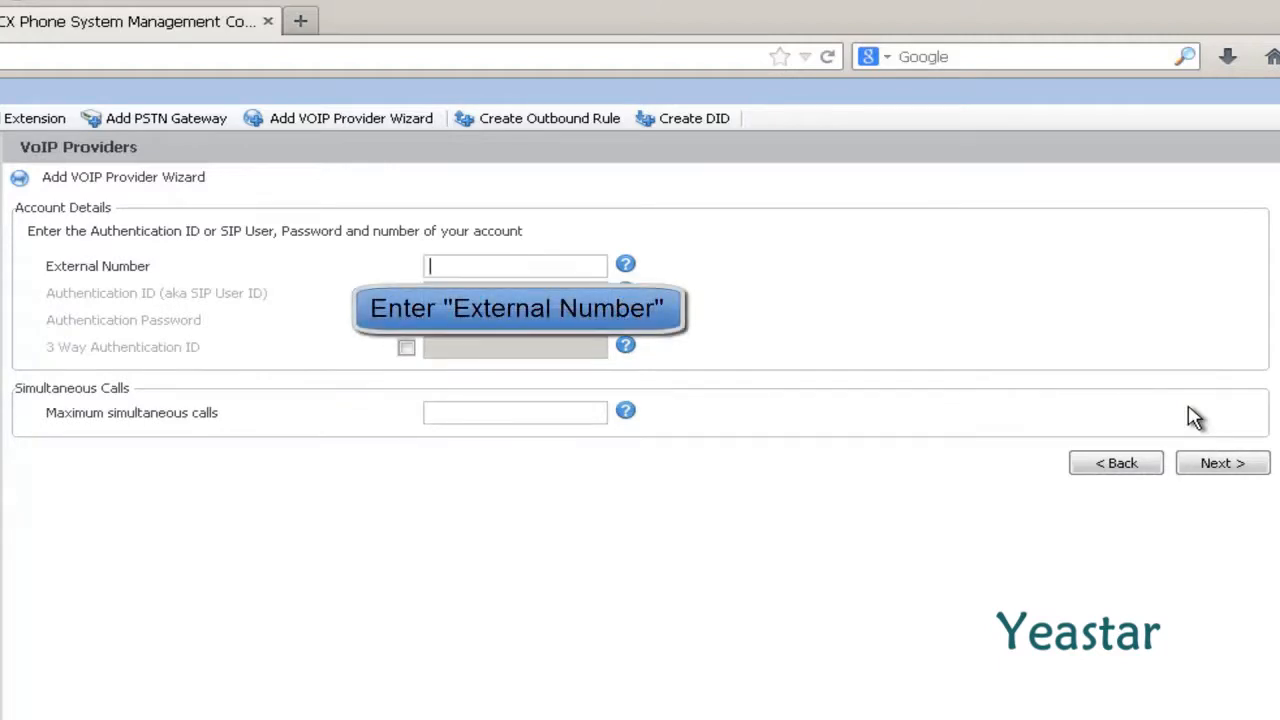
pyautogui.write('8')
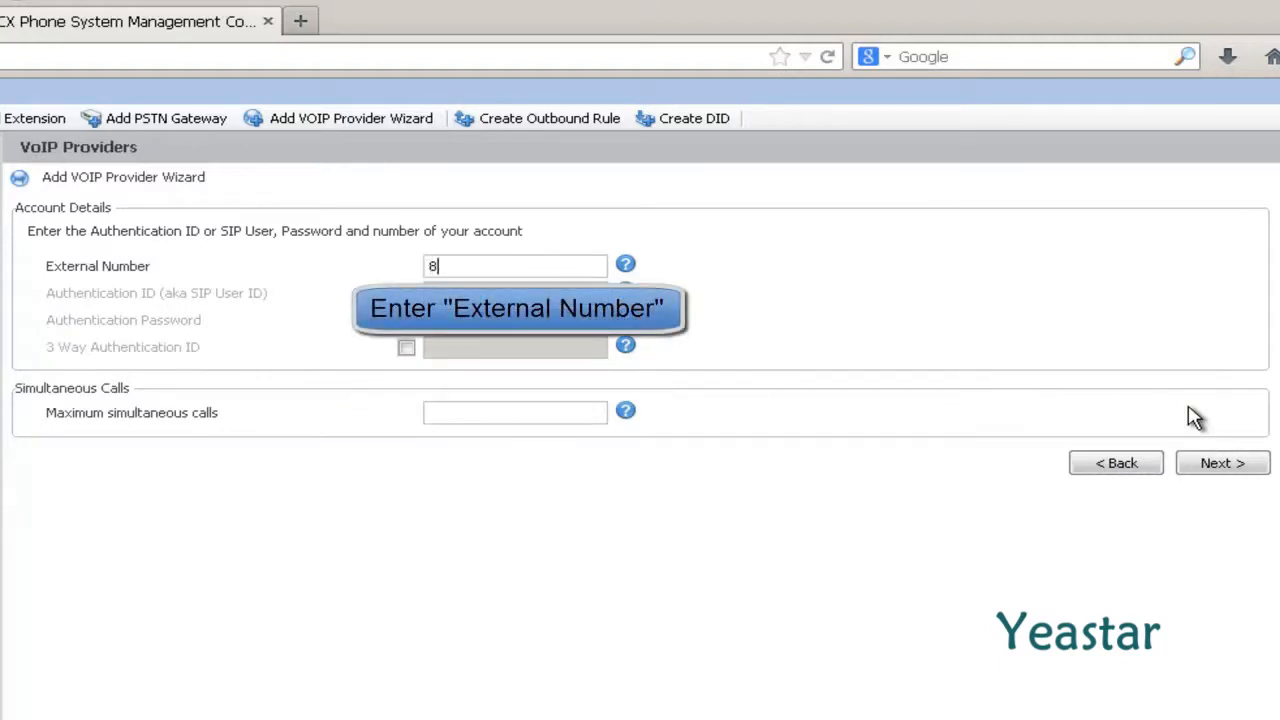
pyautogui.write('031')
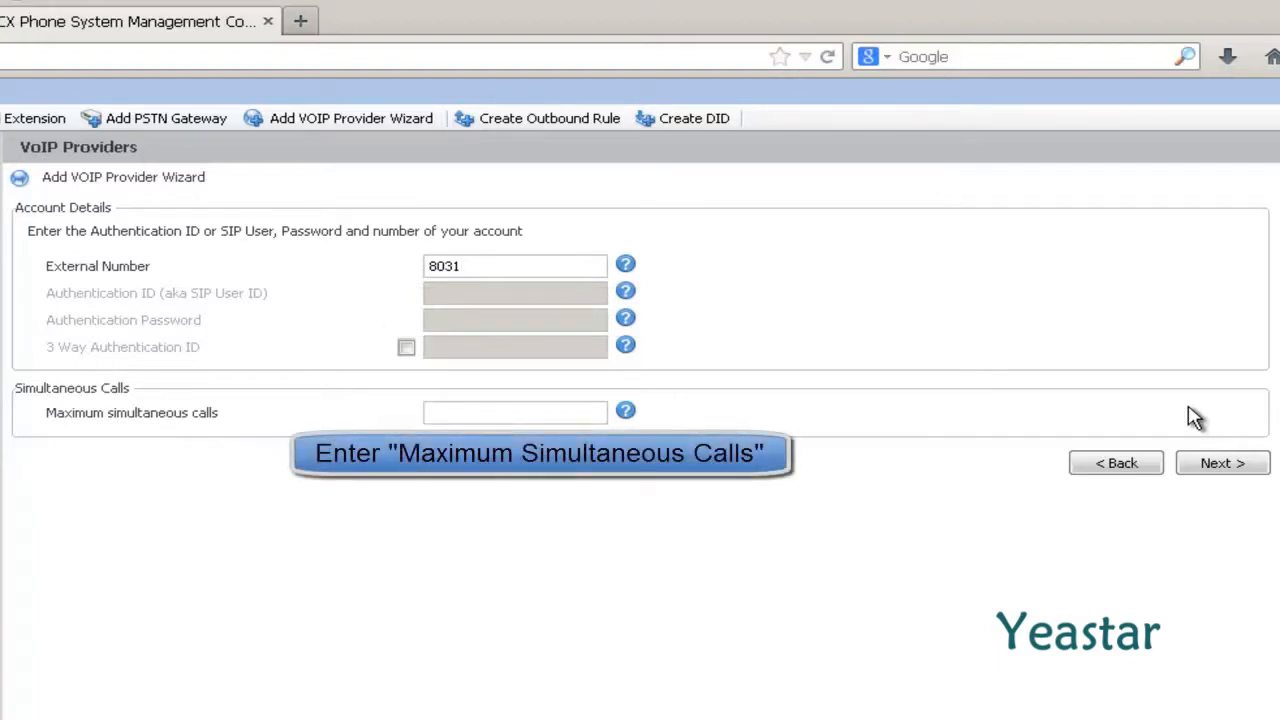
pyautogui.write('2')
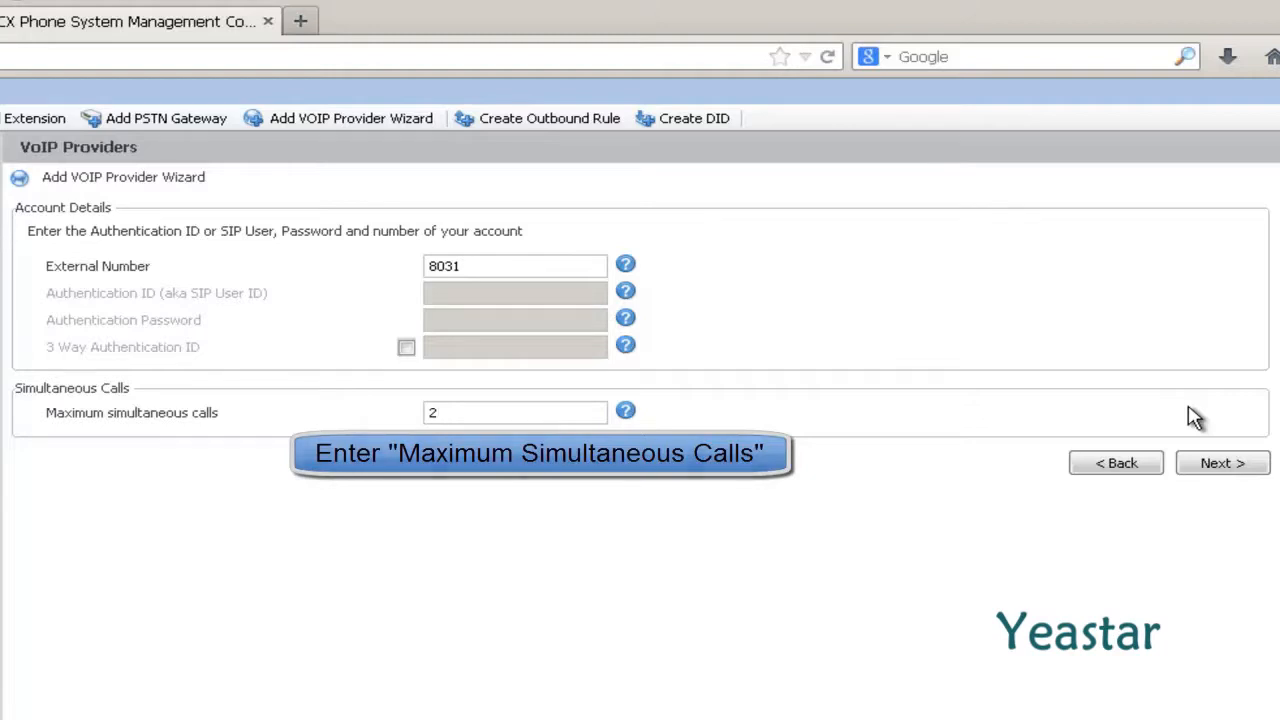
pyautogui.moveTo(1190, 464)
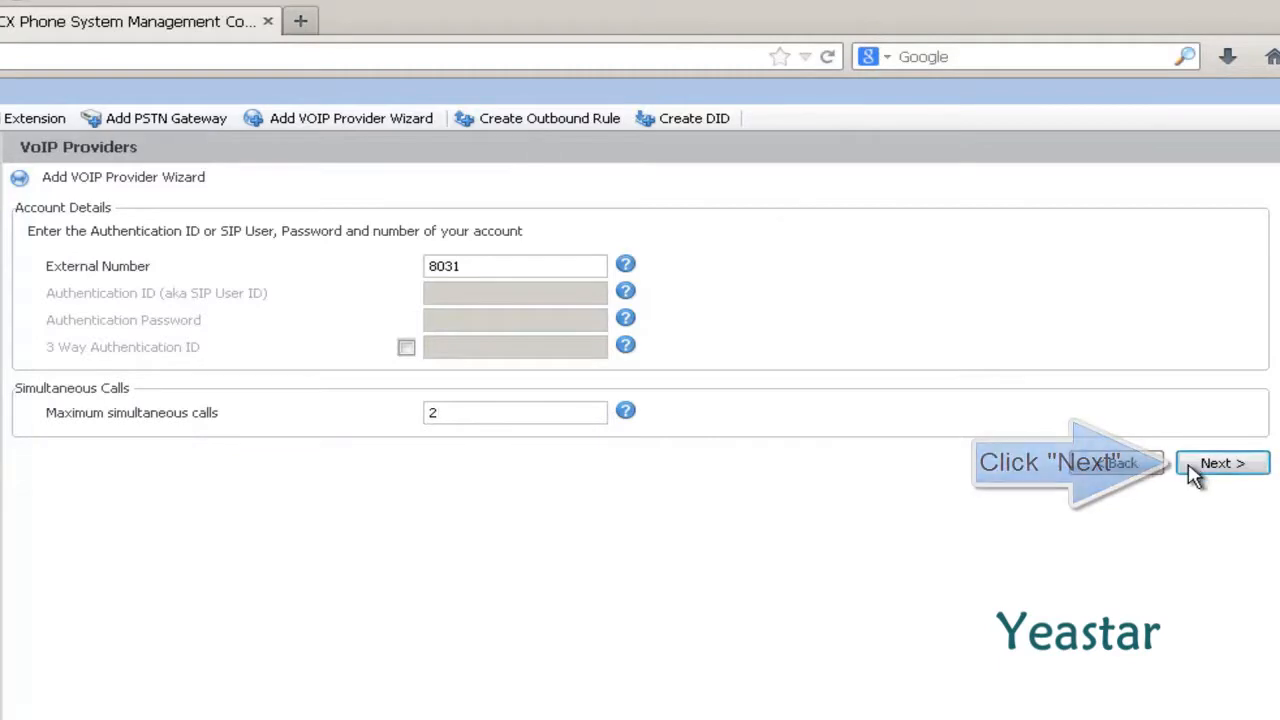
pyautogui.click(1228, 464)
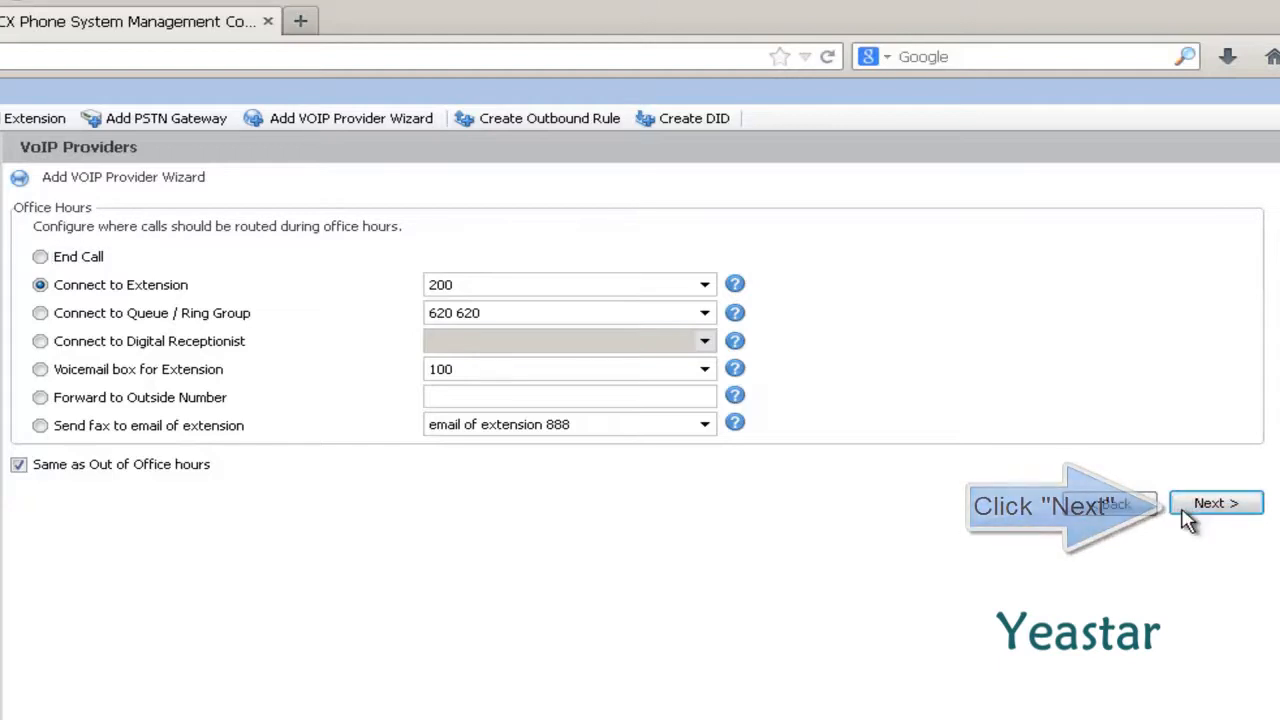
# Accept office-hours routing, skip the outbound rule, and check Ports/Trunks Status for NeoGate_TE.
pyautogui.click(1222, 504)
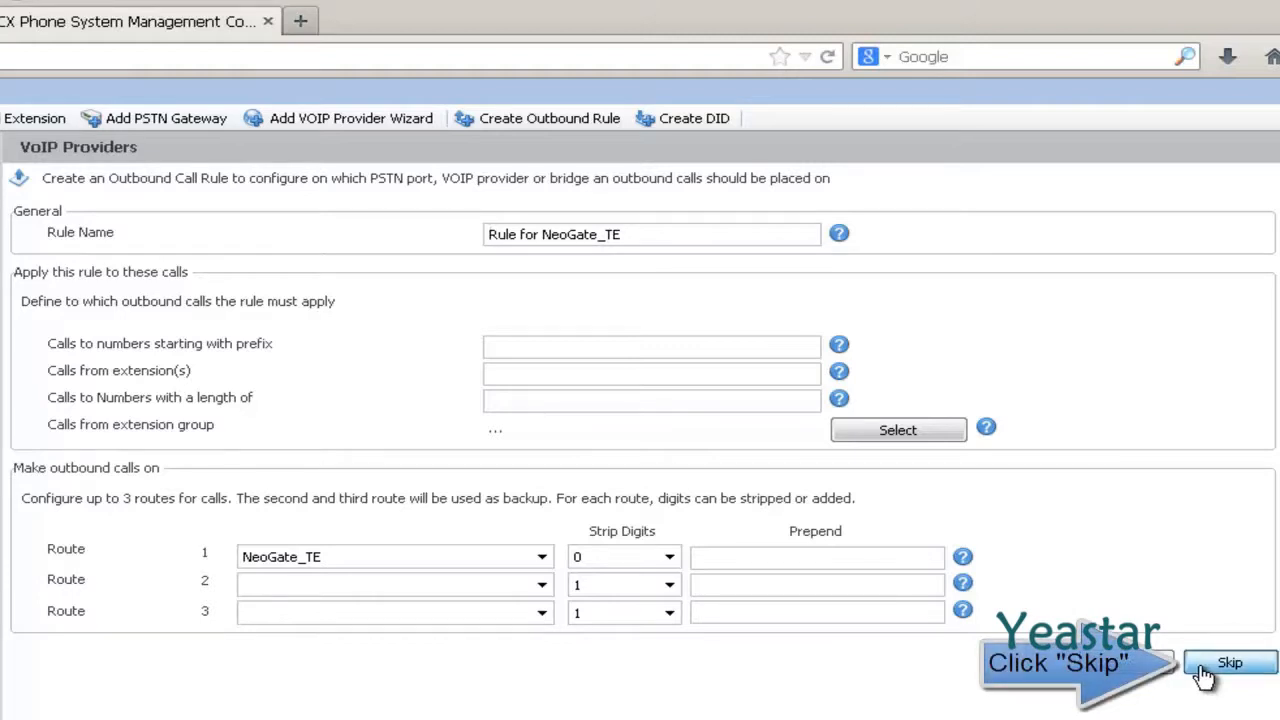
pyautogui.click(1232, 660)
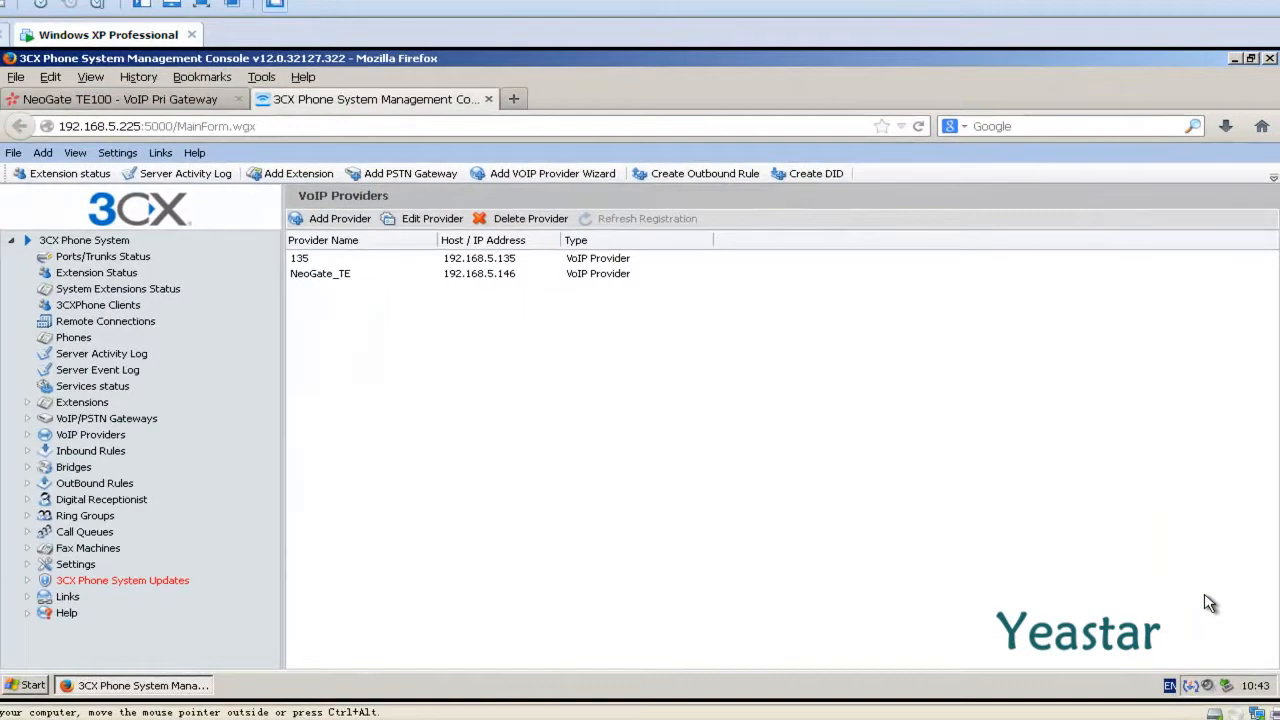
pyautogui.moveTo(444, 336)
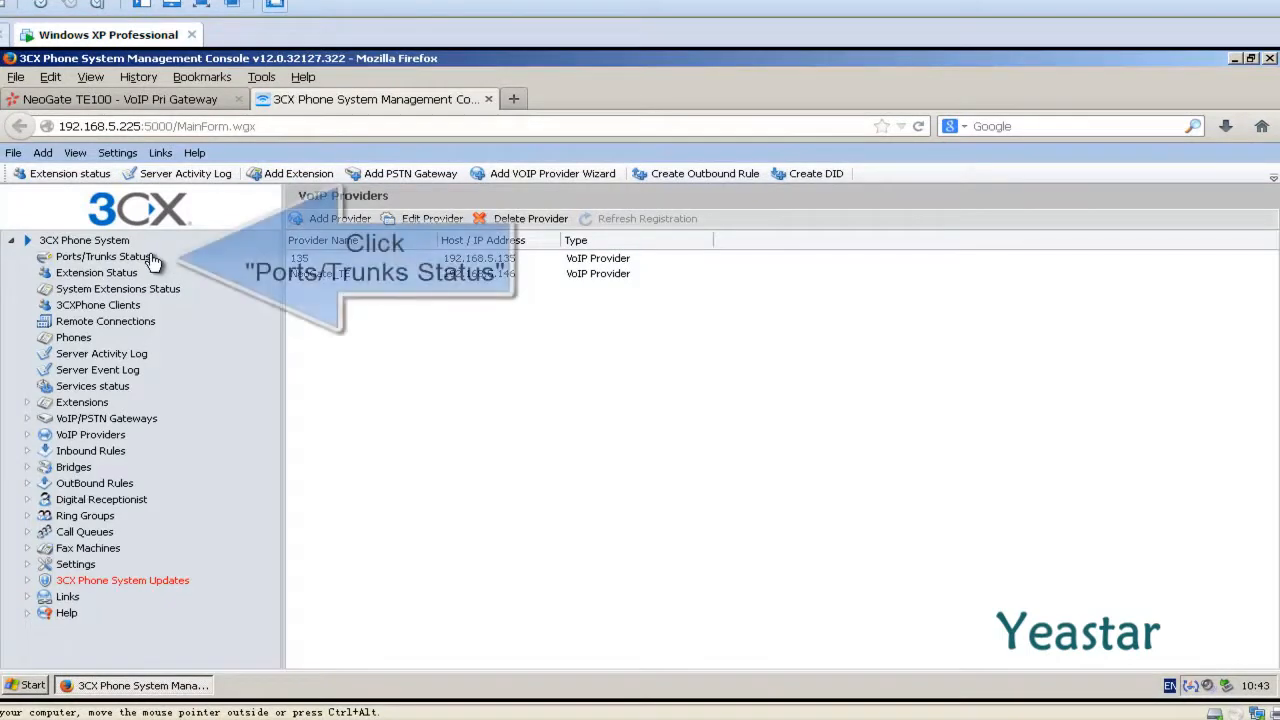
pyautogui.click(104, 256)
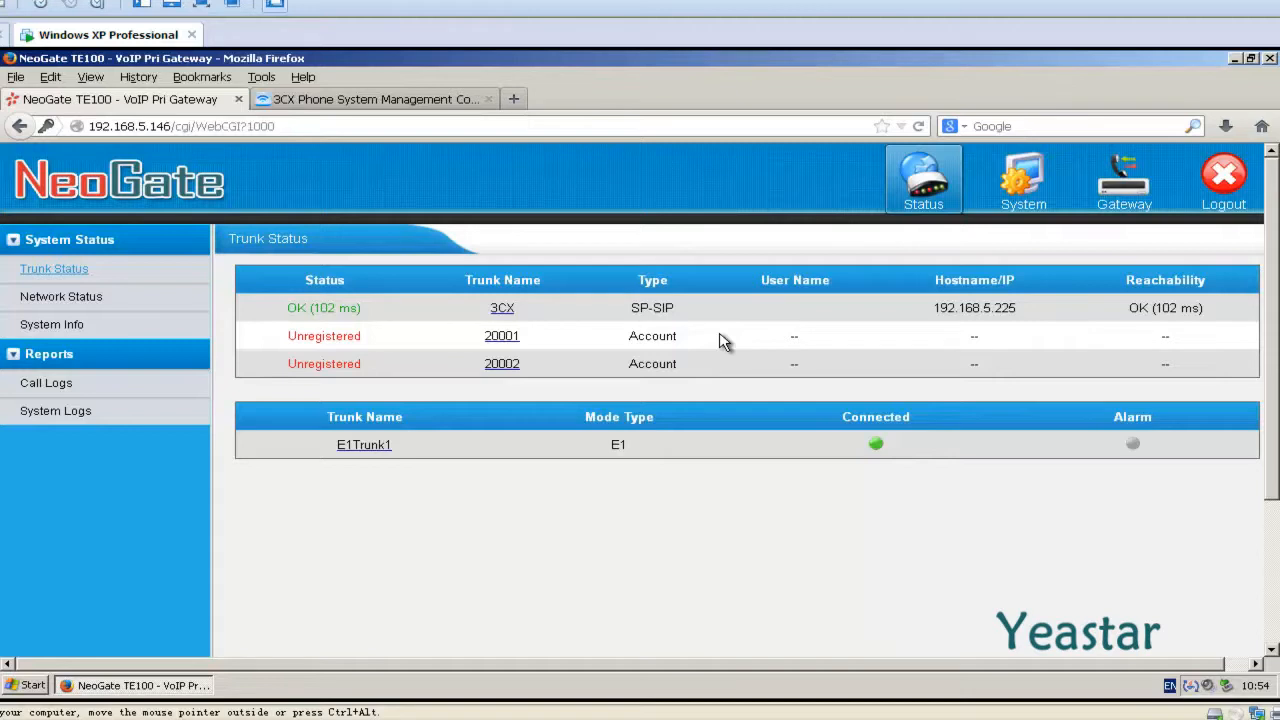
pyautogui.moveTo(1112, 228)
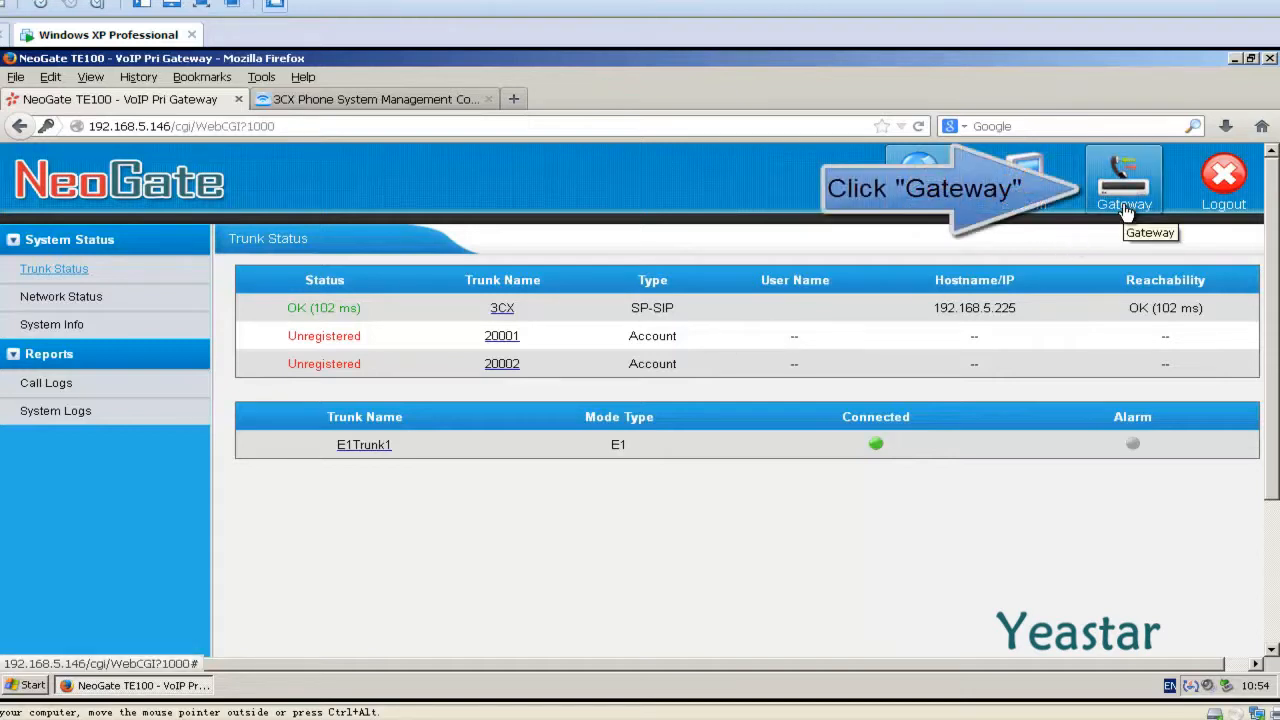
# Return to Gateway settings and show the Routes List.
pyautogui.click(1124, 180)
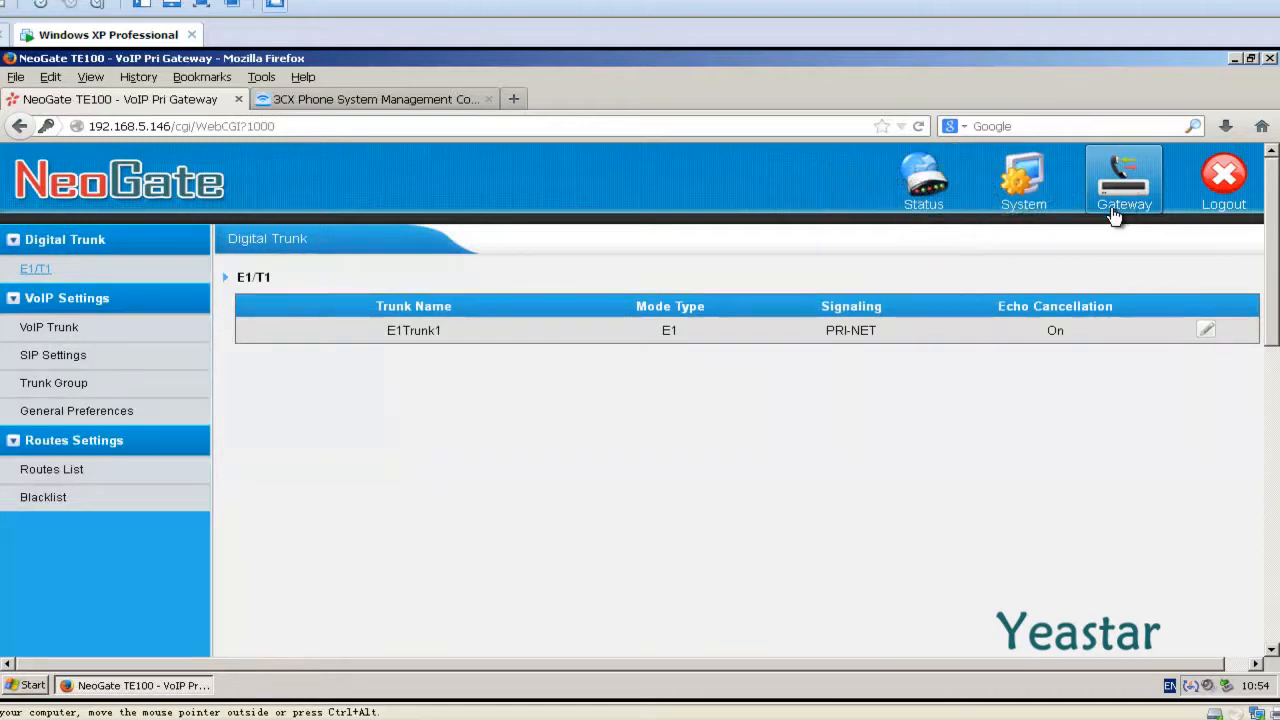
pyautogui.moveTo(84, 480)
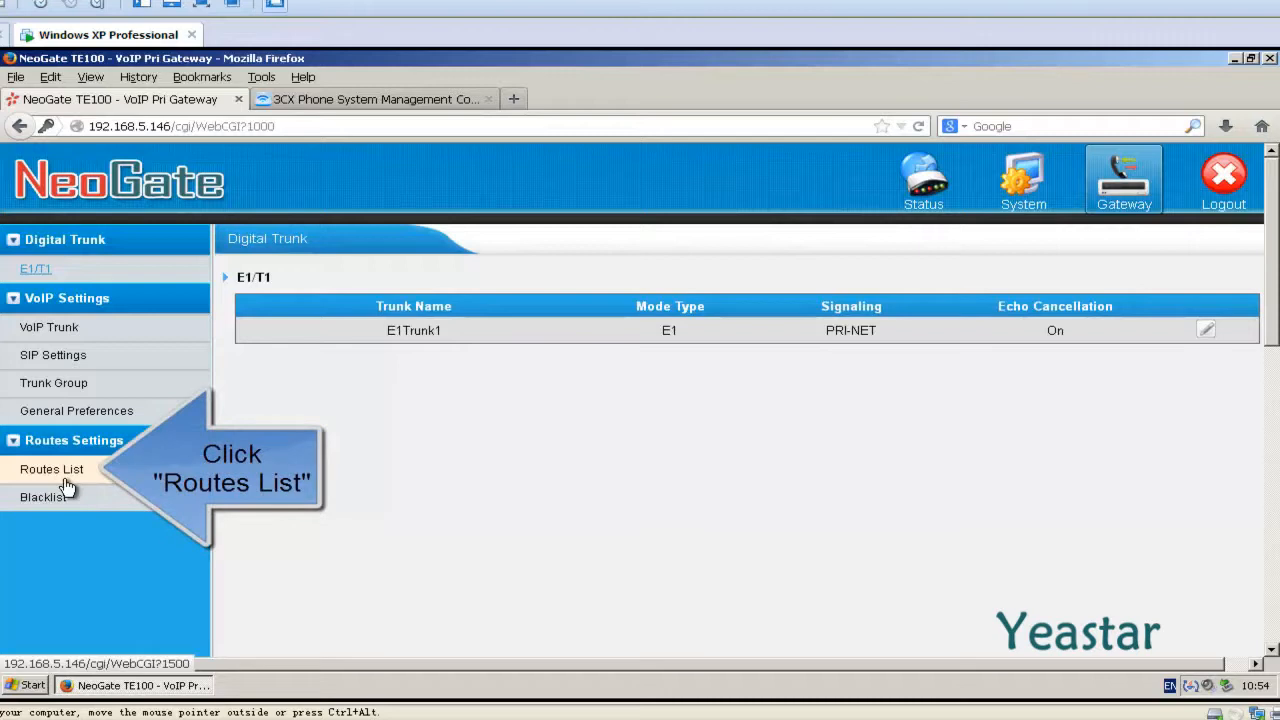
pyautogui.click(52, 468)
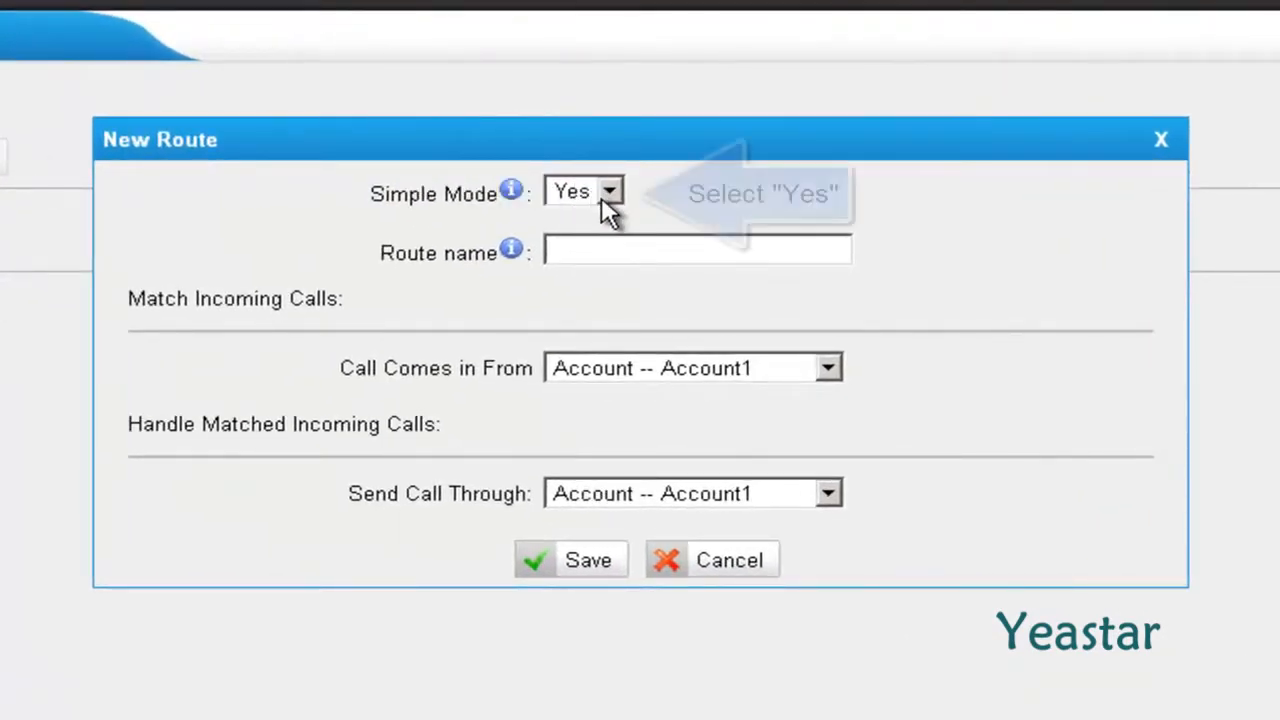
# Keep simple mode Yes, name the route TE_to_3CX and take calls from E1Trunk1.
pyautogui.click(612, 190)
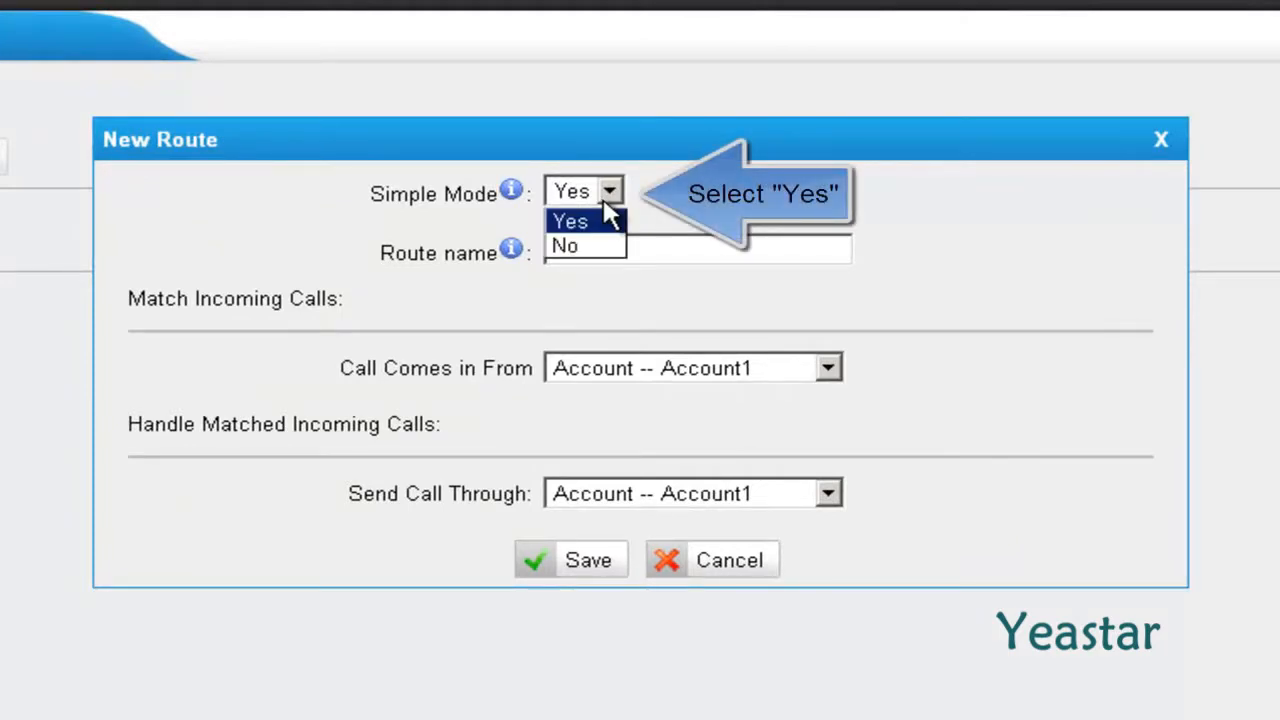
pyautogui.click(568, 220)
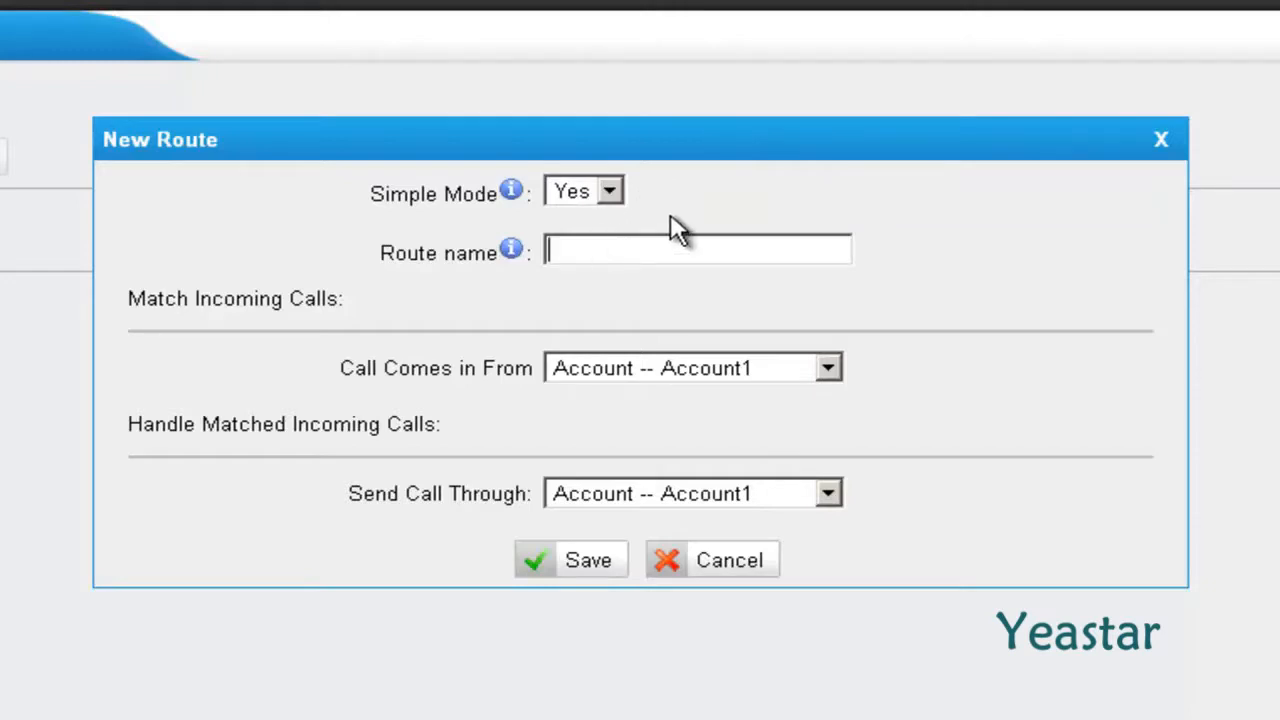
pyautogui.click(696, 250)
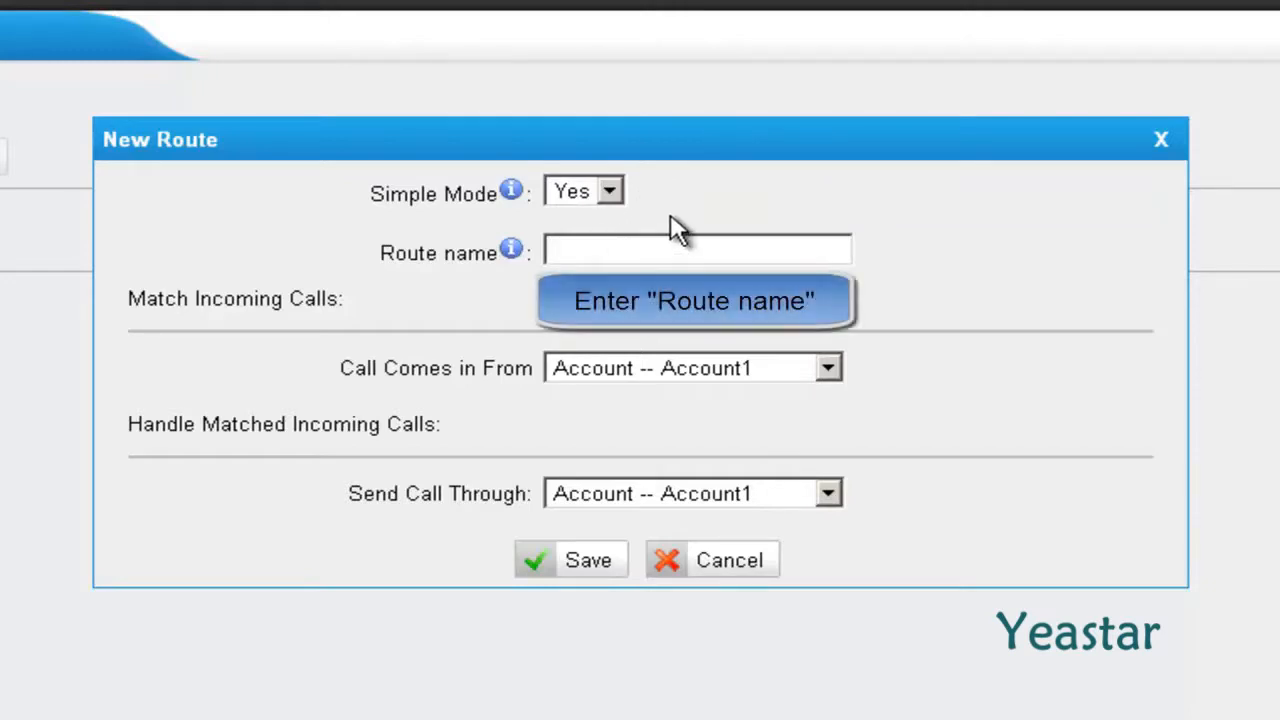
pyautogui.write('TE_to_3CX')
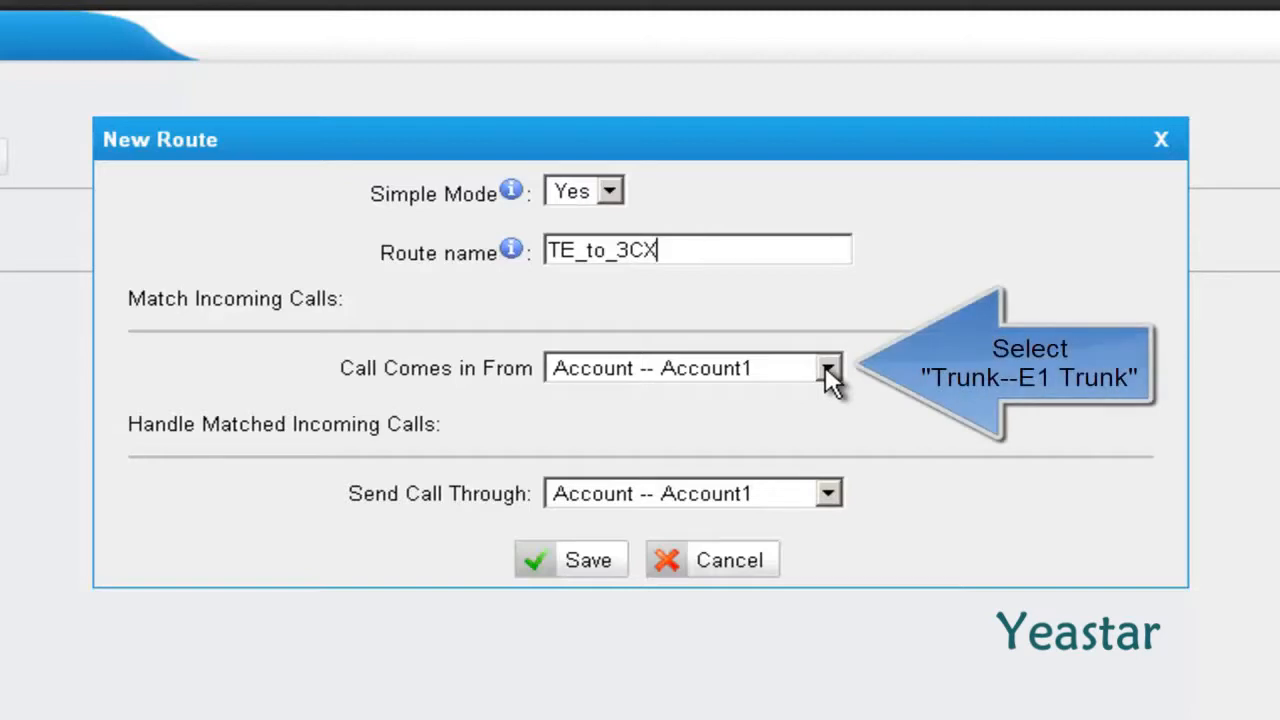
pyautogui.click(824, 368)
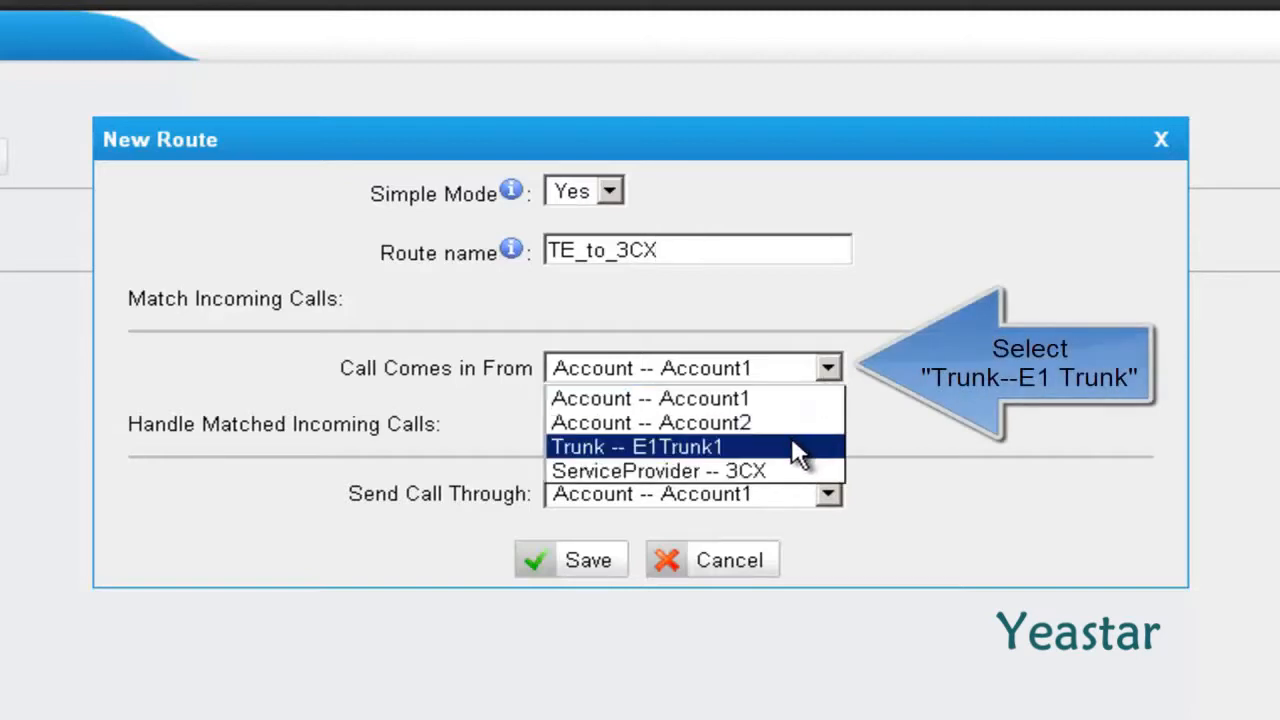
pyautogui.click(640, 448)
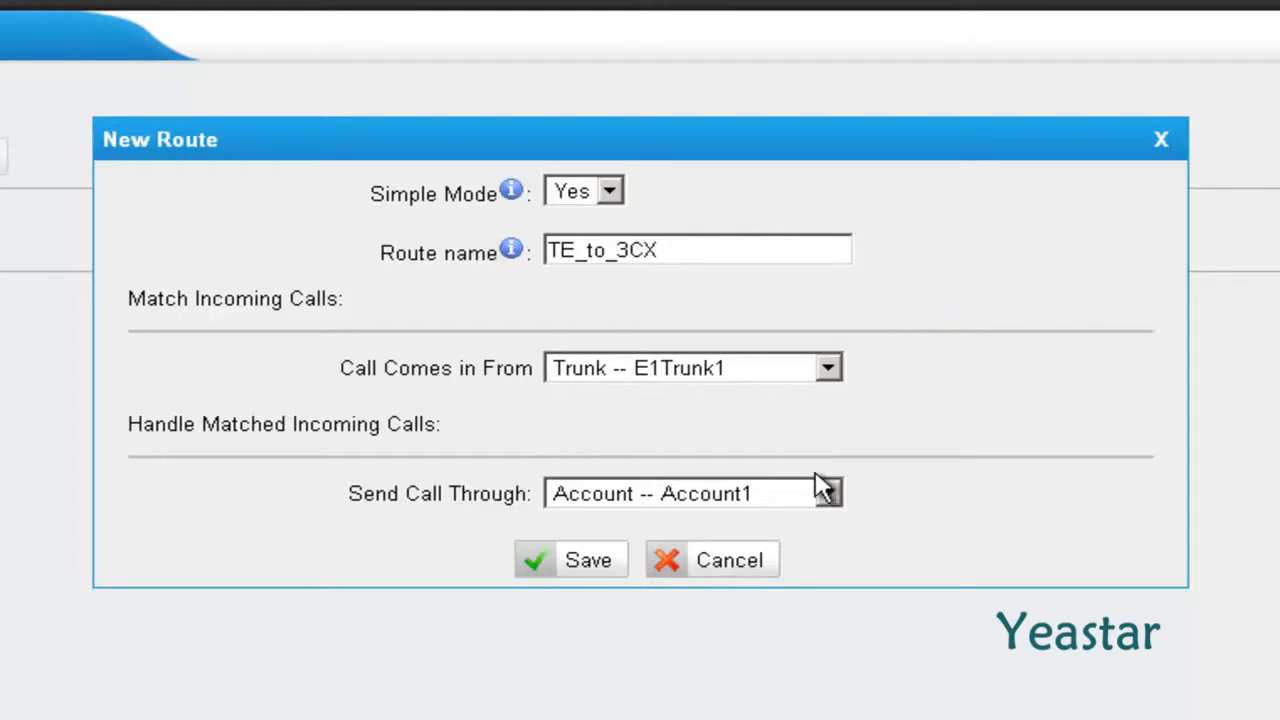
# Send matched calls to ServiceProvider 3CX, save the route and apply changes.
pyautogui.click(830, 492)
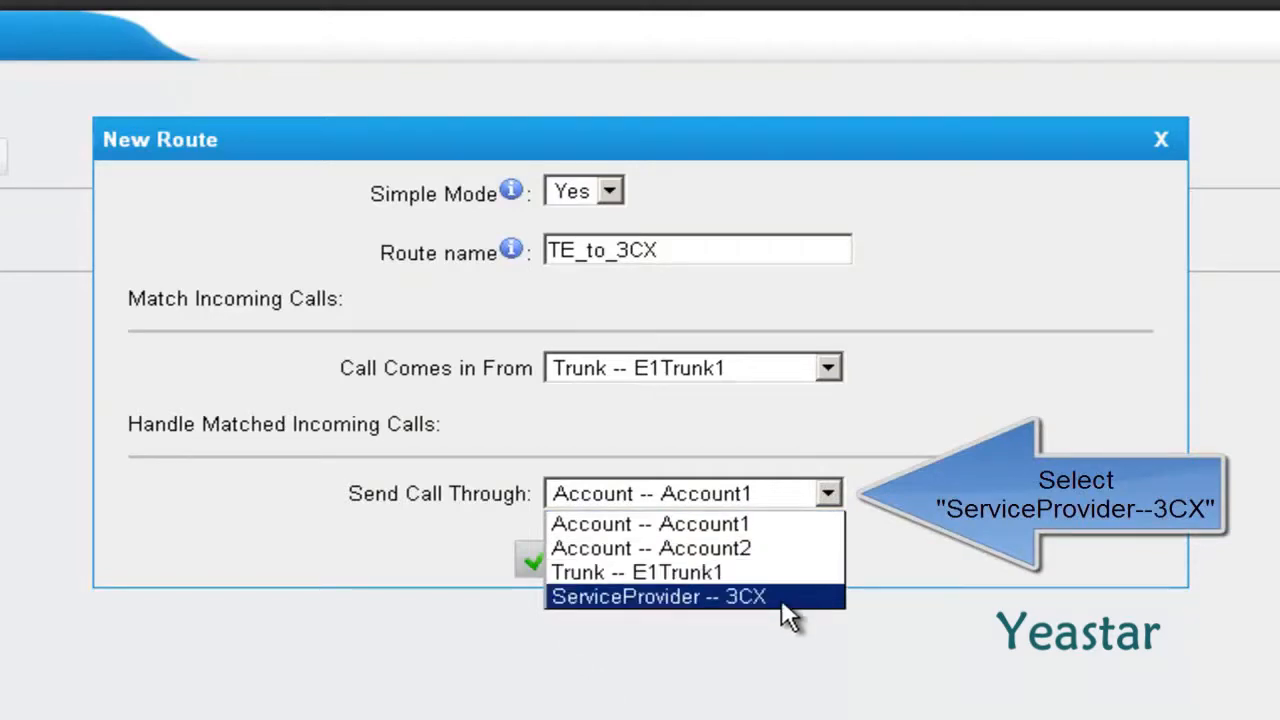
pyautogui.click(656, 596)
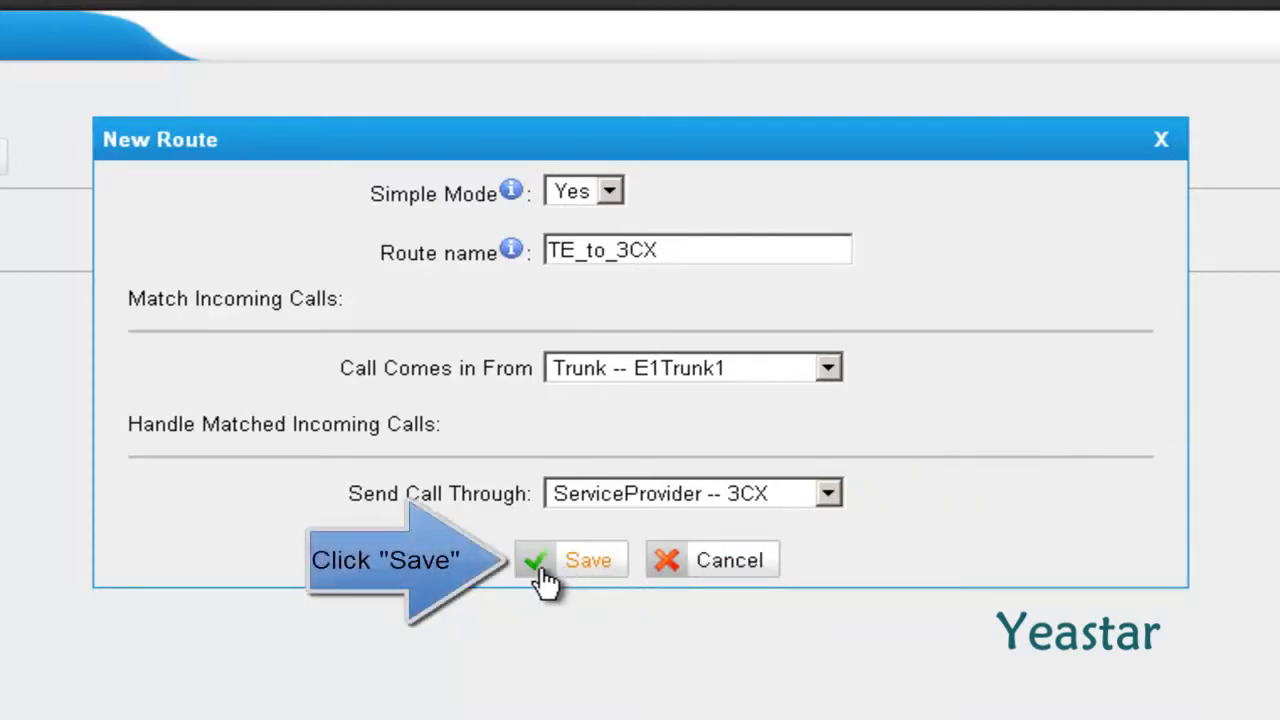
pyautogui.click(572, 560)
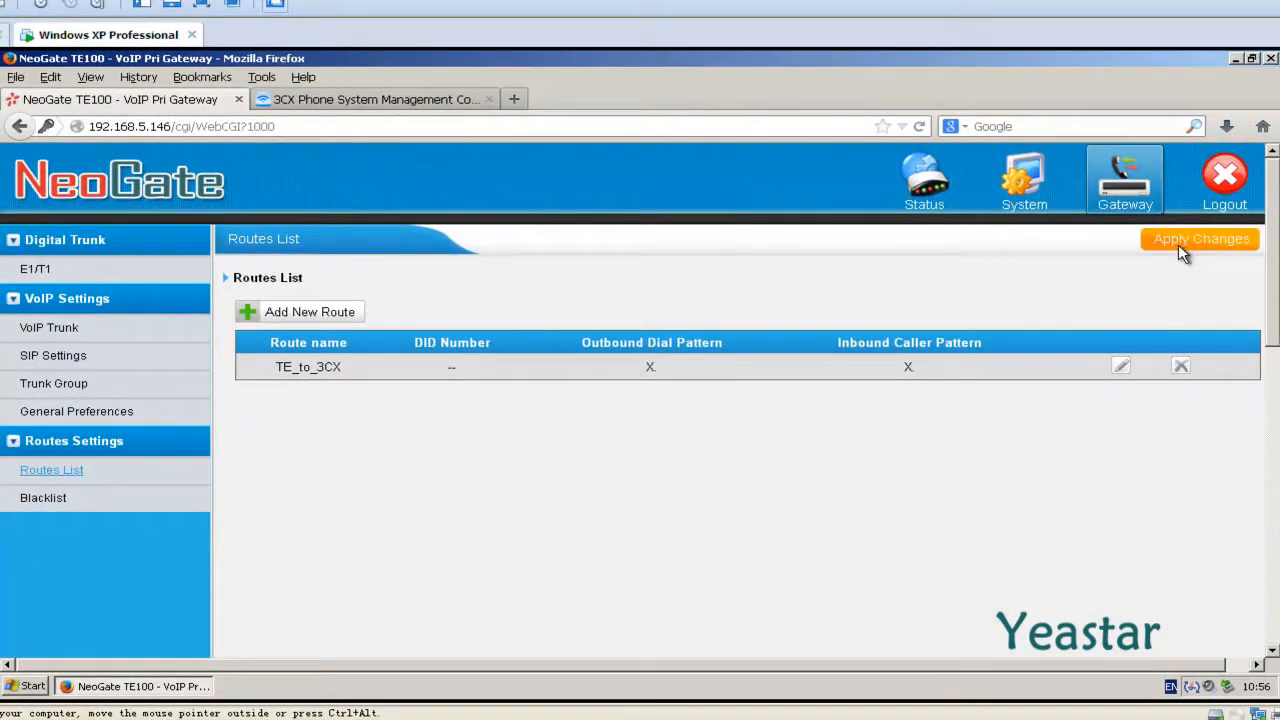
pyautogui.click(1200, 240)
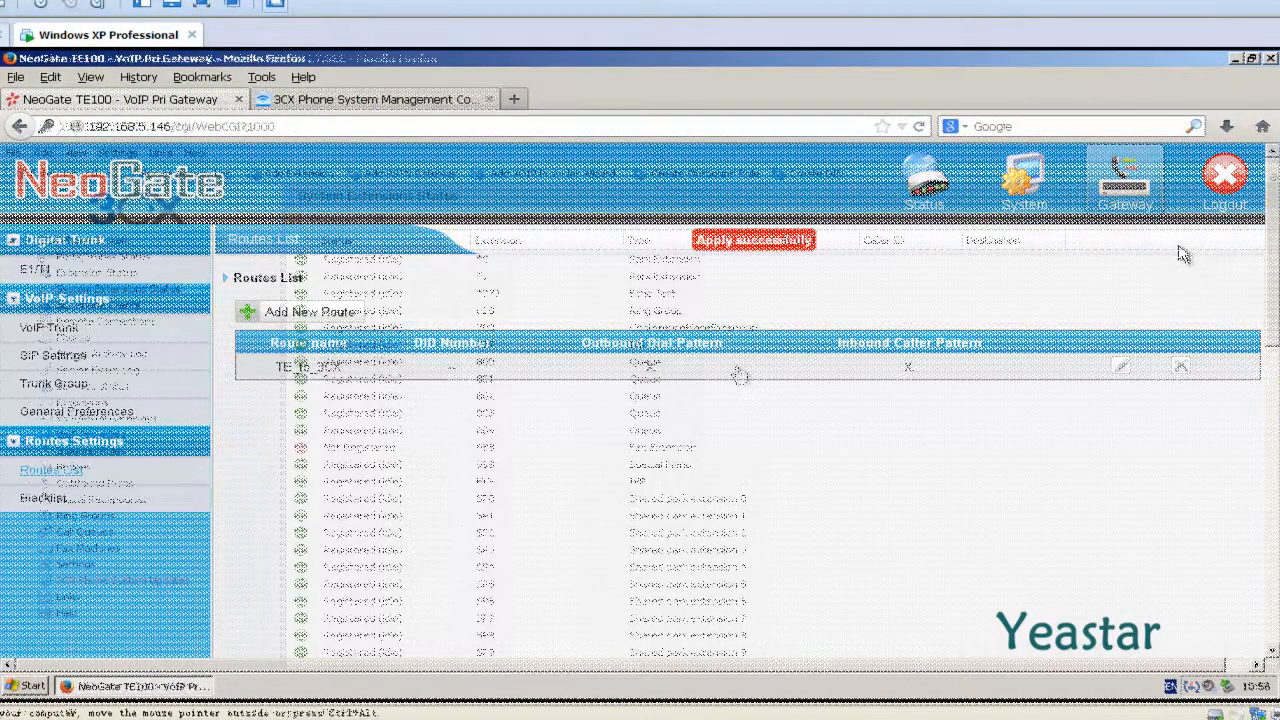
# Back in 3CX, start a new DID inbound rule named 'From TE 5551000'.
pyautogui.click(370, 100)
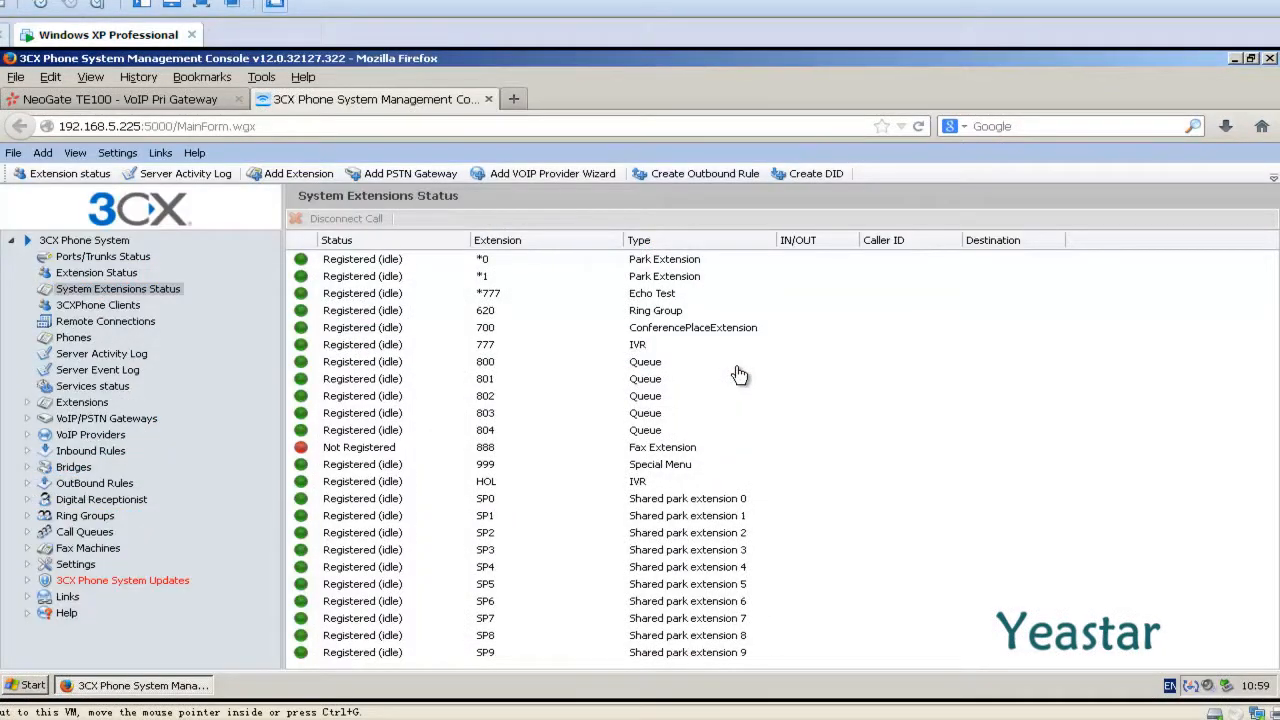
pyautogui.moveTo(792, 250)
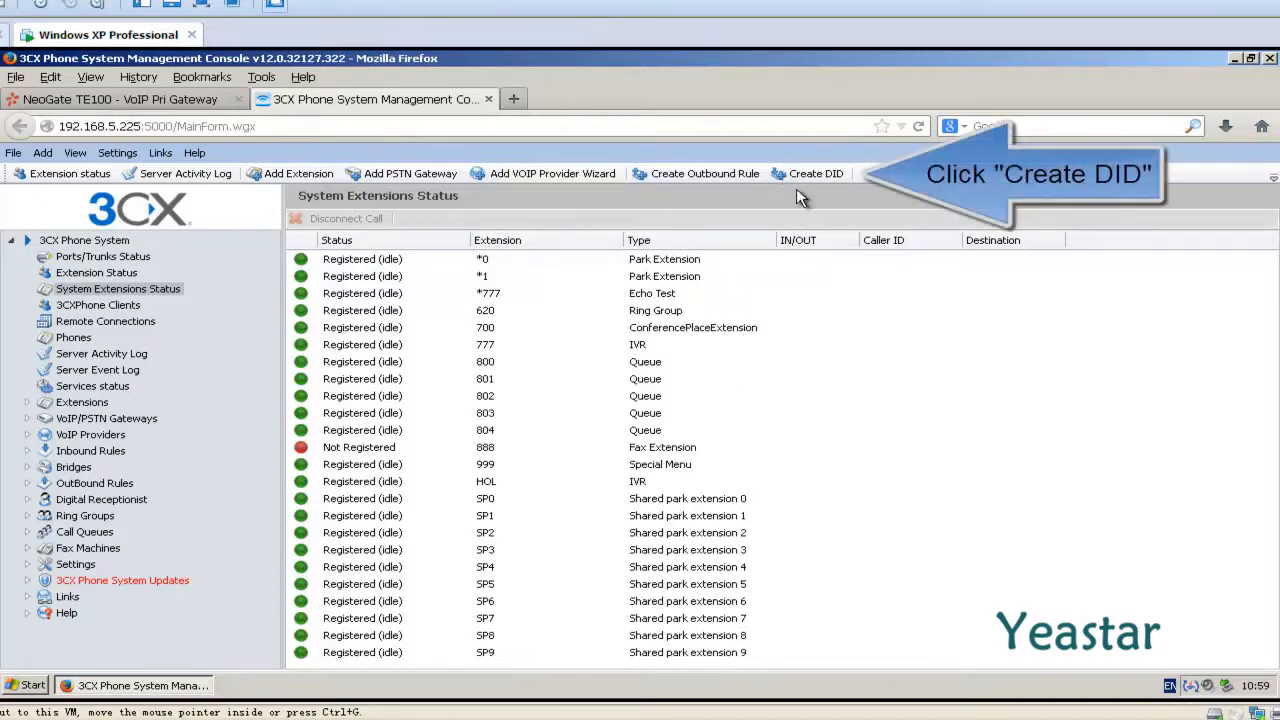
pyautogui.moveTo(784, 180)
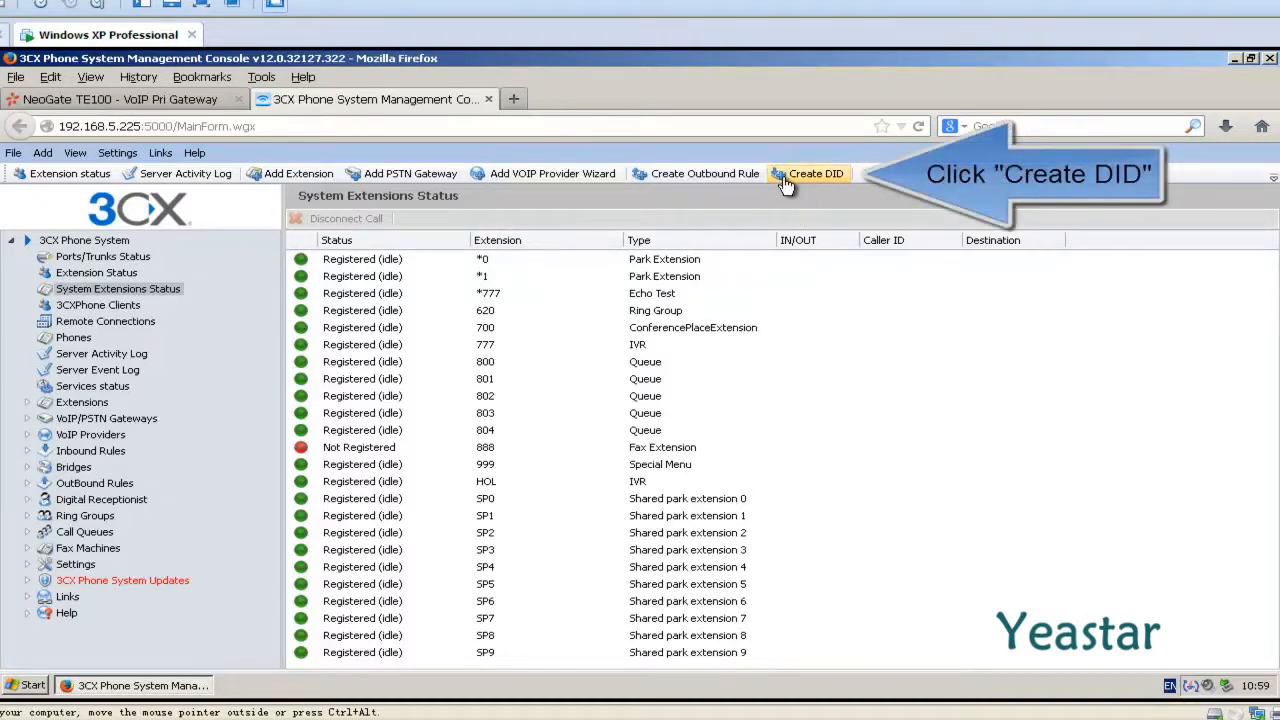
pyautogui.click(812, 174)
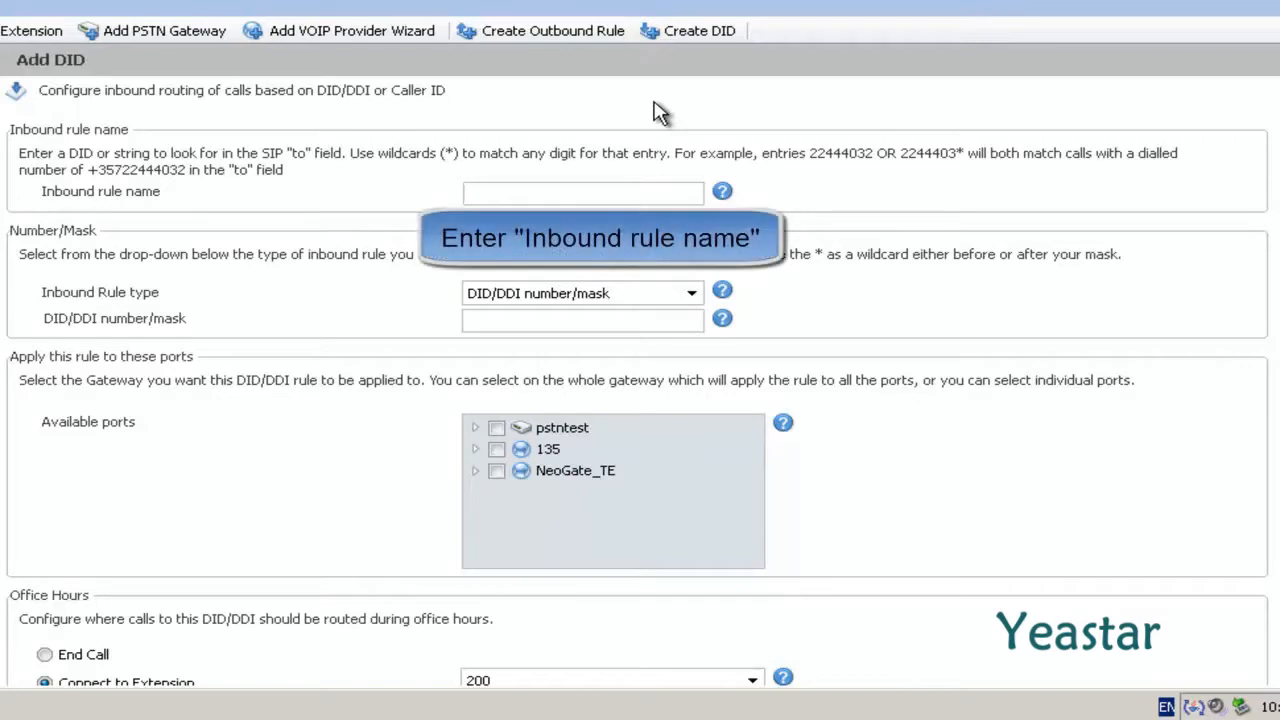
pyautogui.write('From')
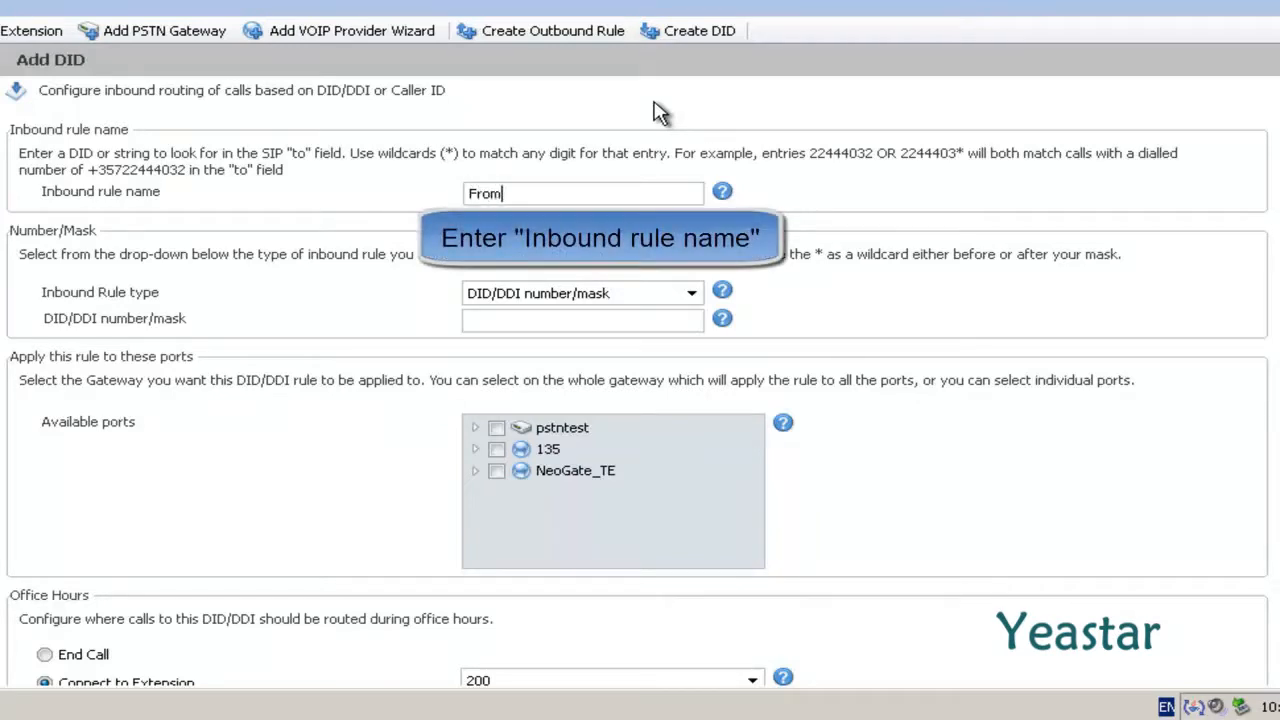
pyautogui.write('TE')
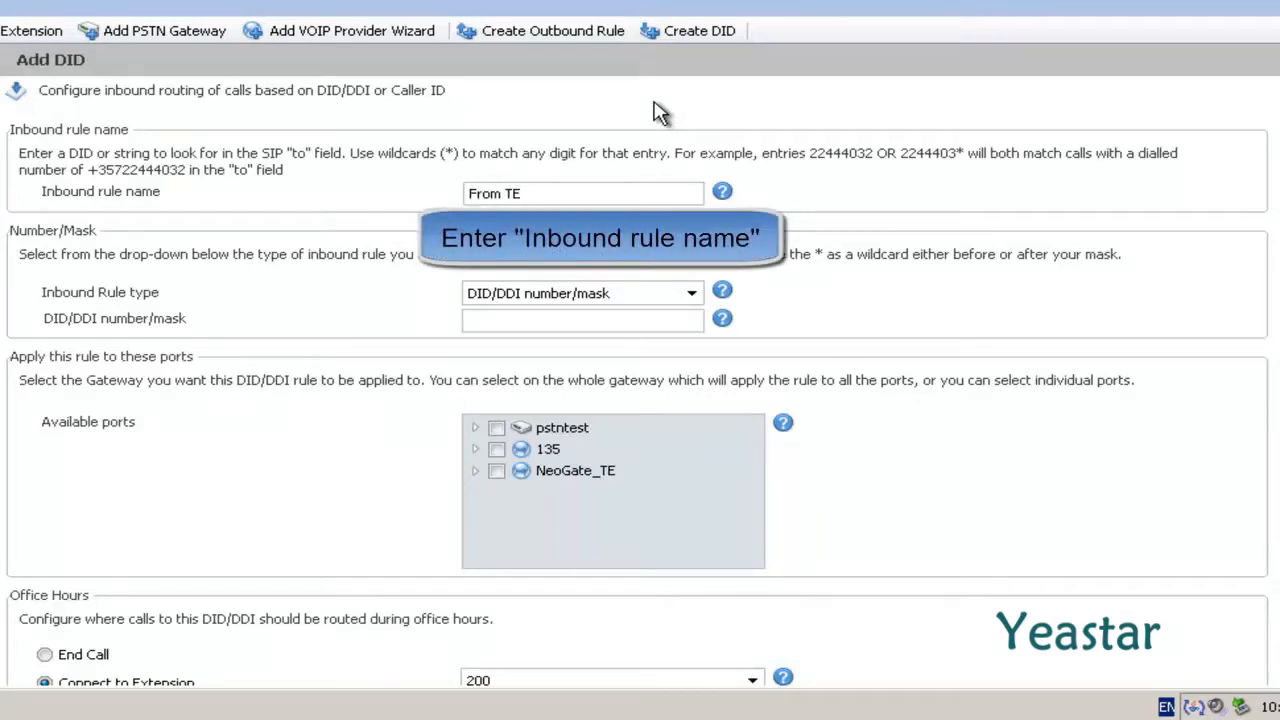
pyautogui.write('5551000')
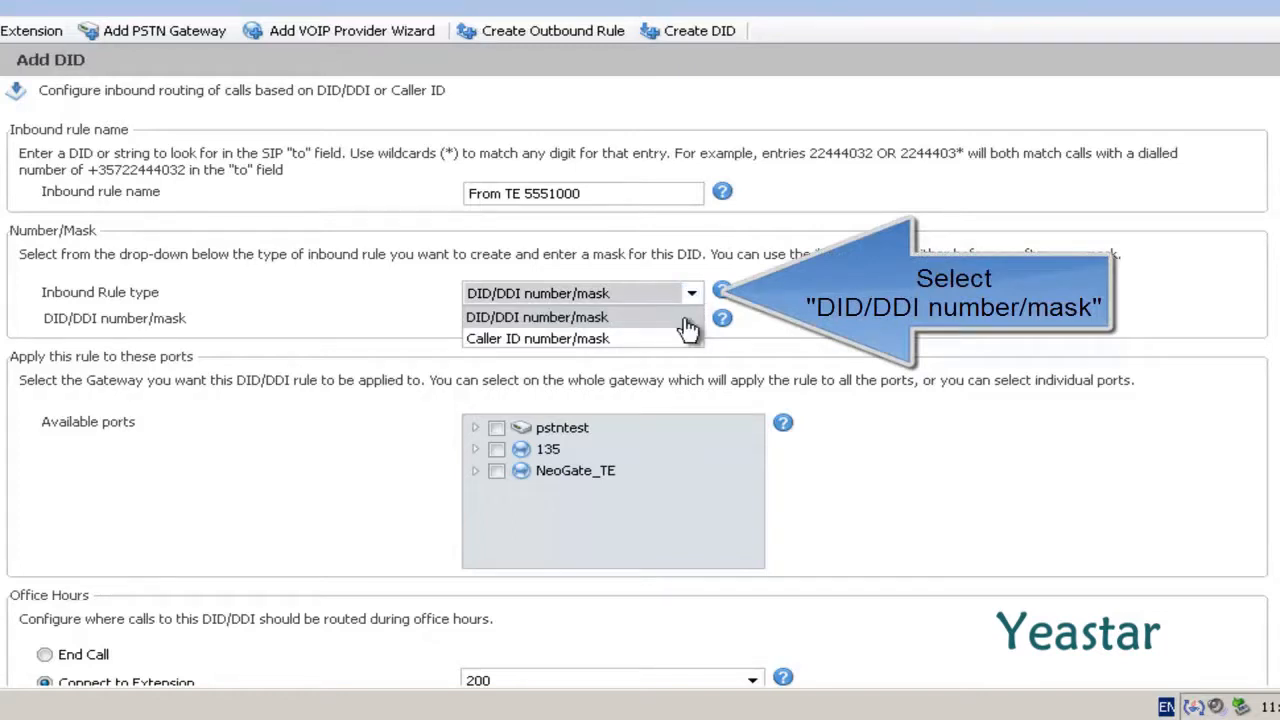
# Set DID/DDI mask 5551000, apply it to the NeoGate_TE port and save the rule.
pyautogui.click(536, 316)
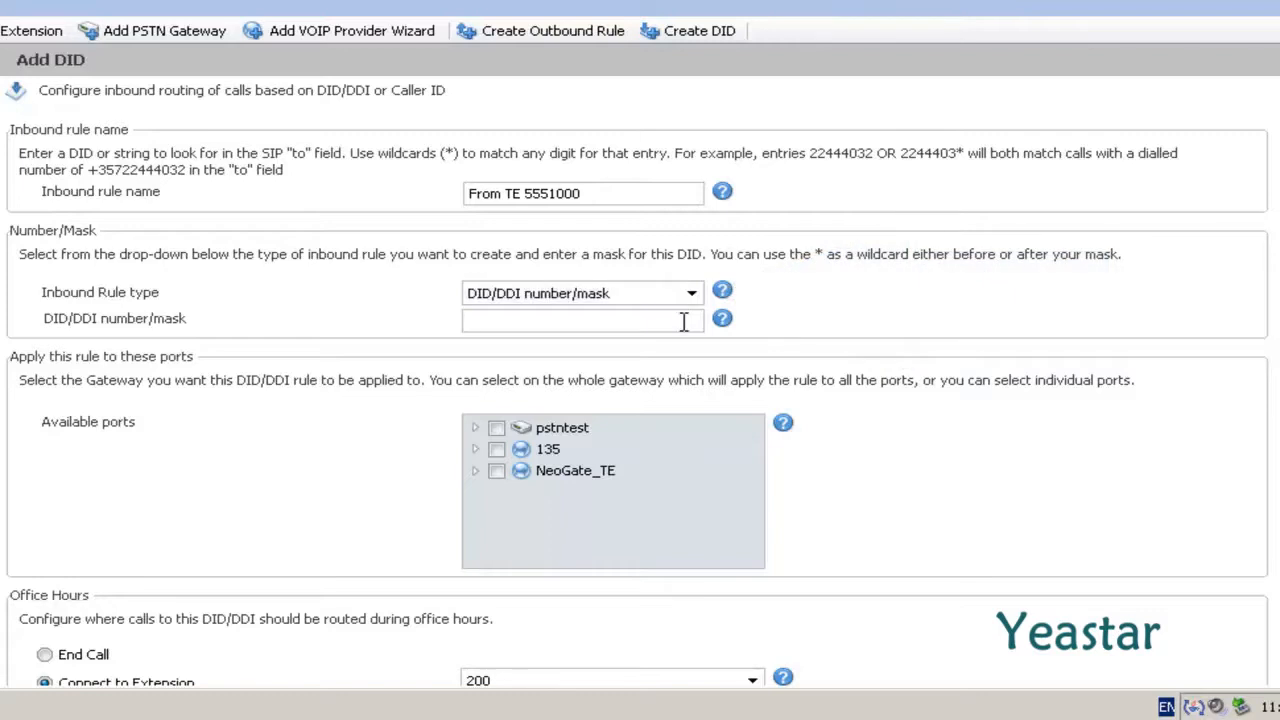
pyautogui.moveTo(672, 316)
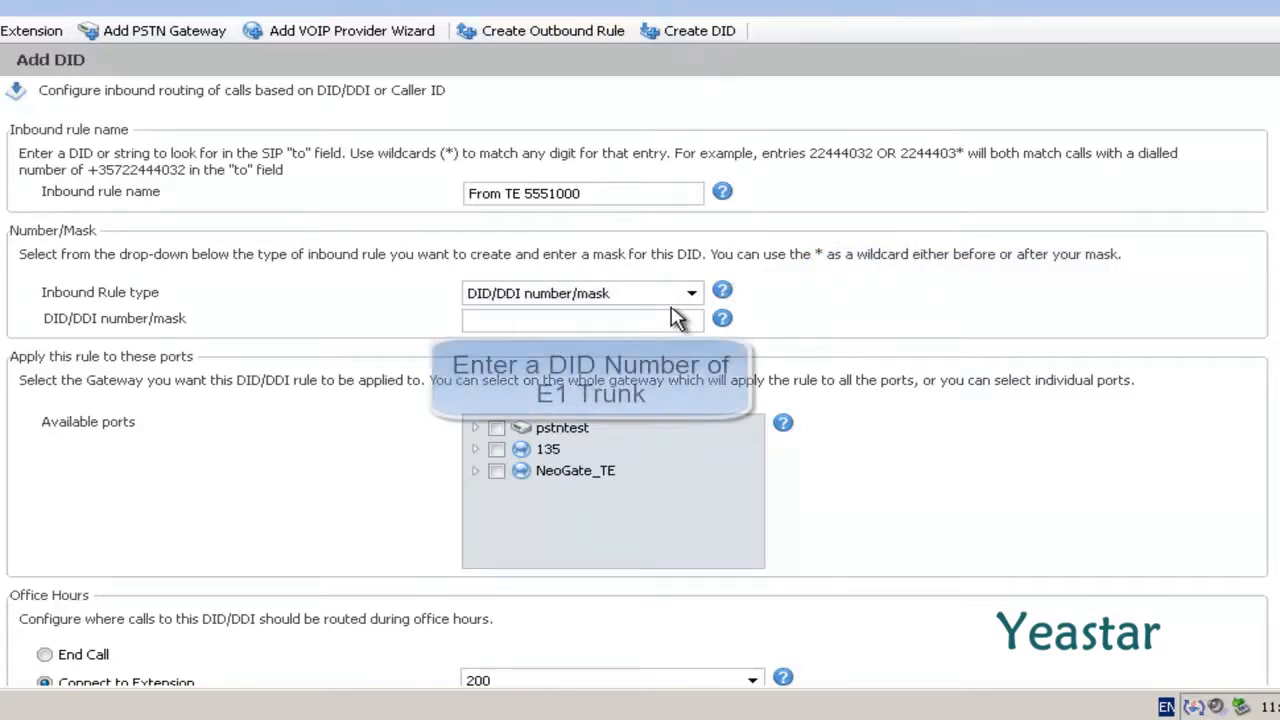
pyautogui.write('5551000')
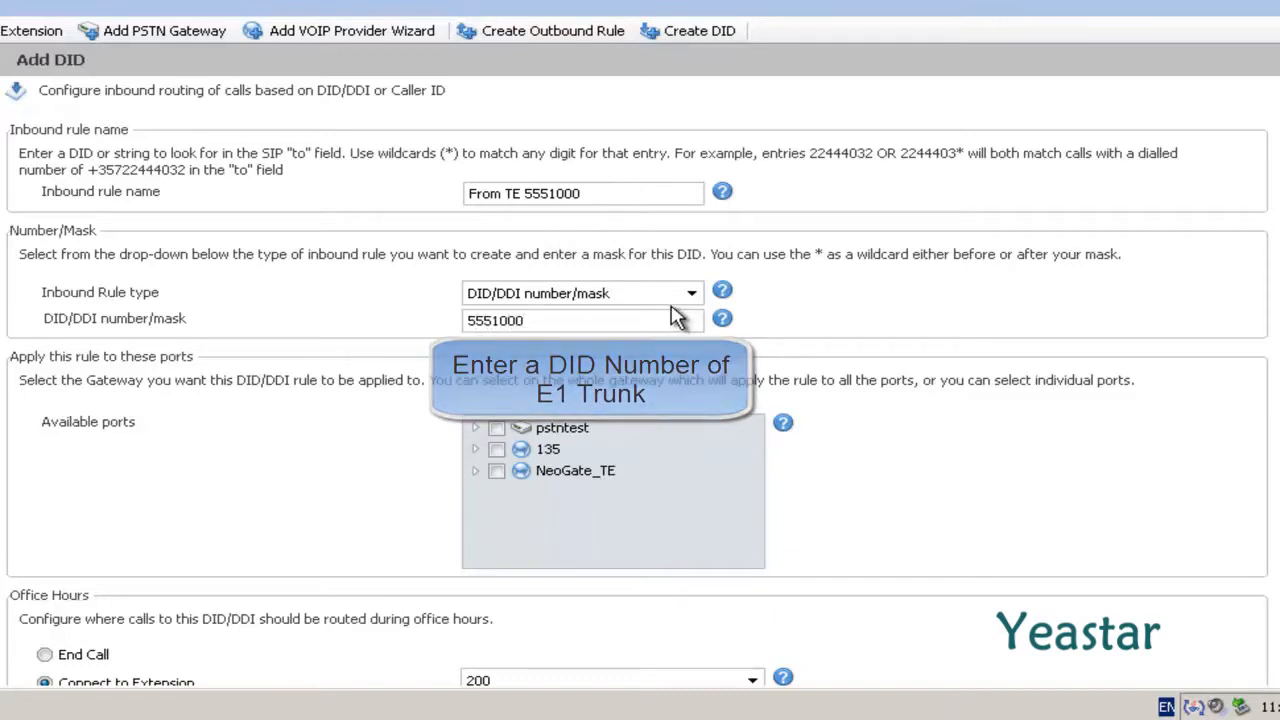
pyautogui.moveTo(676, 318)
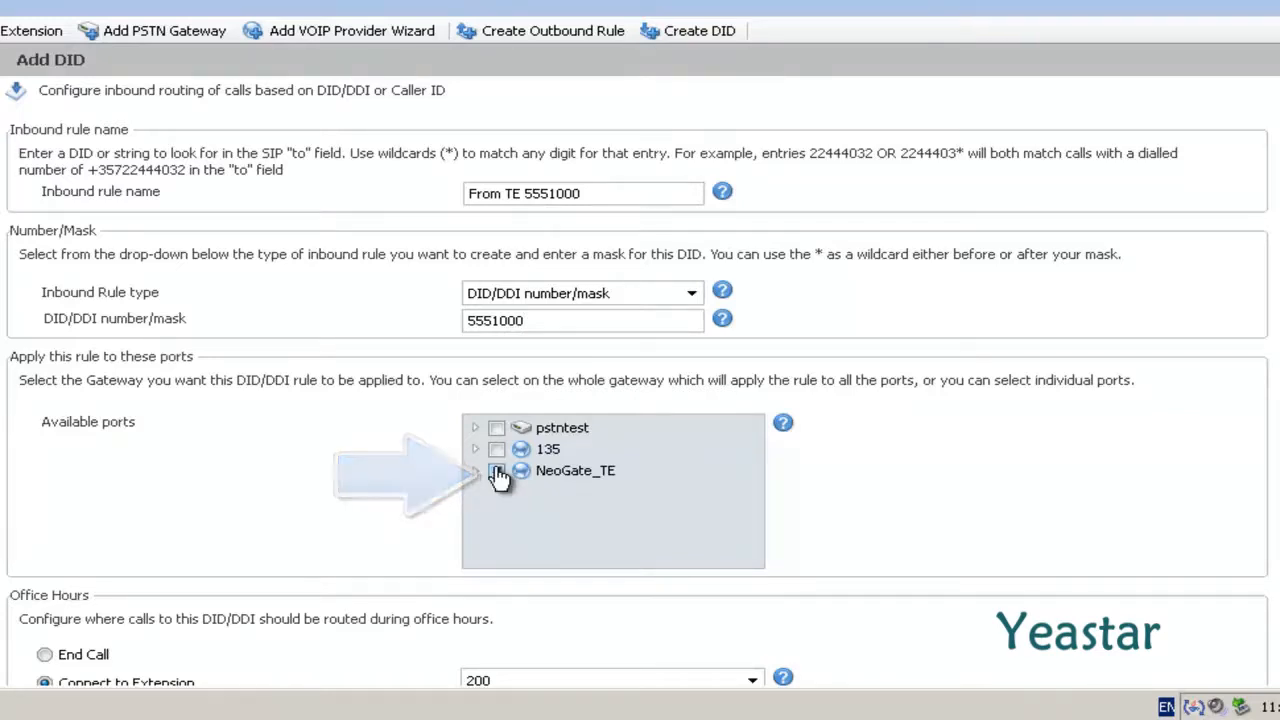
pyautogui.click(496, 472)
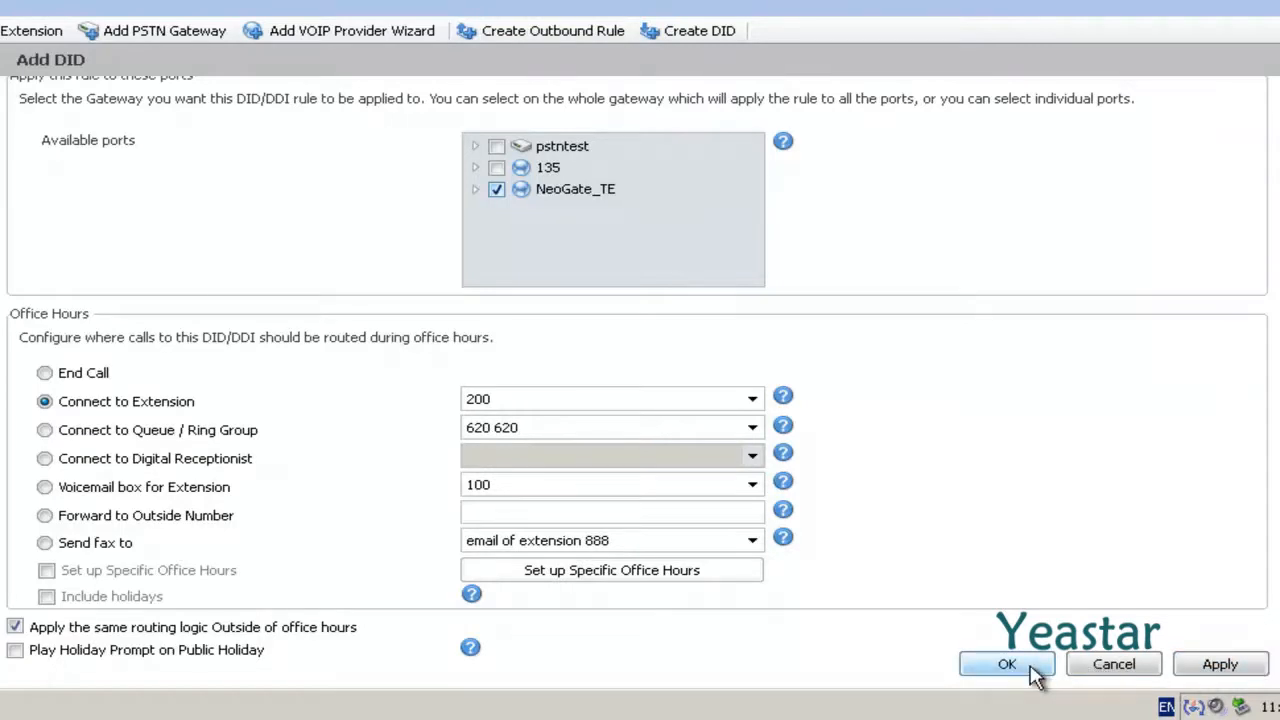
pyautogui.click(1006, 664)
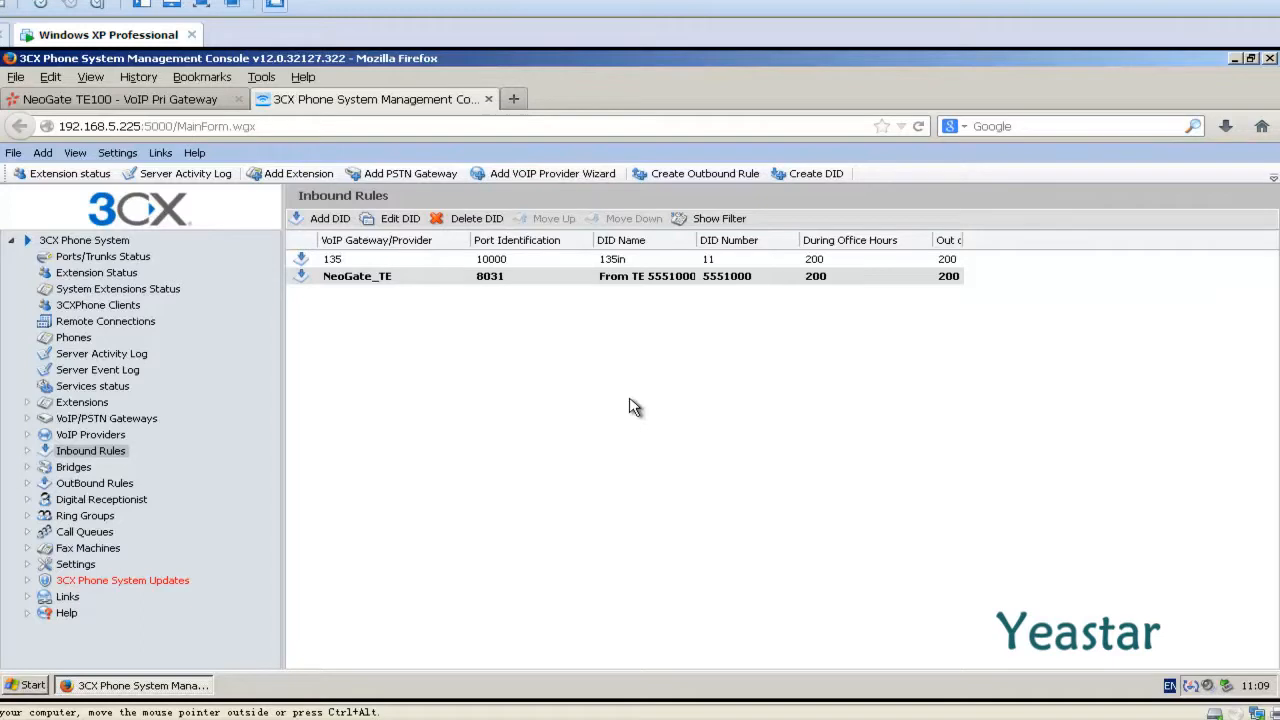
pyautogui.moveTo(118, 436)
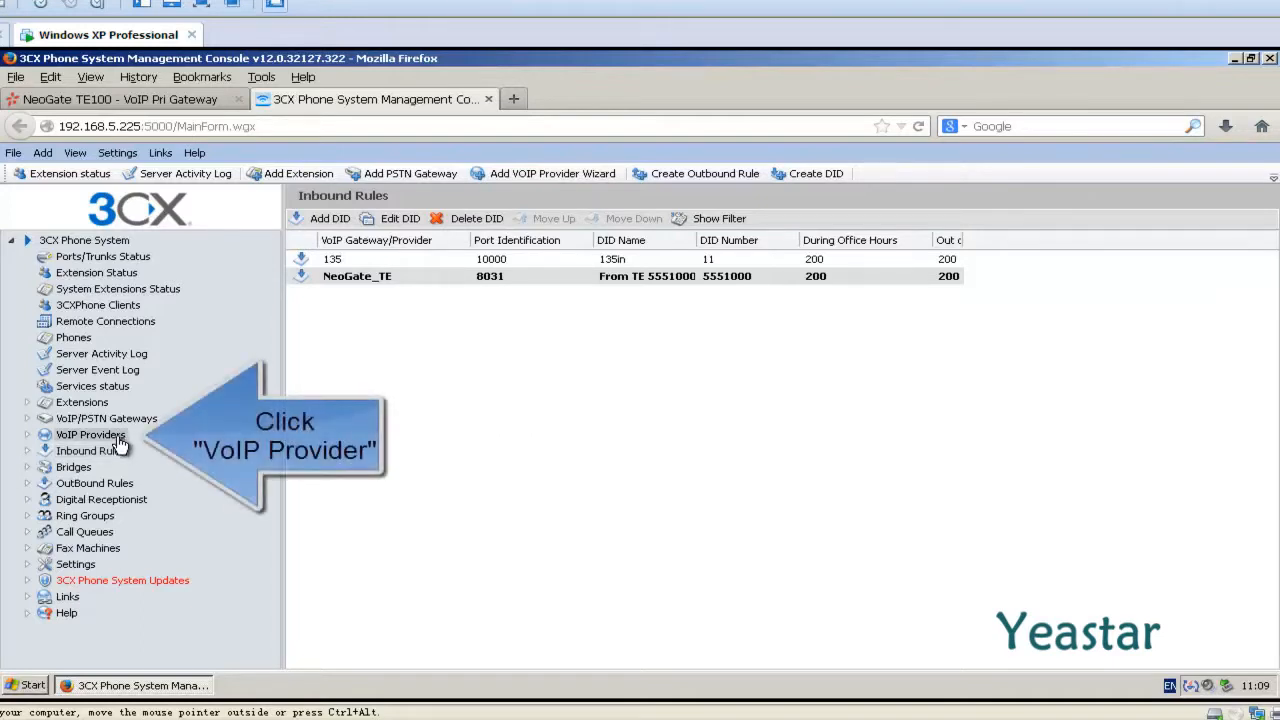
# Go to VoIP Providers and bring up the NeoGate_TE provider's settings.
pyautogui.click(88, 434)
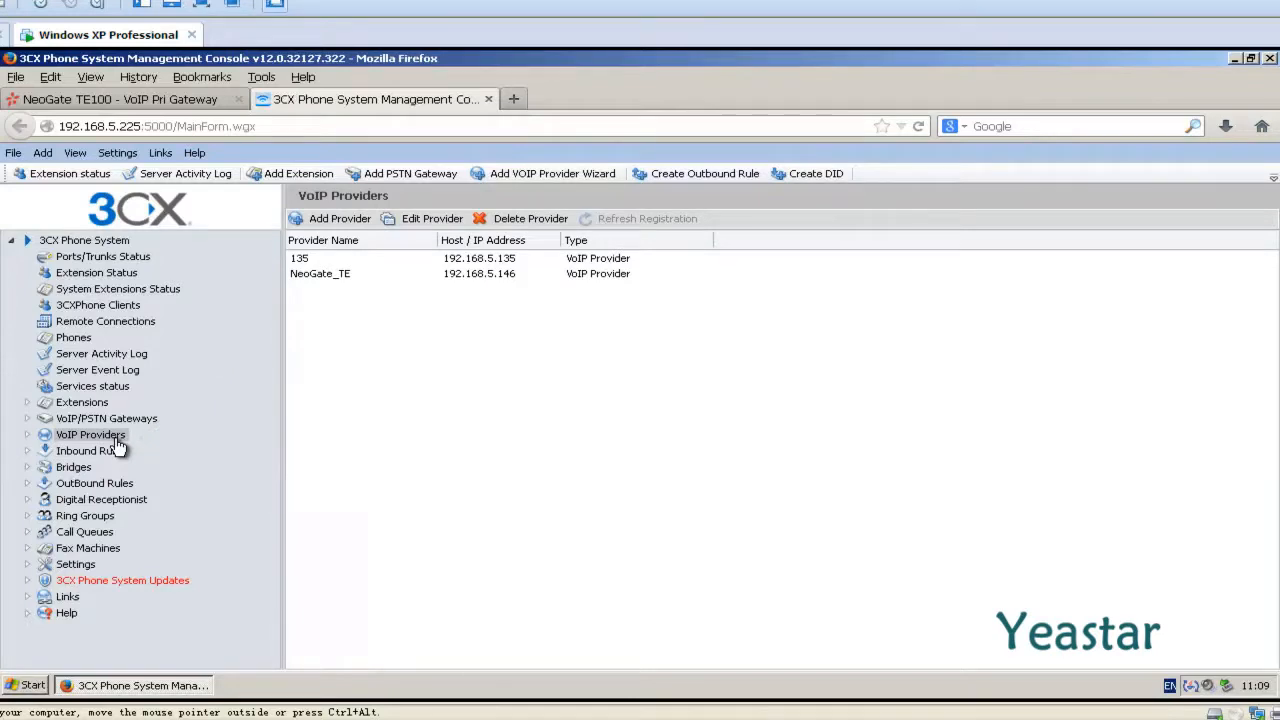
pyautogui.moveTo(384, 280)
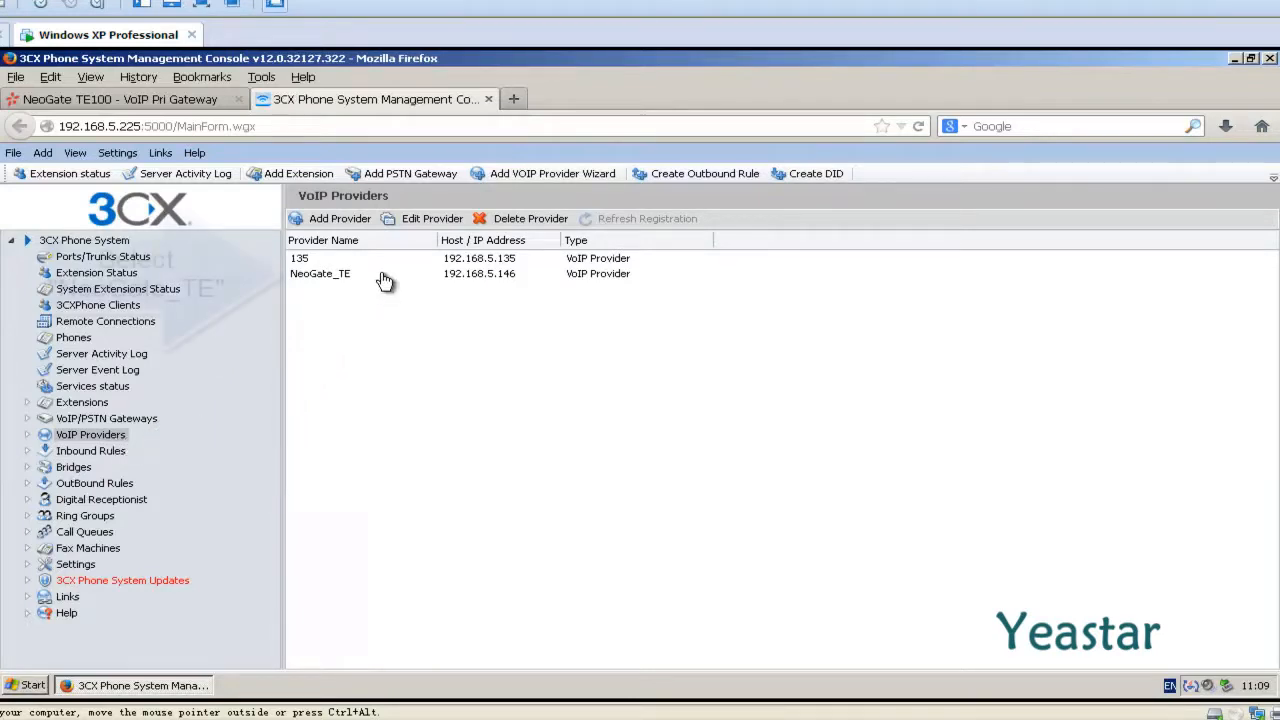
pyautogui.click(320, 272)
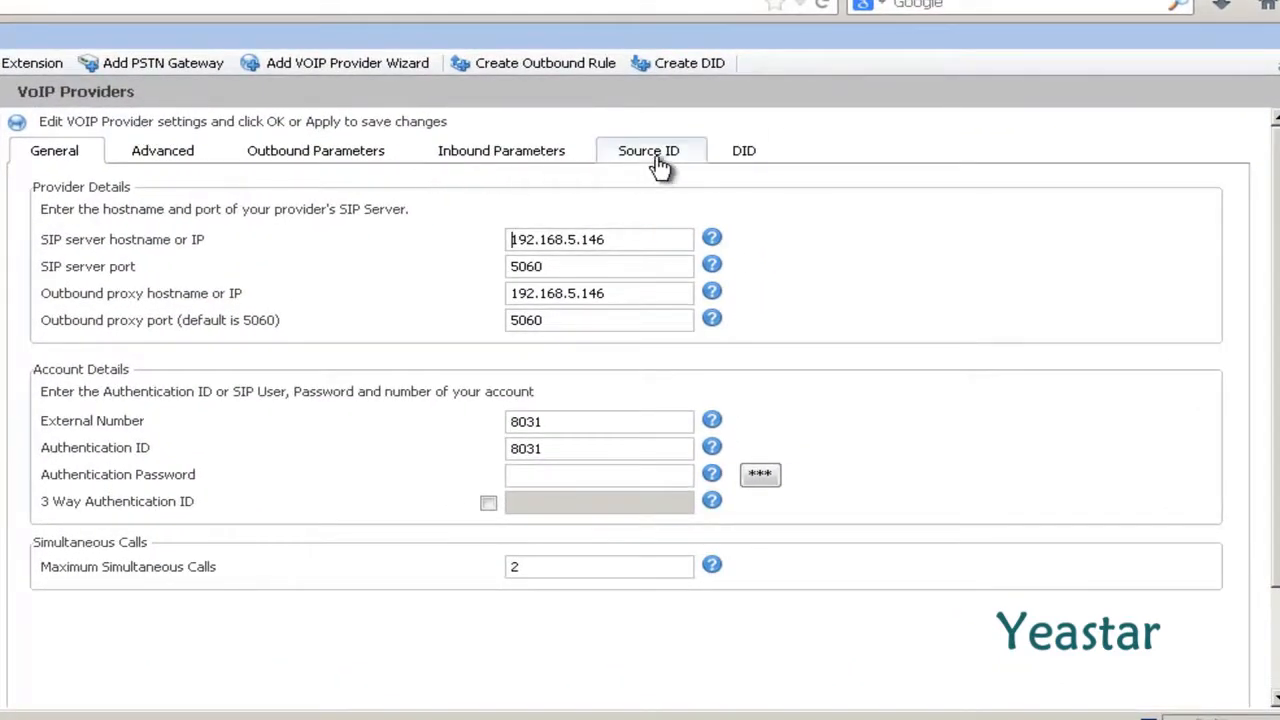
# Enable source identification by DID on NeoGate_TE's Source ID settings.
pyautogui.click(650, 150)
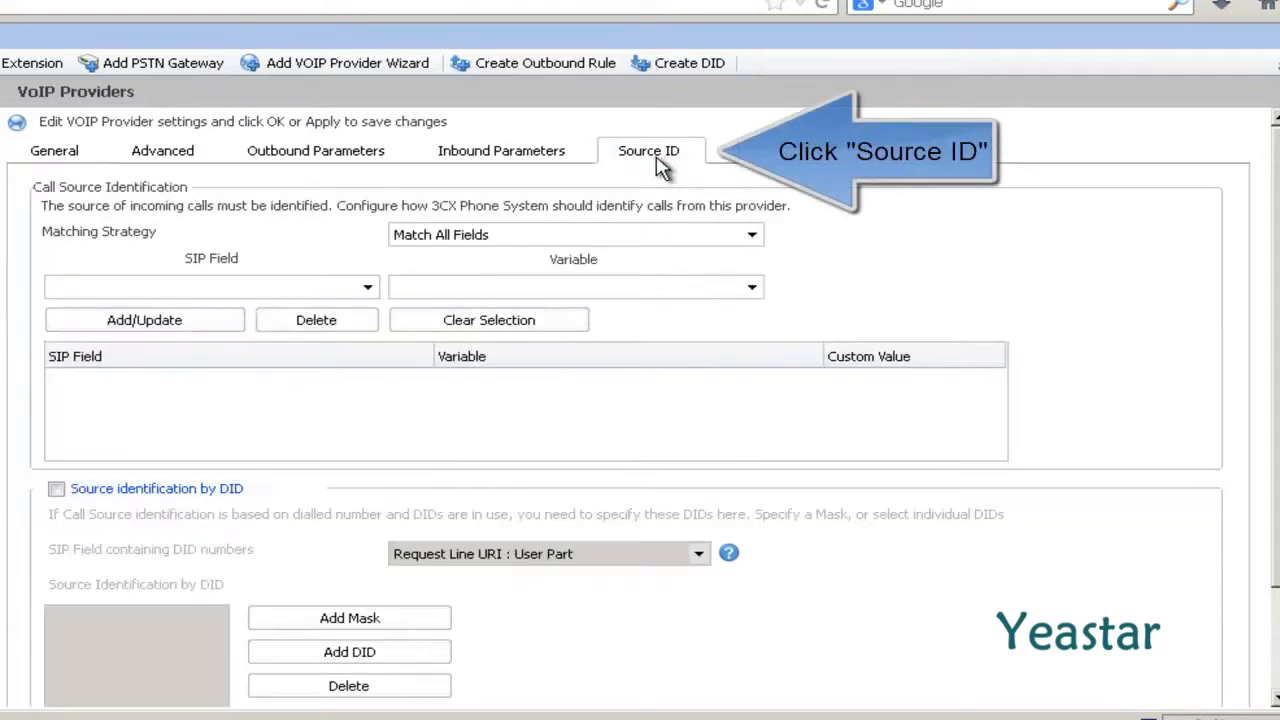
pyautogui.scroll(-3)
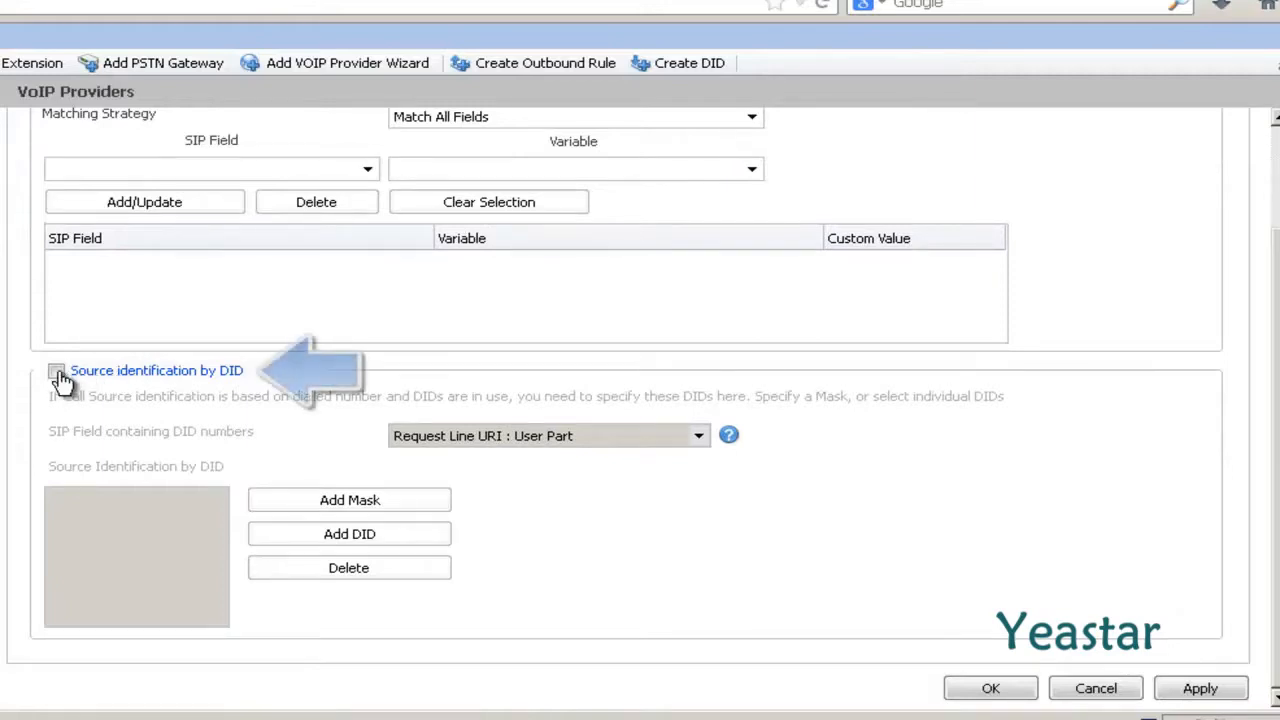
pyautogui.click(56, 372)
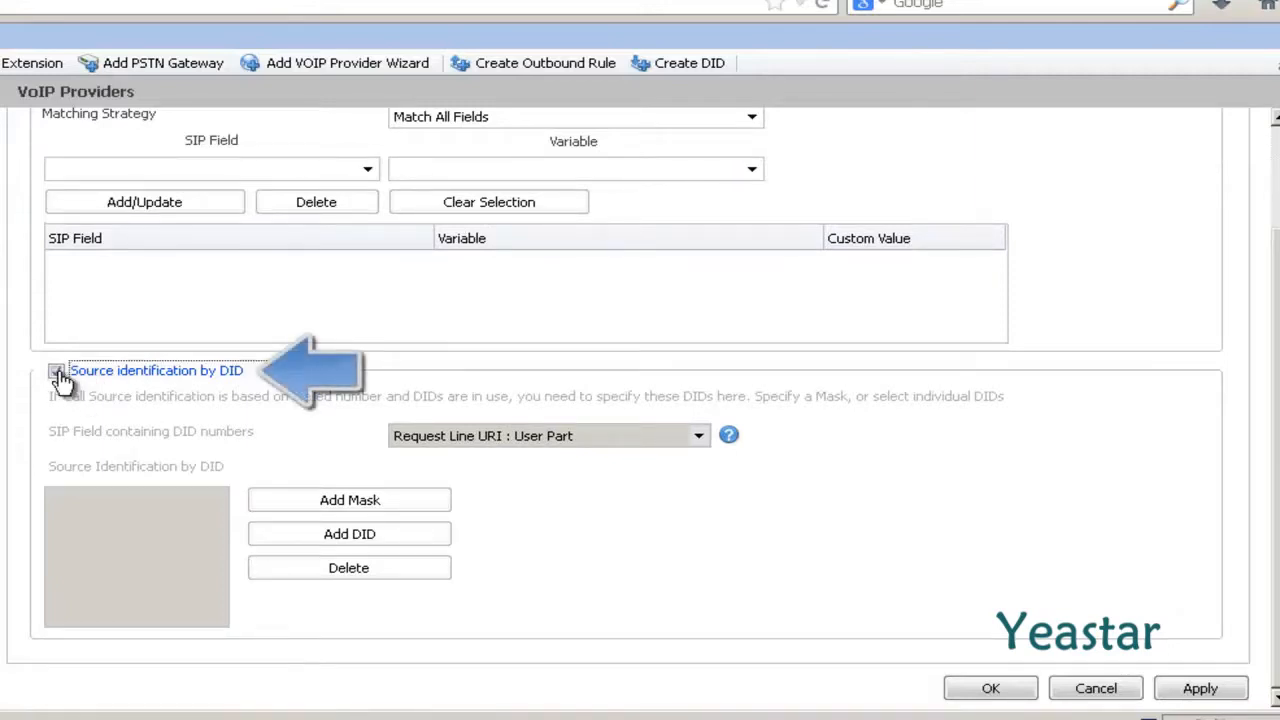
pyautogui.click(56, 370)
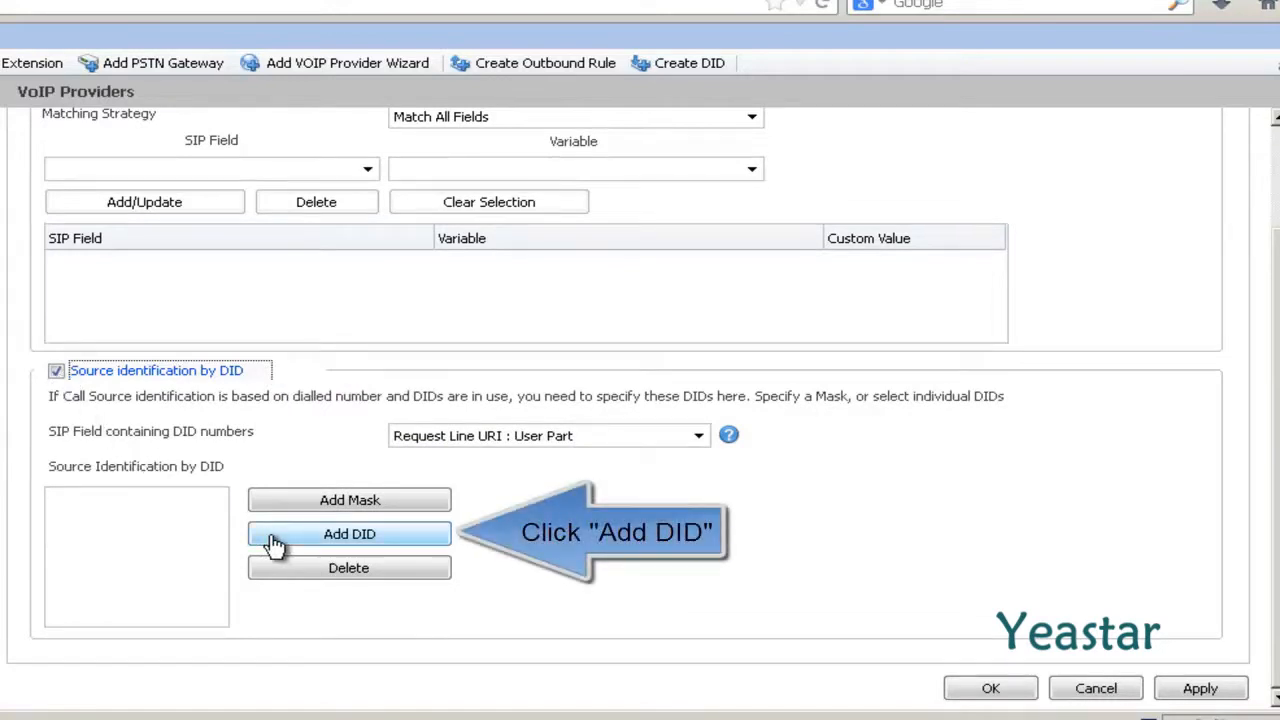
# Add DID 5551000 as the identifying DID and save the provider settings.
pyautogui.click(348, 534)
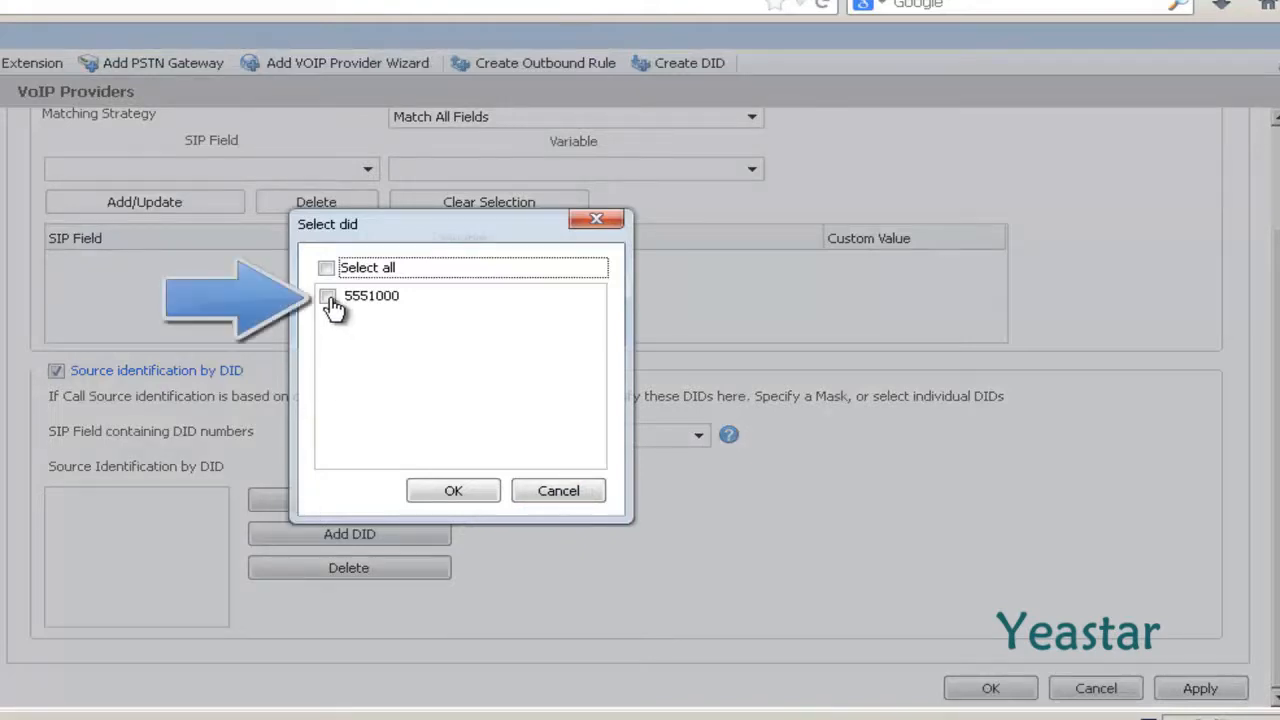
pyautogui.click(326, 296)
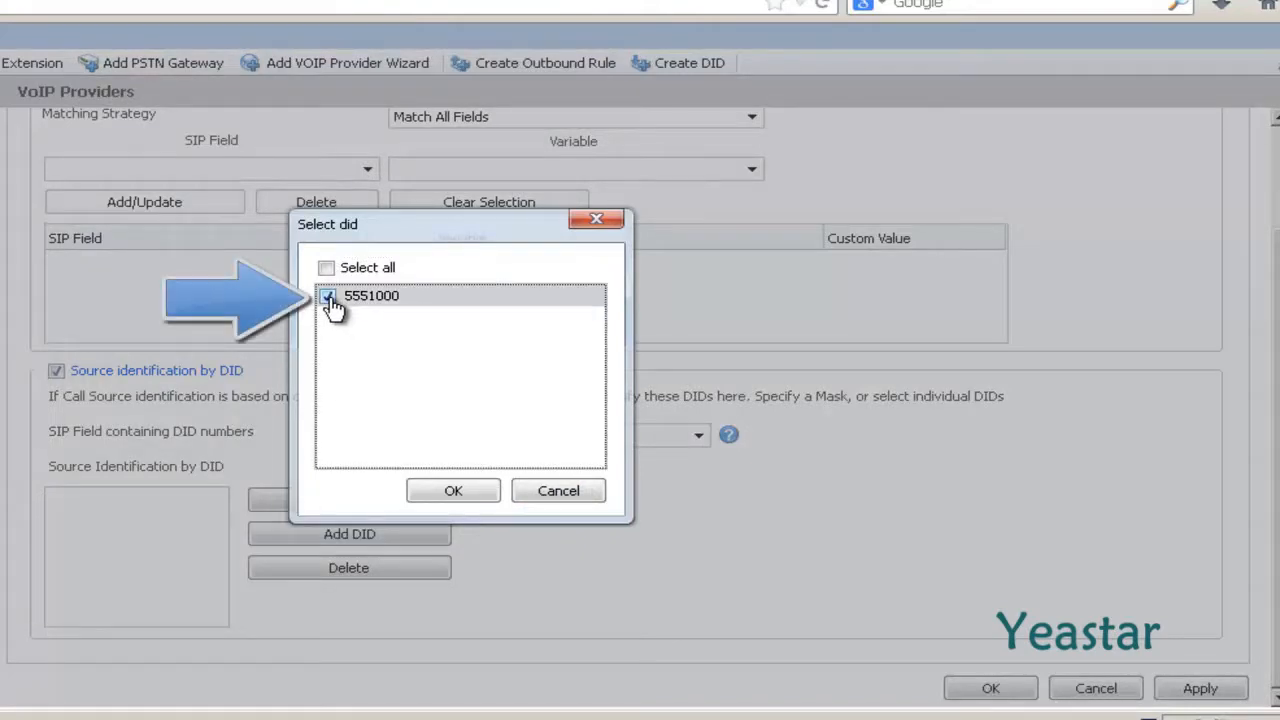
pyautogui.click(328, 298)
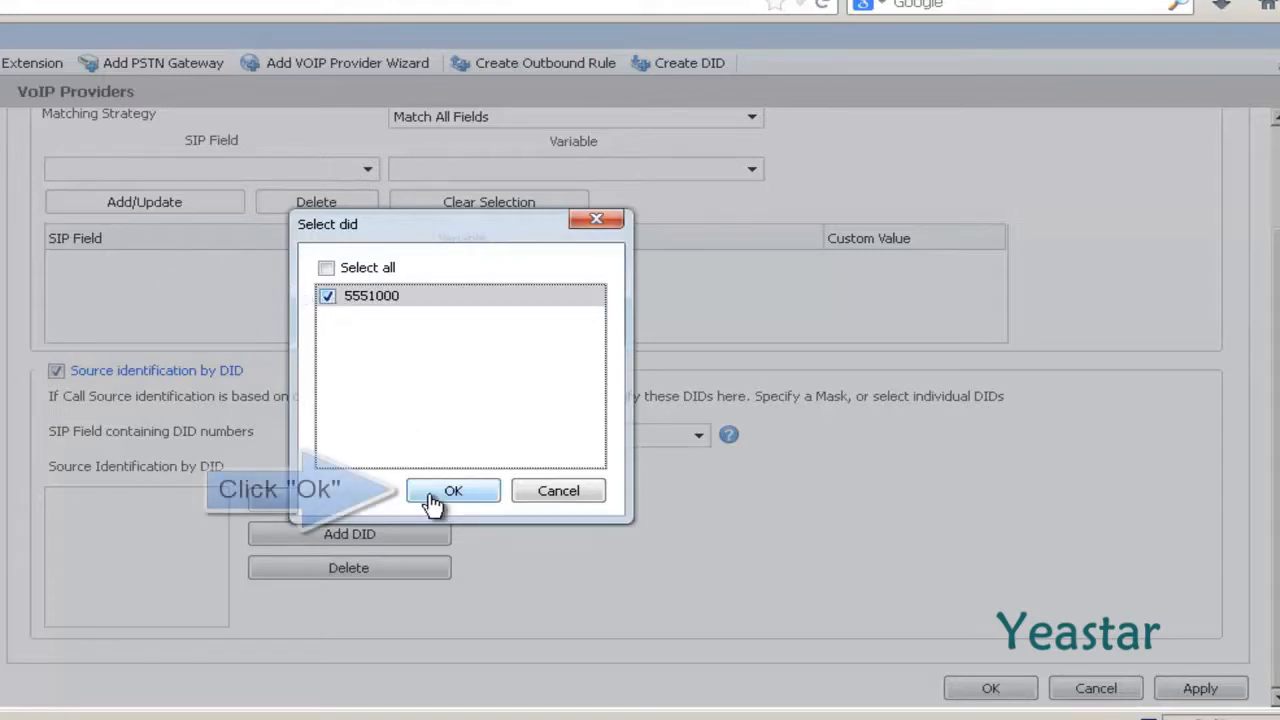
pyautogui.click(452, 490)
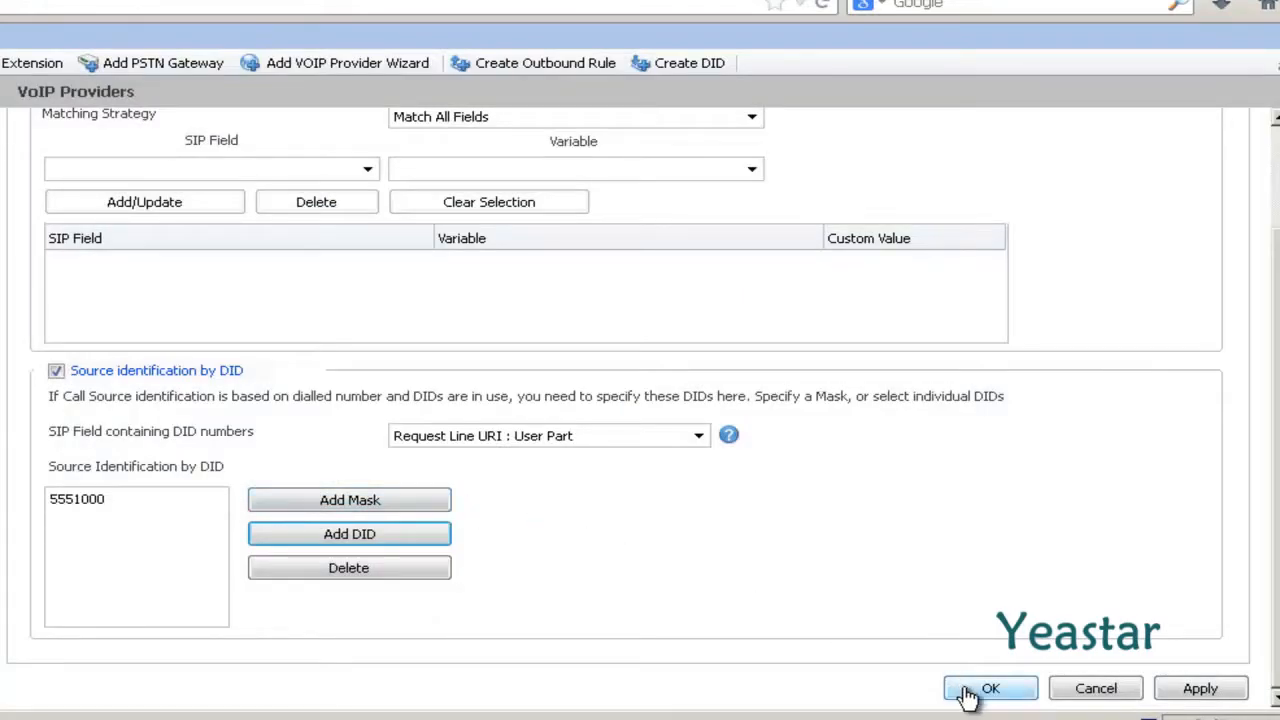
pyautogui.click(992, 688)
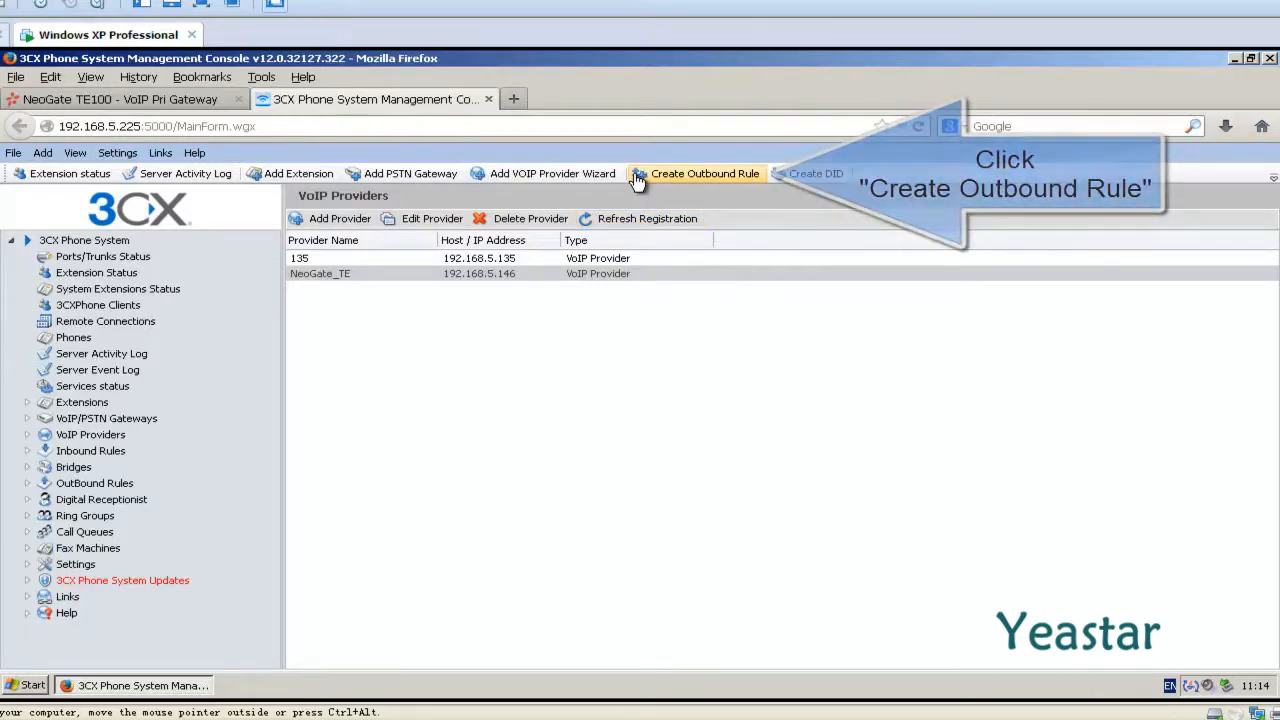
# Name the rule 'Rule for NeoGate_TE' with prefix 9 and extension range 100-900.
pyautogui.click(700, 172)
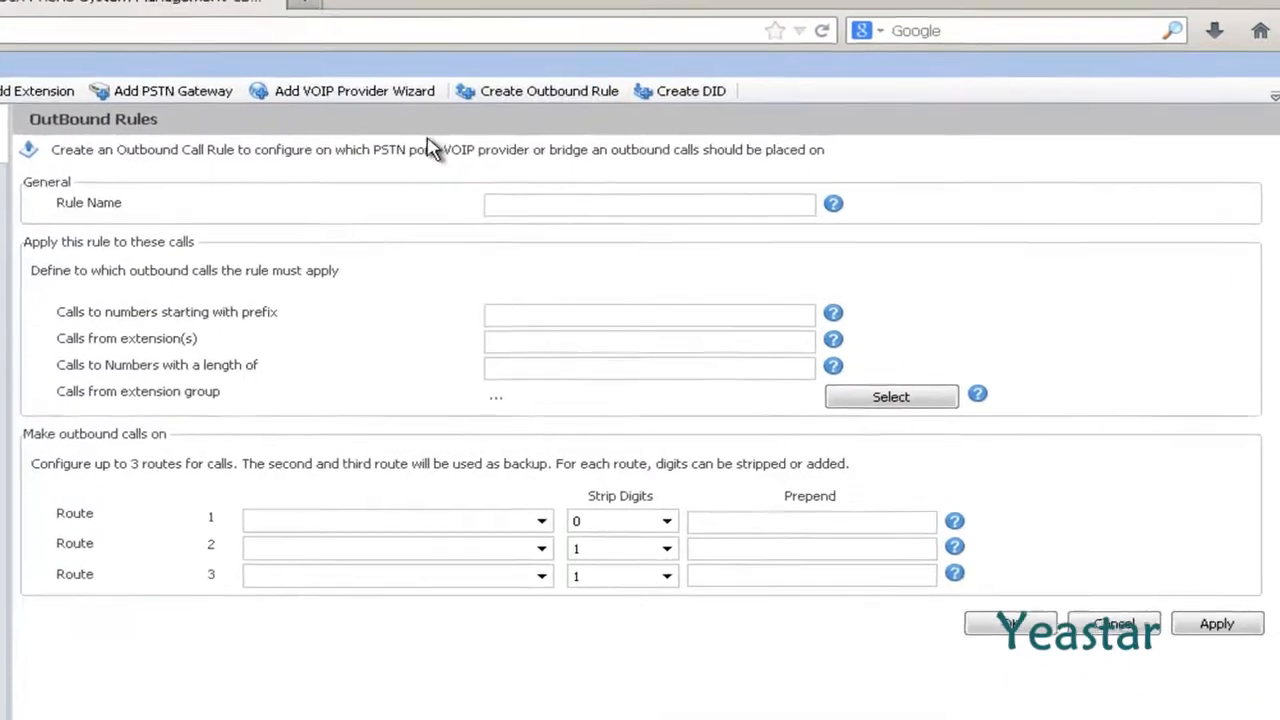
pyautogui.write('R')
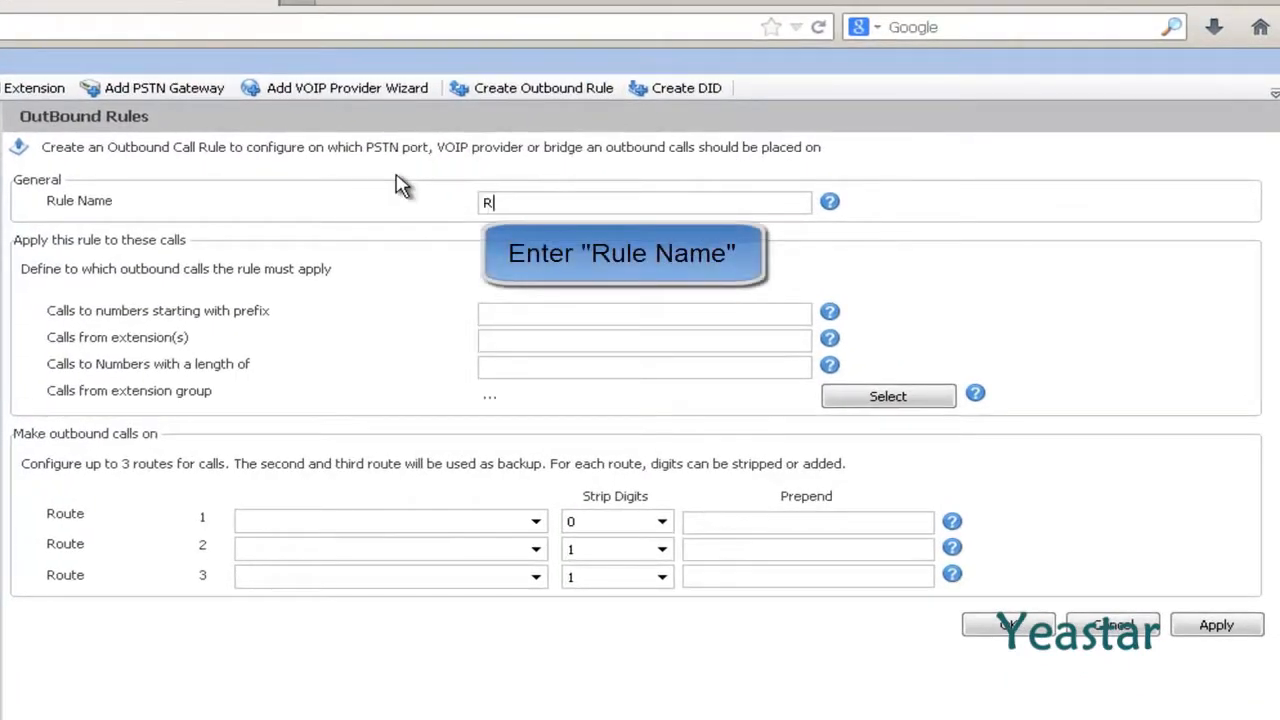
pyautogui.write('ule for NeoG')
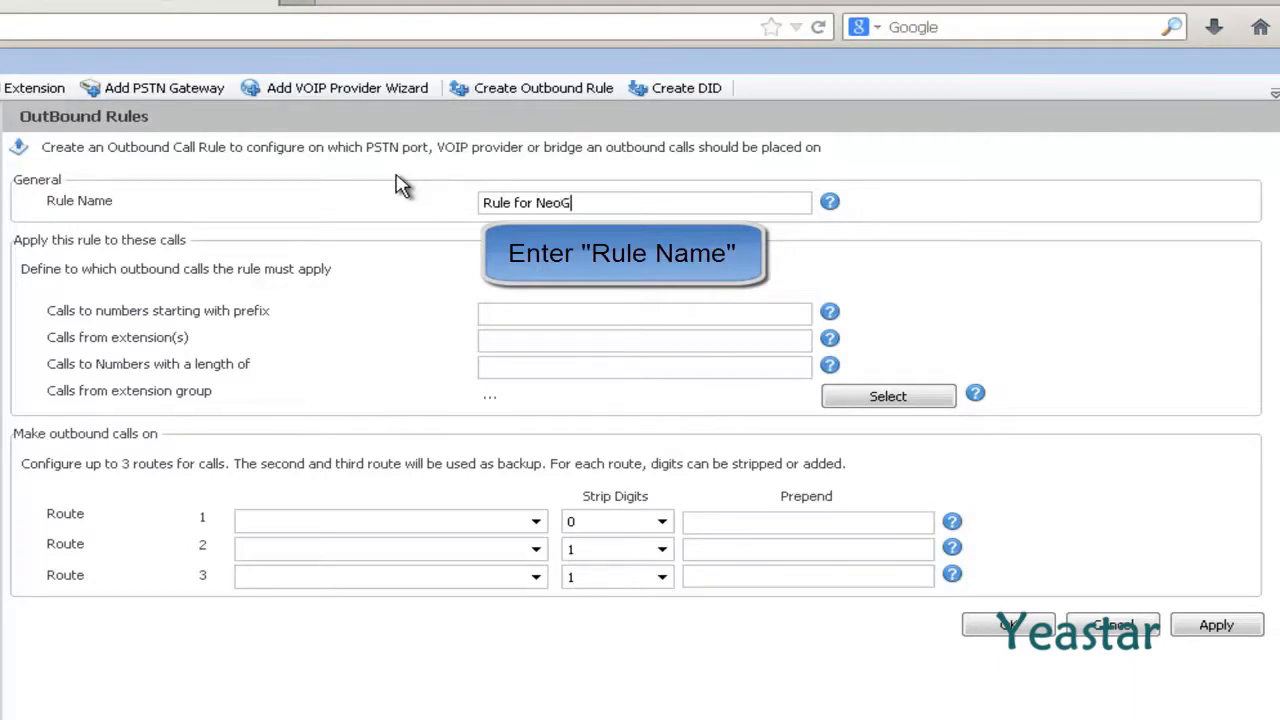
pyautogui.write('ate_TE')
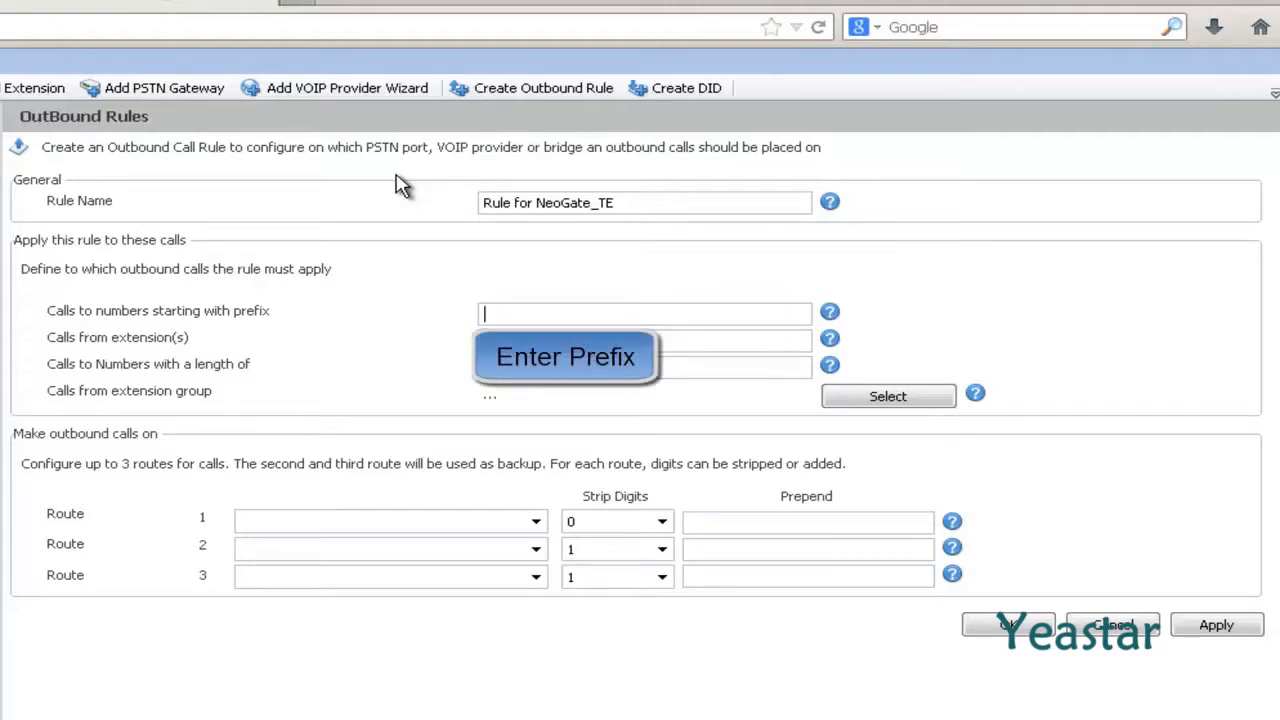
pyautogui.write('9')
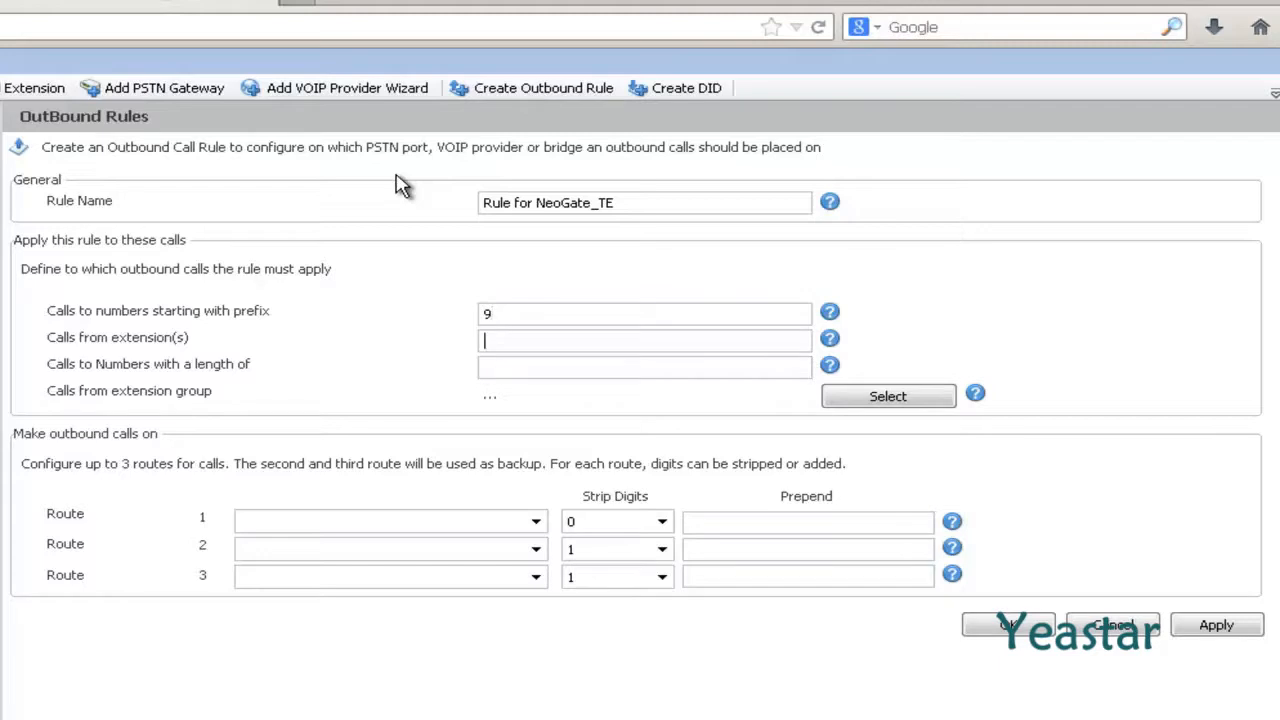
pyautogui.write('100-9')
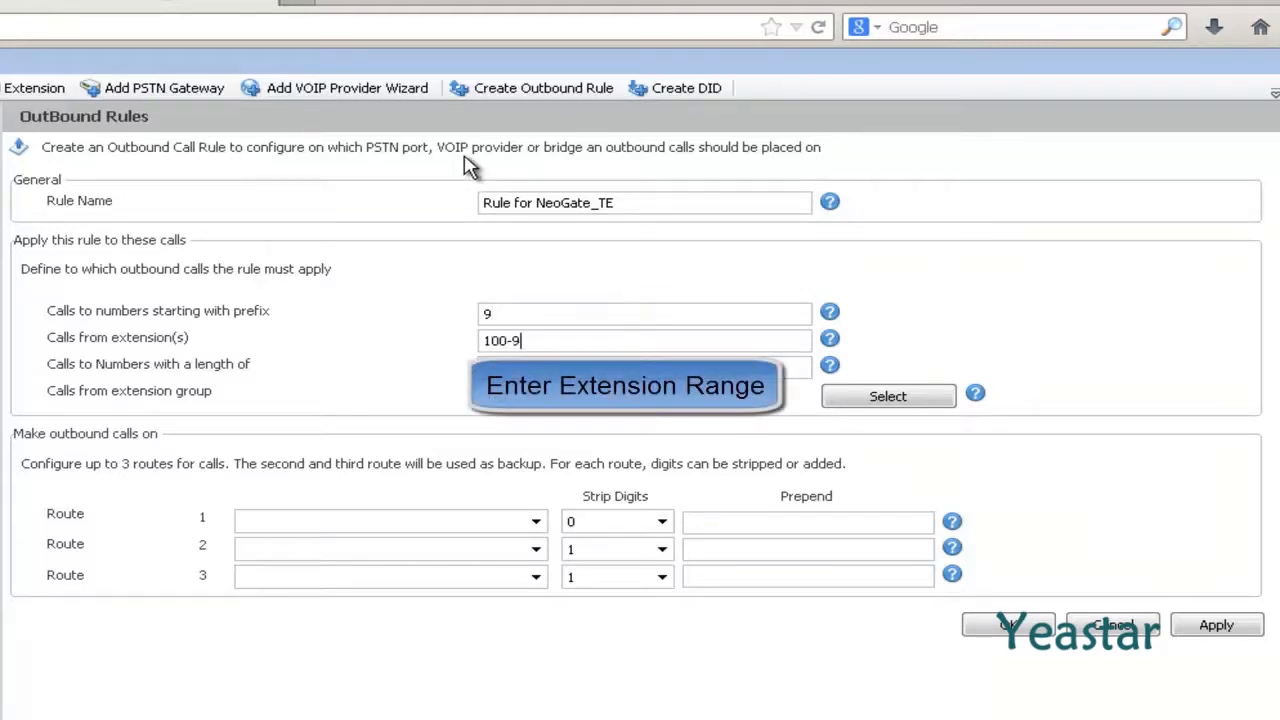
pyautogui.write('00')
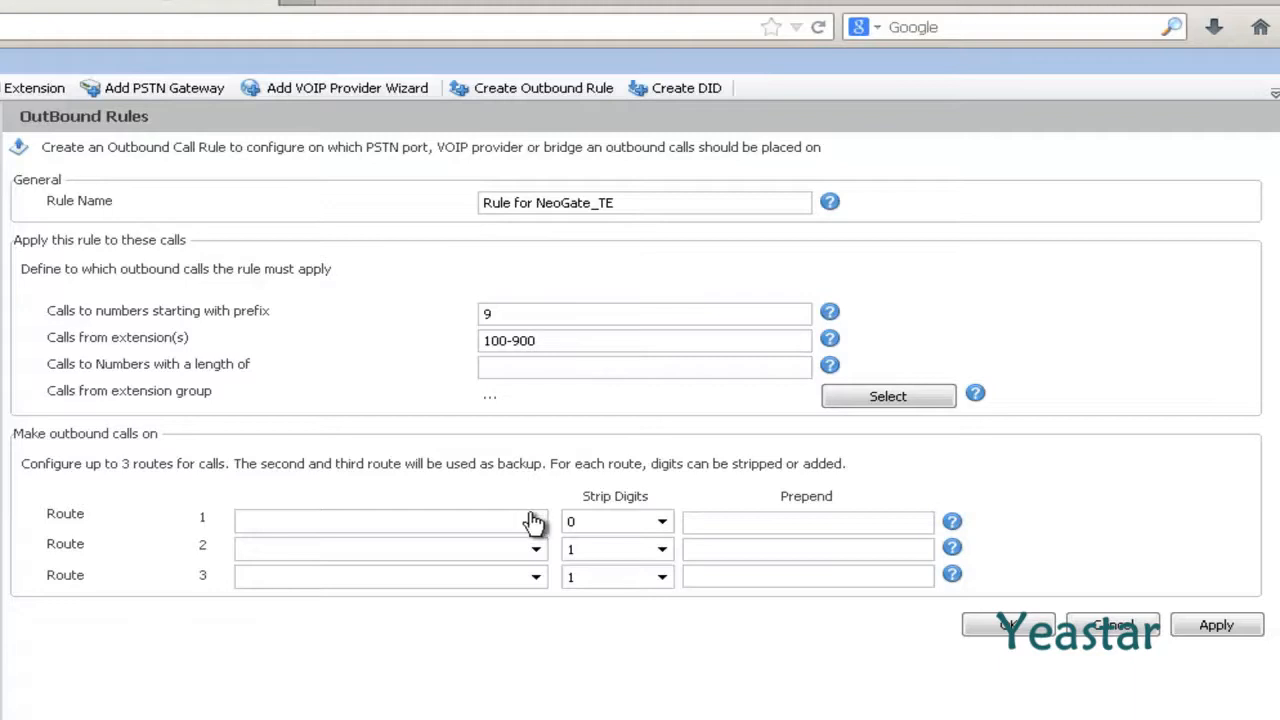
# Send Route 1 through NeoGate_TE stripping 1 digit and apply the new outbound rule.
pyautogui.click(536, 520)
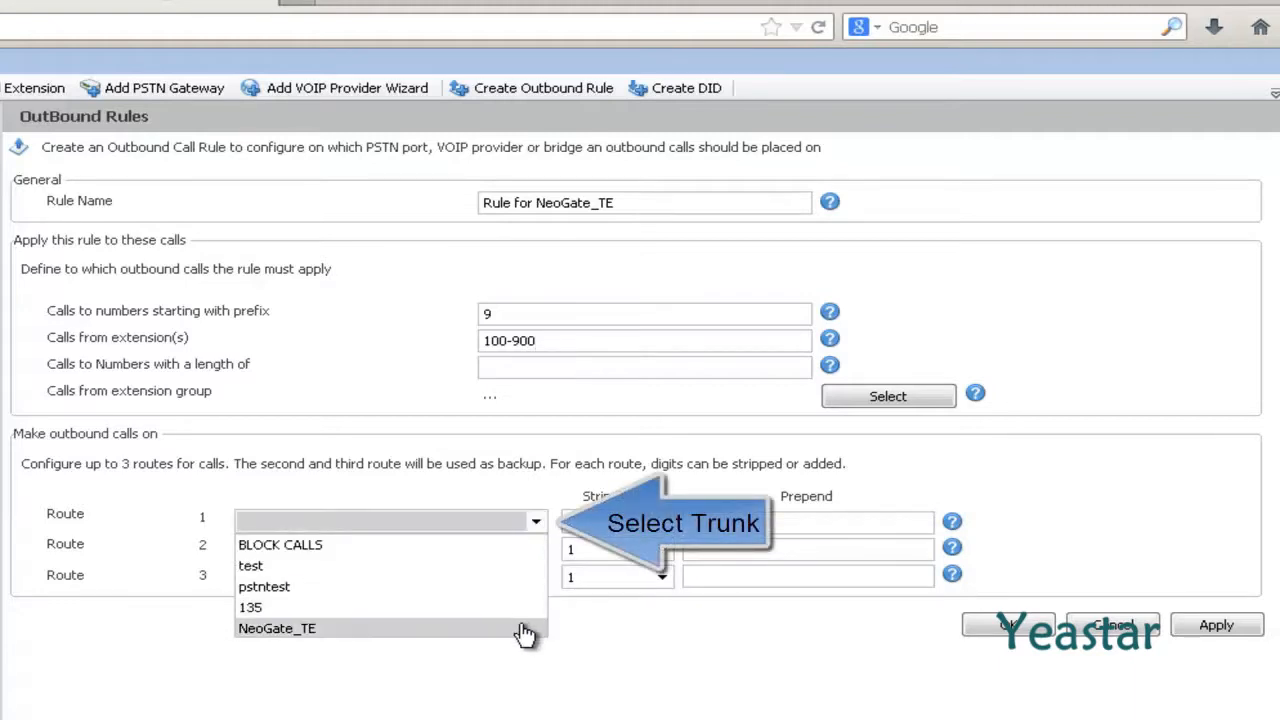
pyautogui.click(278, 628)
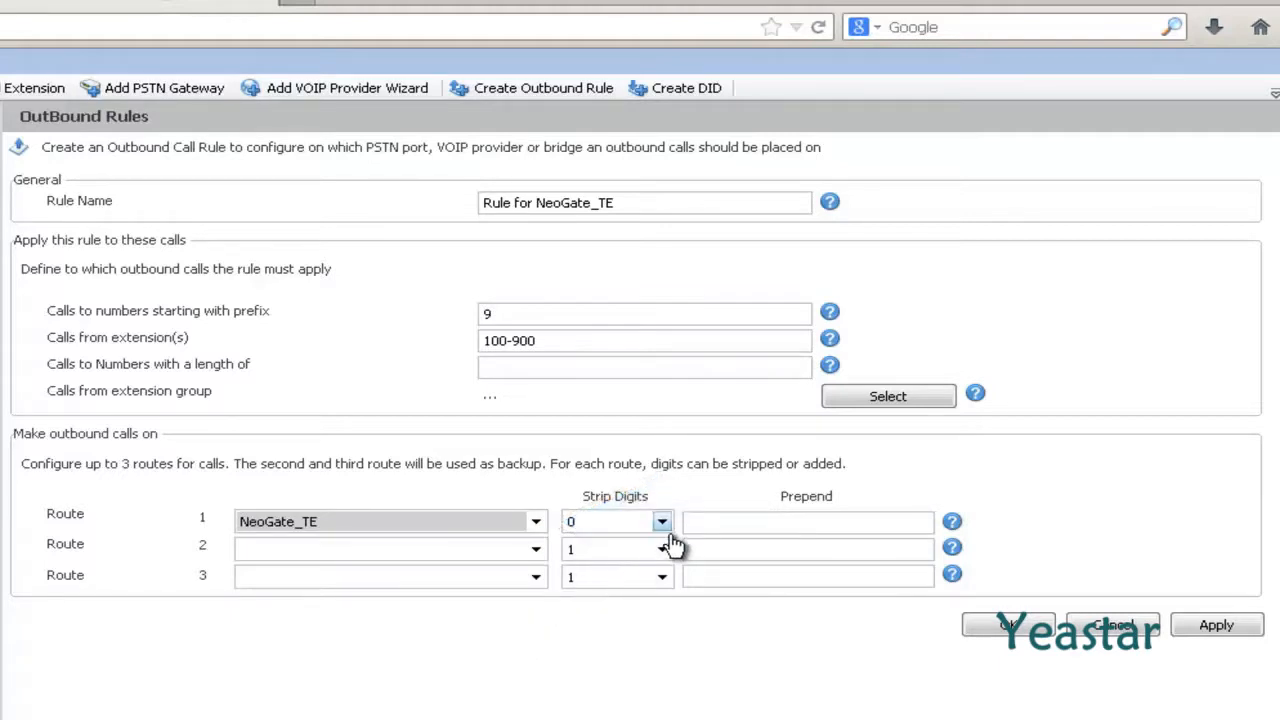
pyautogui.click(660, 520)
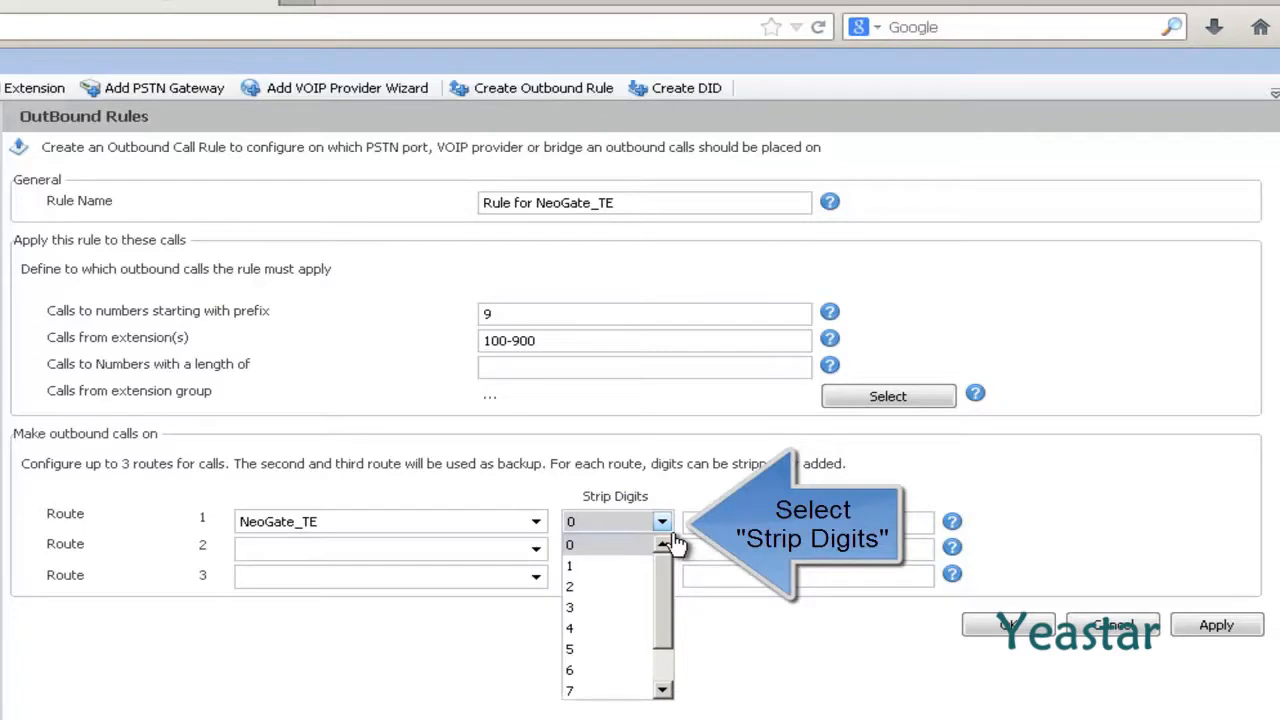
pyautogui.moveTo(624, 568)
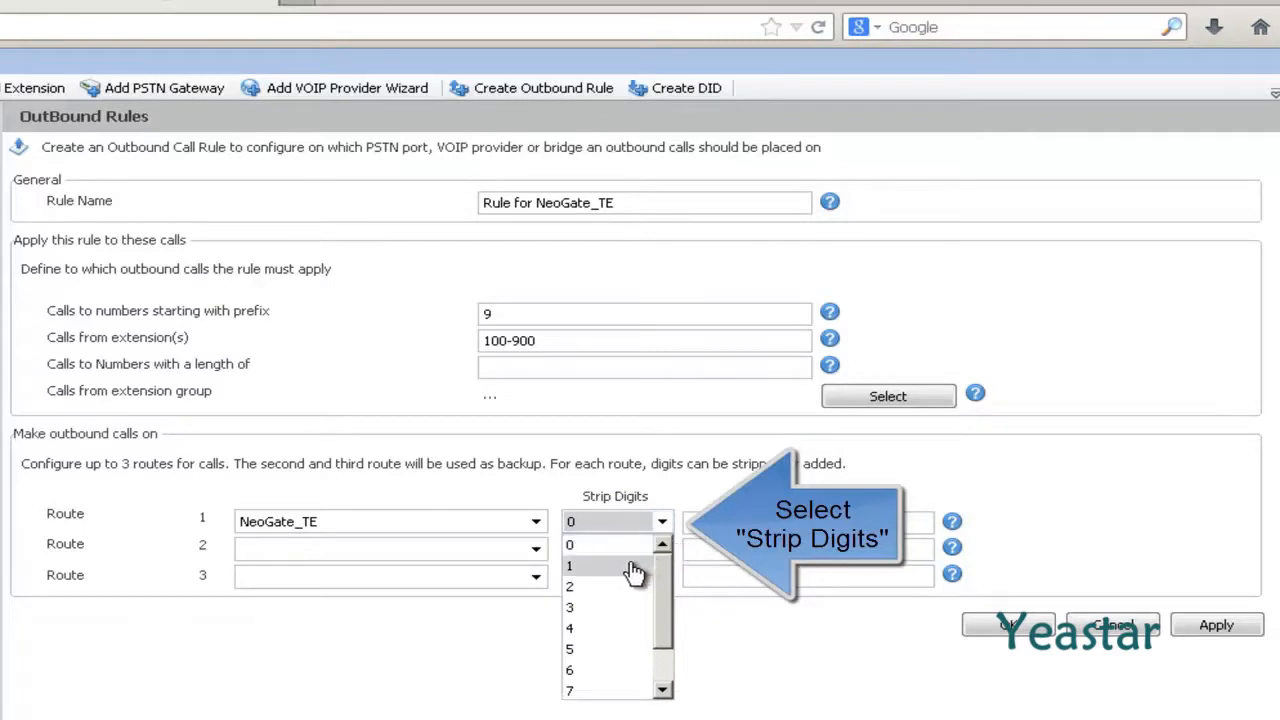
pyautogui.click(576, 568)
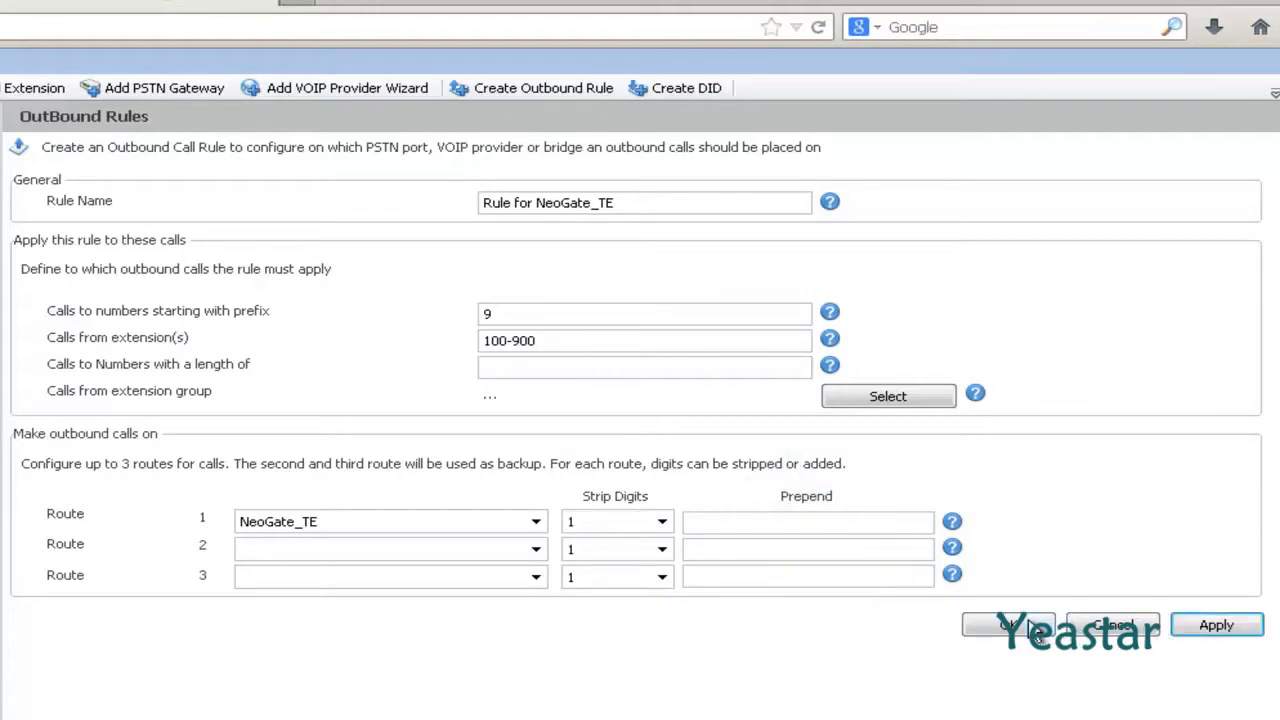
pyautogui.click(1024, 624)
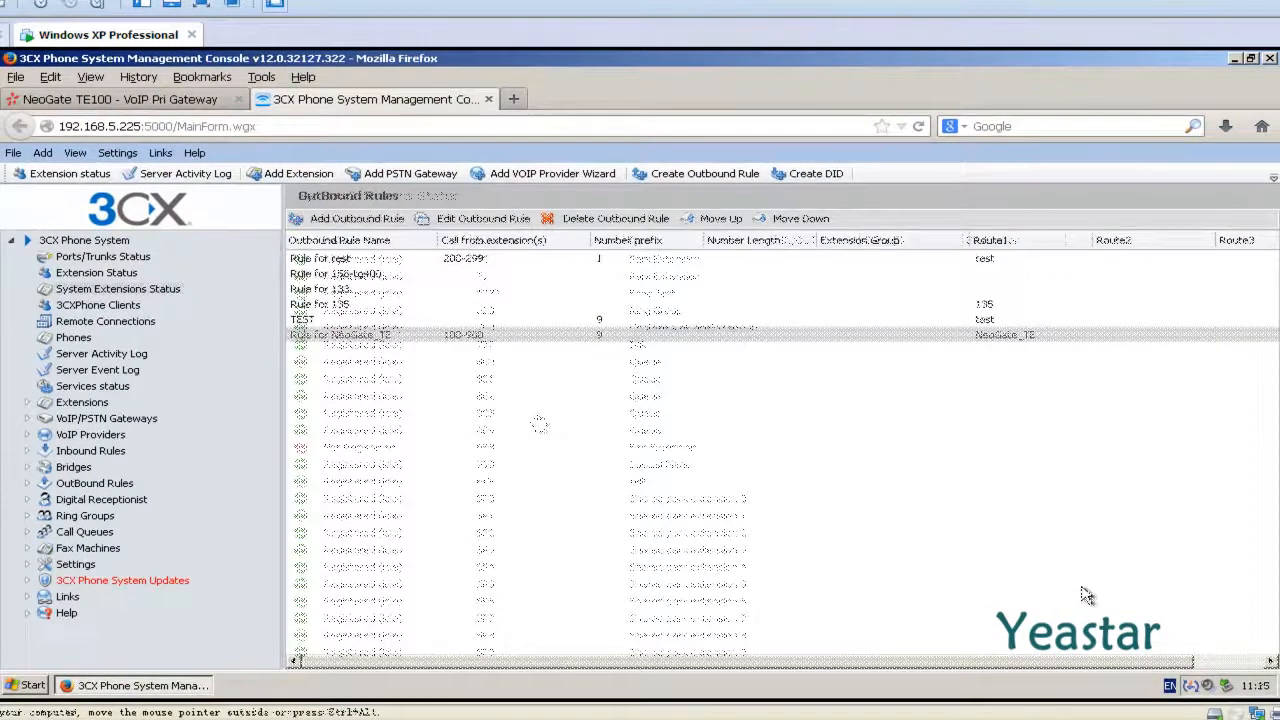
# From VoIP Providers, select NeoGate_TE and open it with Edit Provider.
pyautogui.click(116, 288)
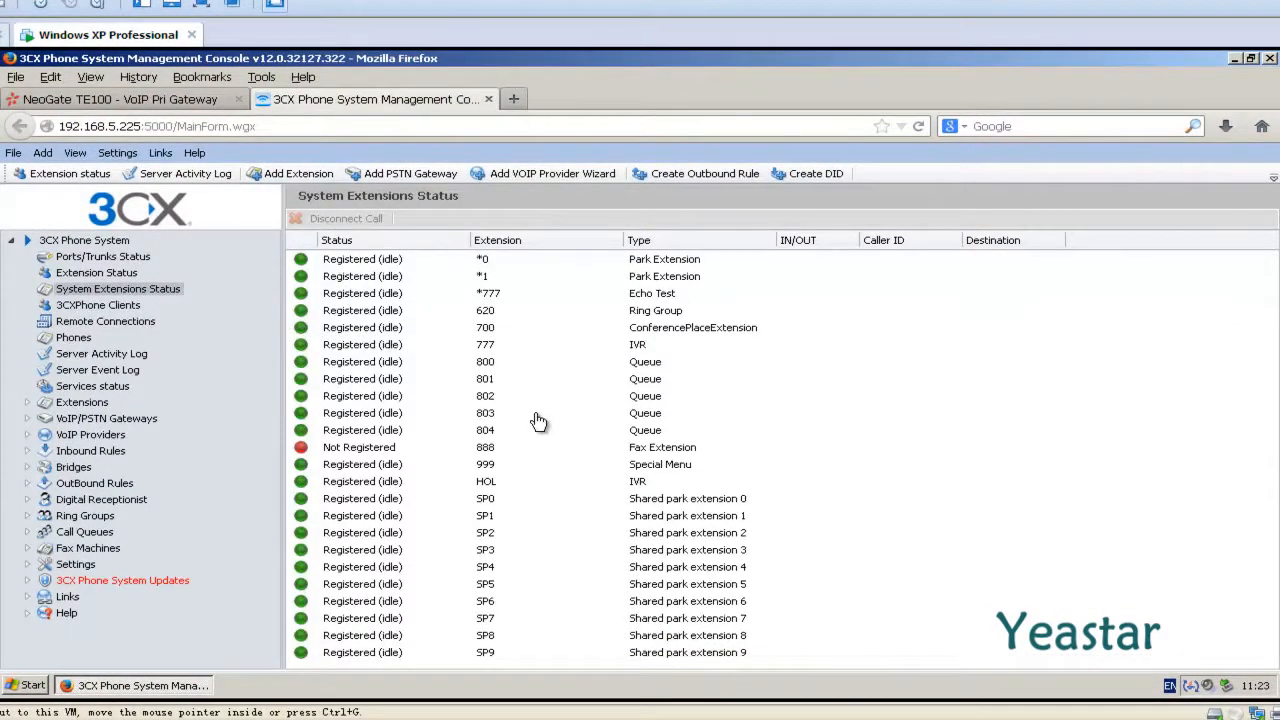
pyautogui.moveTo(116, 444)
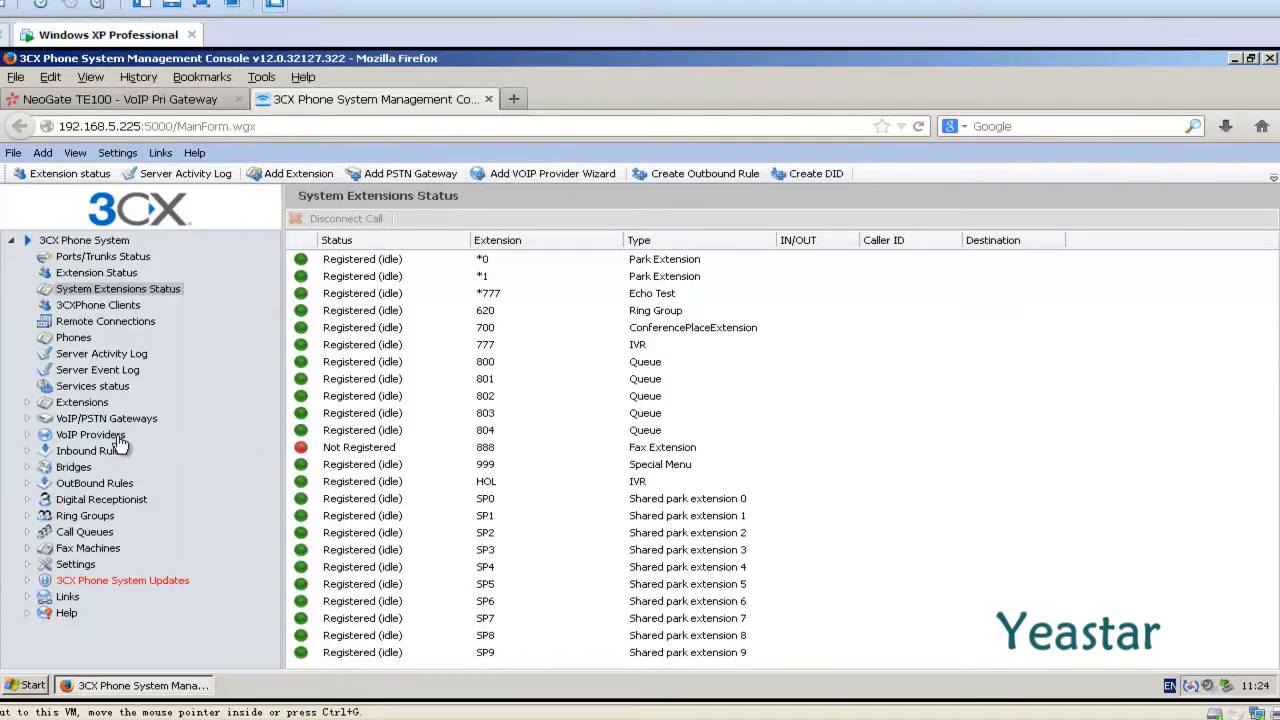
pyautogui.moveTo(118, 440)
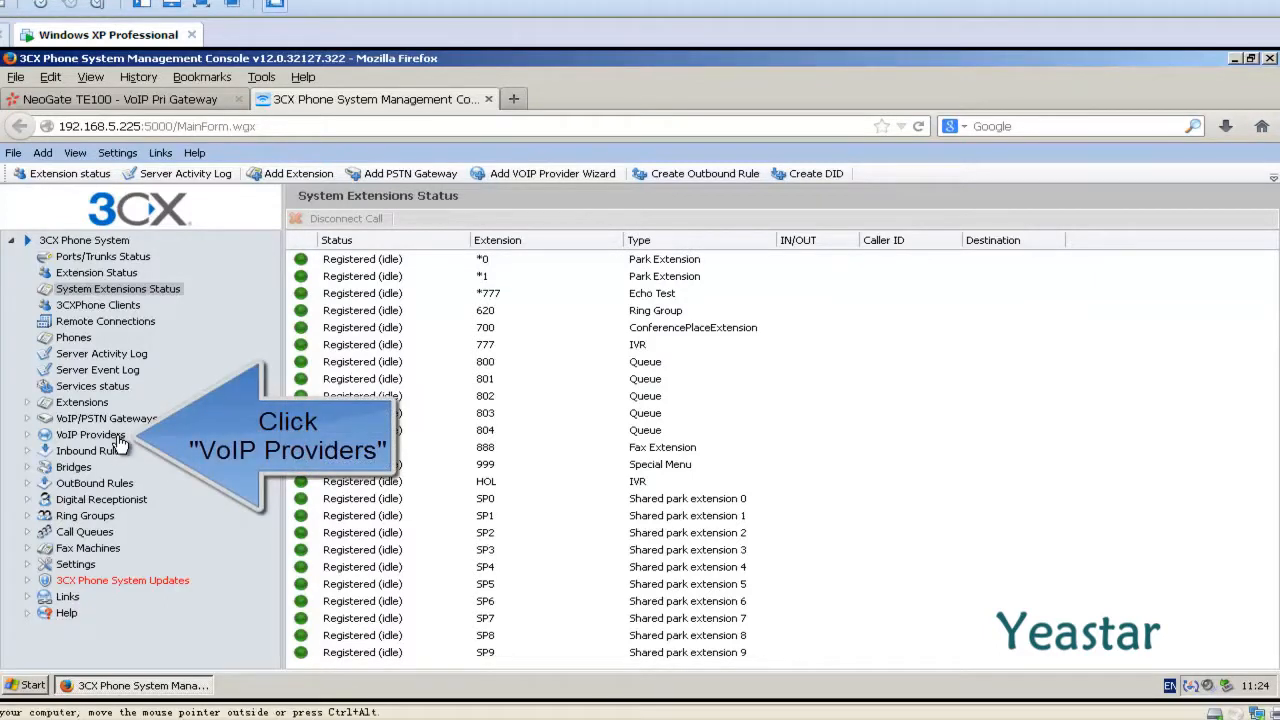
pyautogui.click(90, 436)
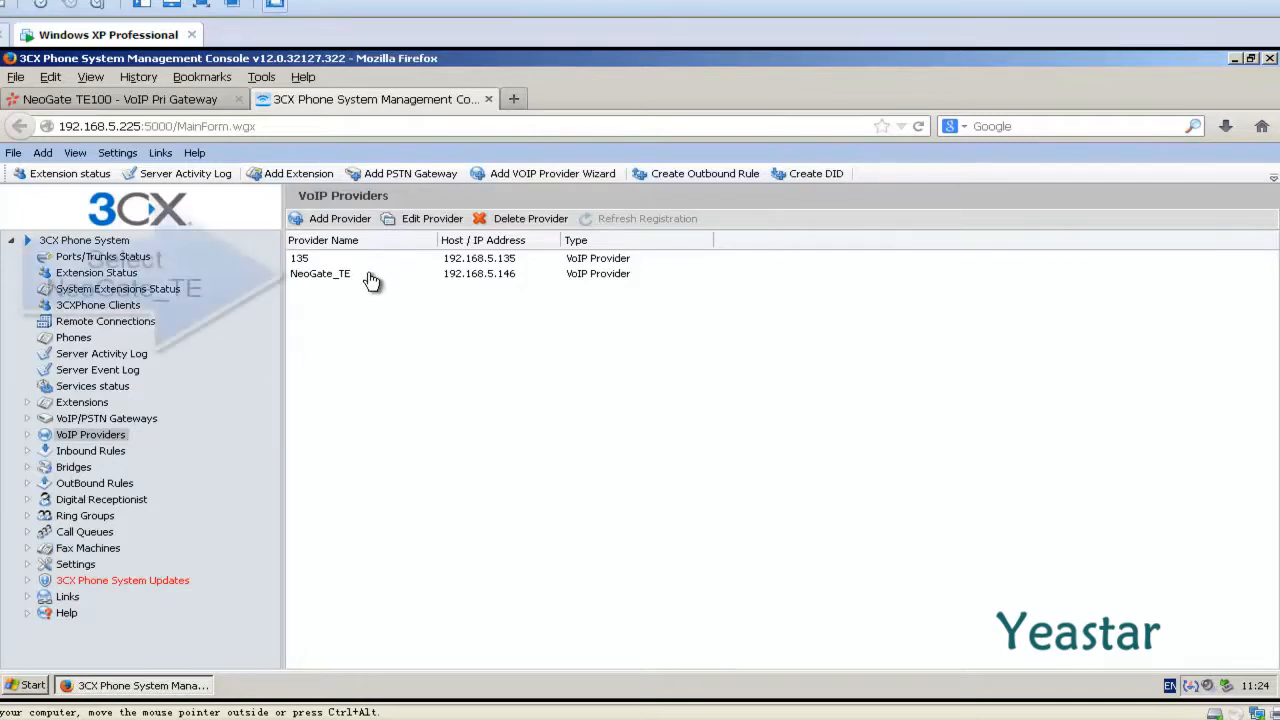
pyautogui.click(320, 272)
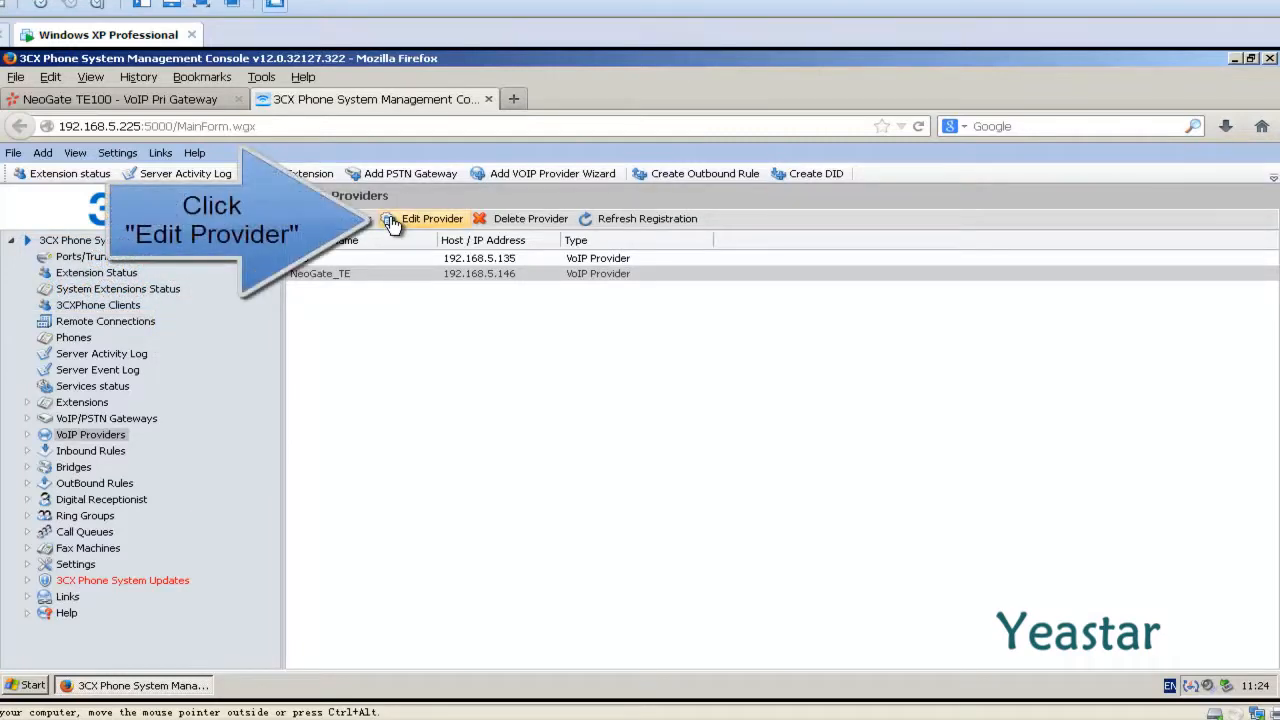
pyautogui.click(428, 218)
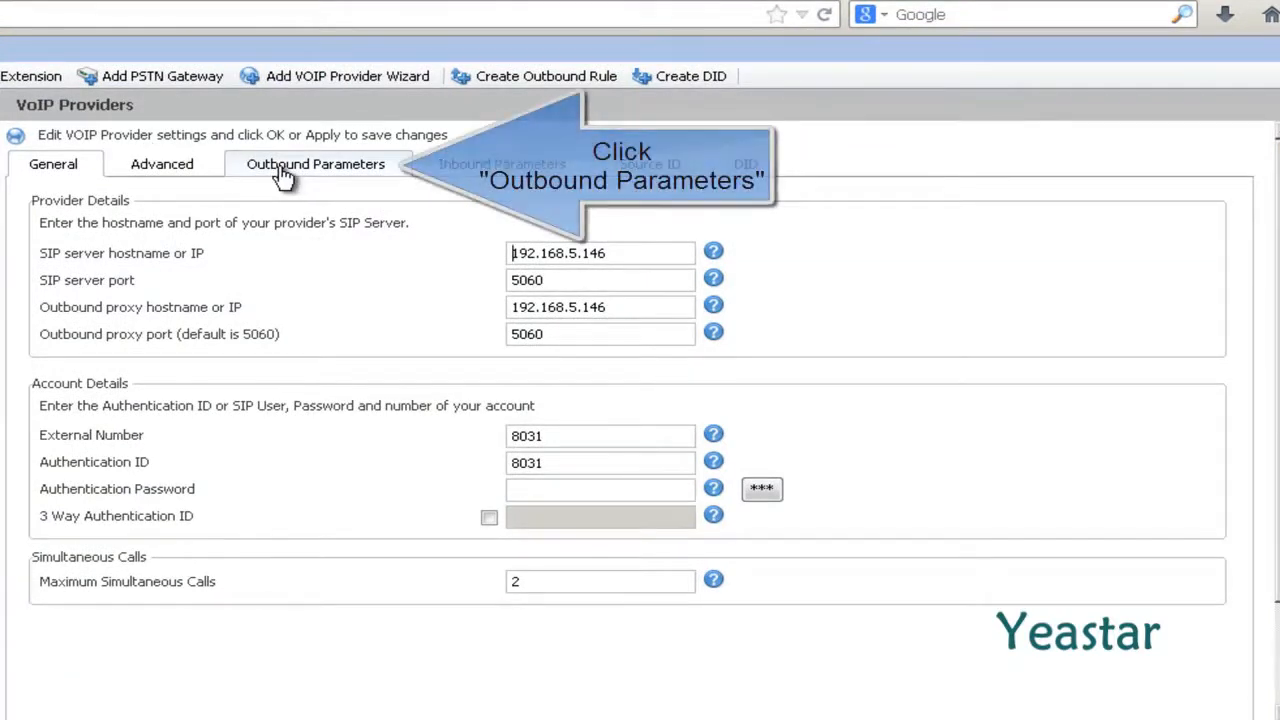
# Map outbound SIP field From : Display Name to the CallerDispName variable and add it.
pyautogui.click(316, 164)
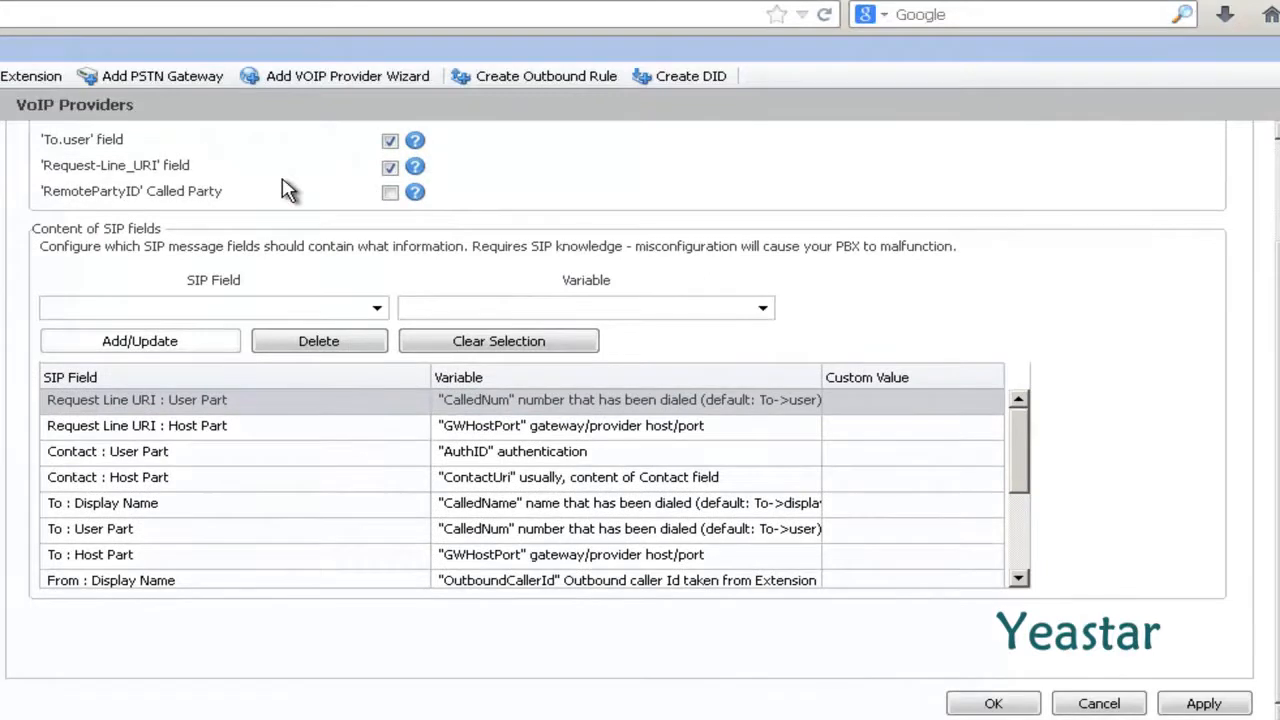
pyautogui.click(376, 308)
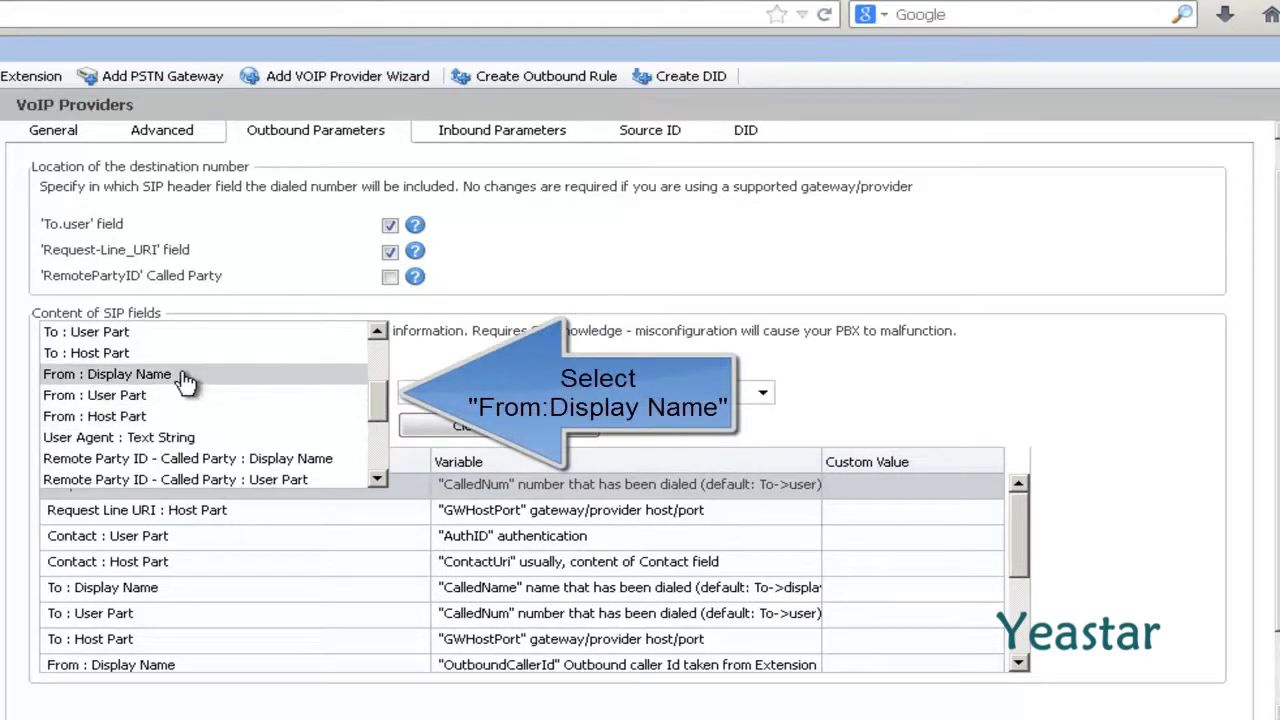
pyautogui.click(120, 374)
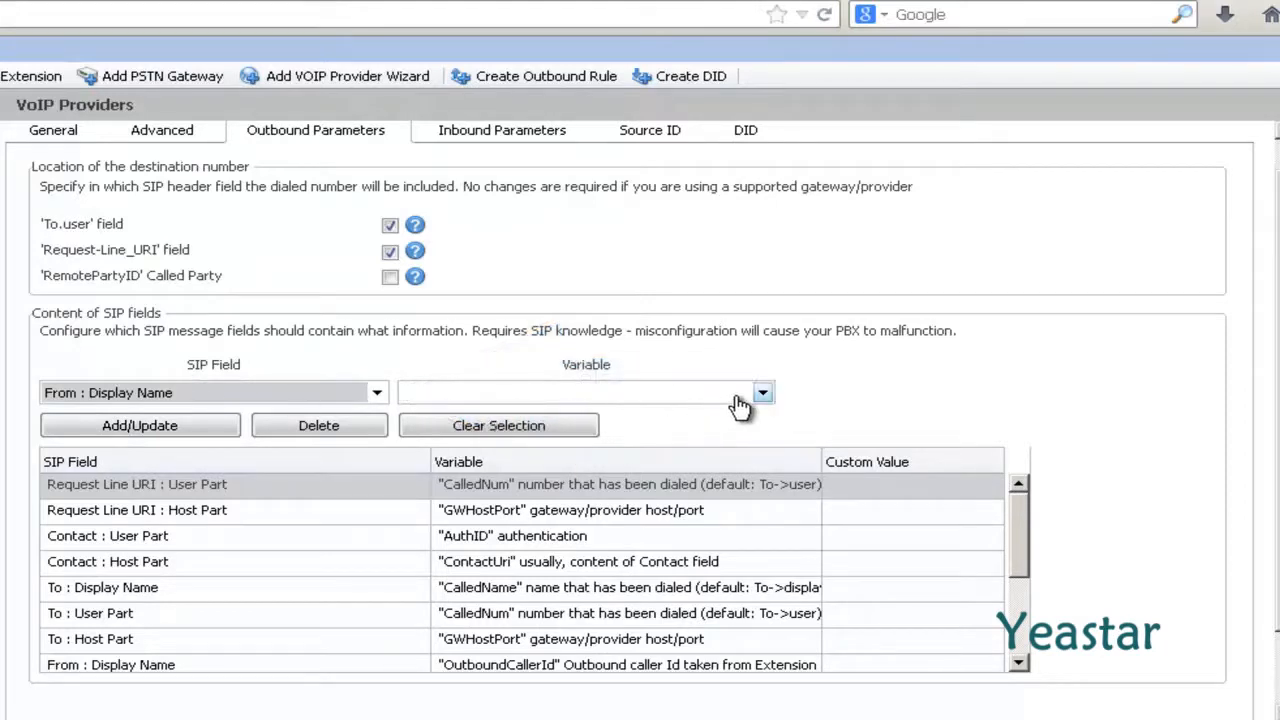
pyautogui.click(762, 392)
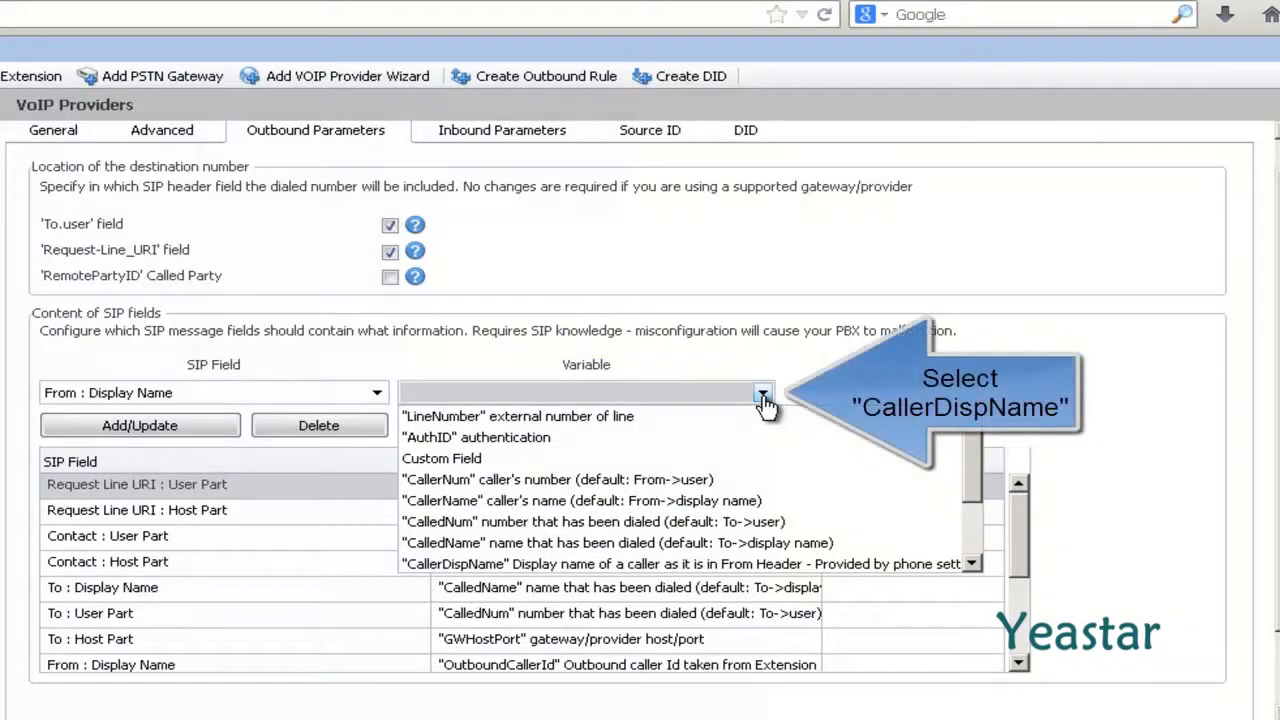
pyautogui.moveTo(570, 564)
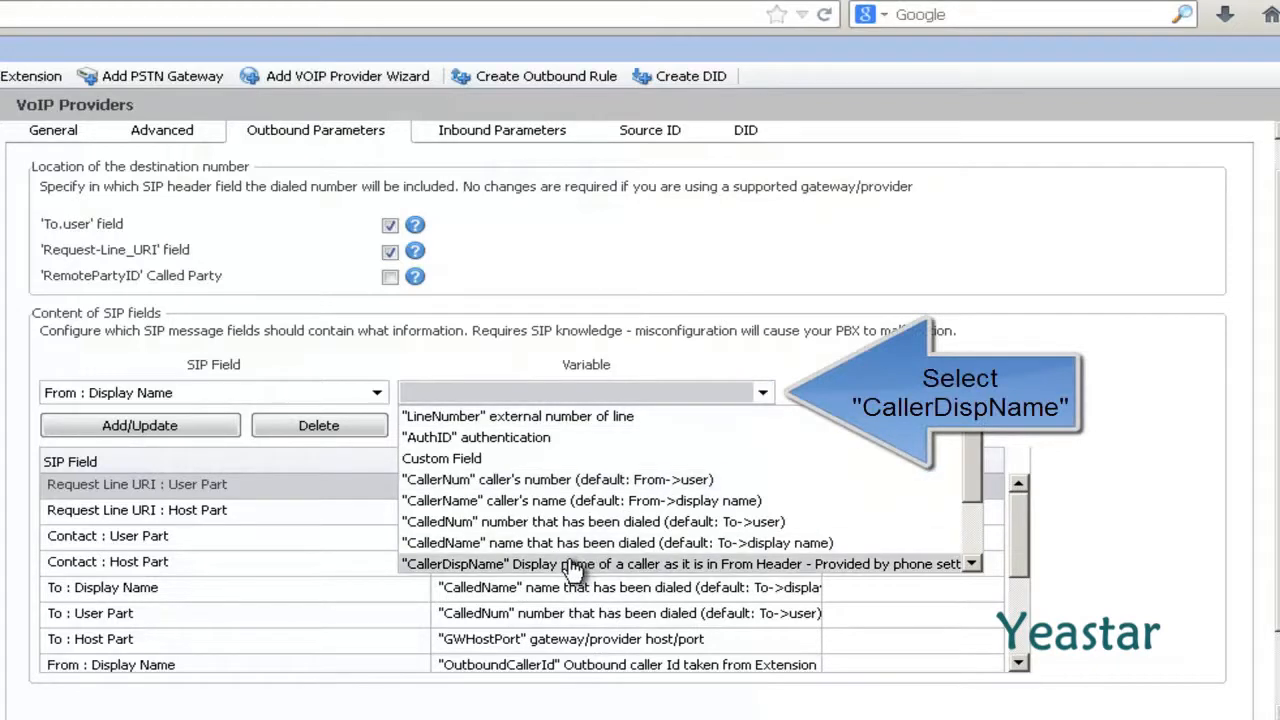
pyautogui.click(570, 564)
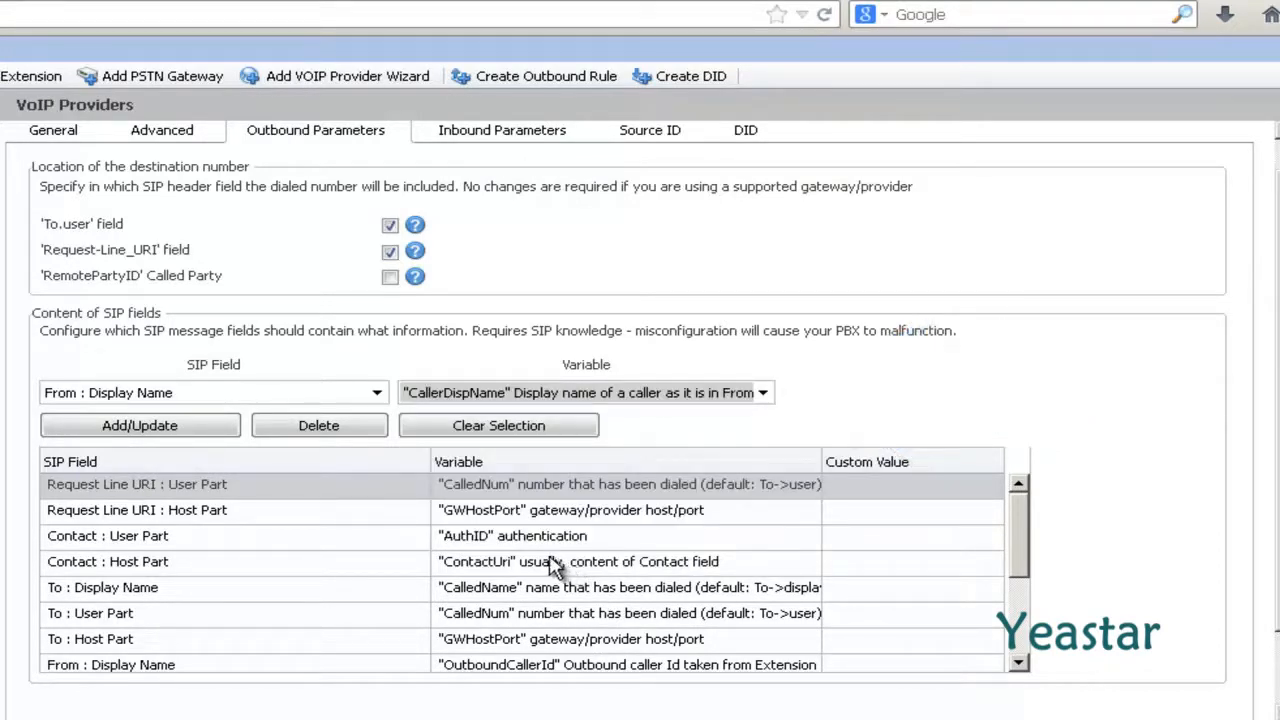
pyautogui.click(140, 424)
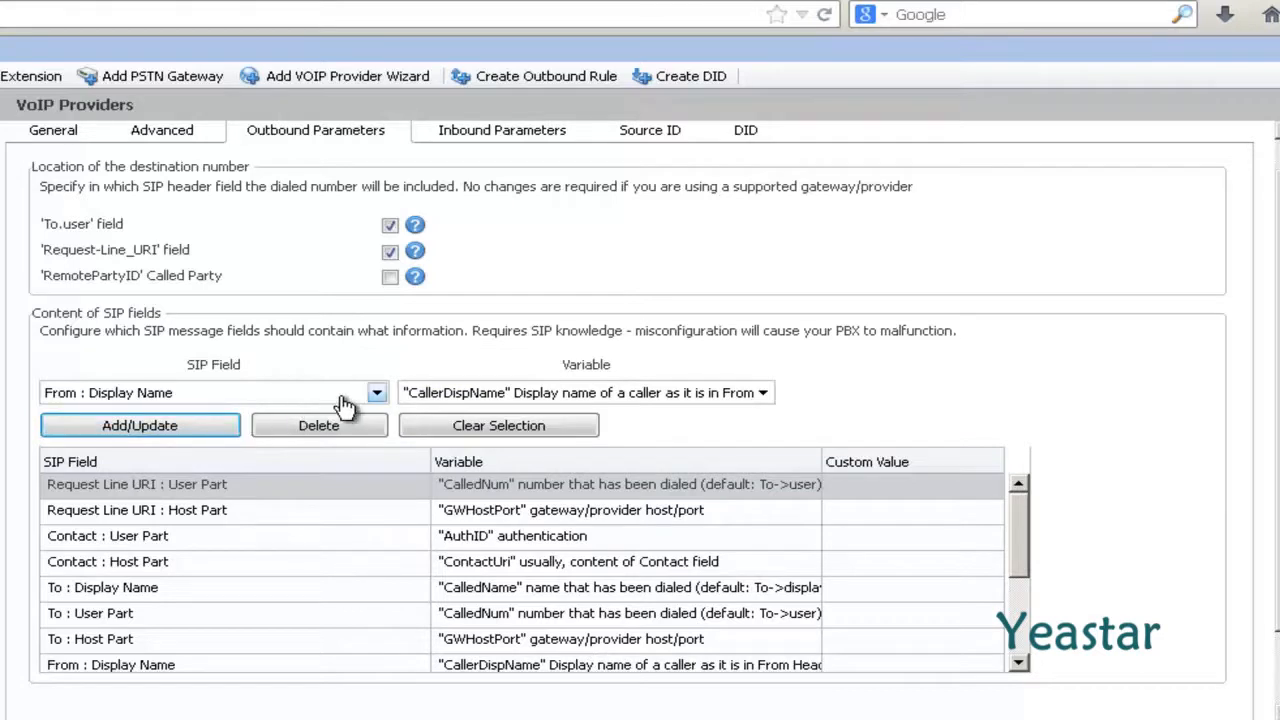
# Map outbound SIP field From : User Part to CallerDispName and check it in the list.
pyautogui.click(370, 392)
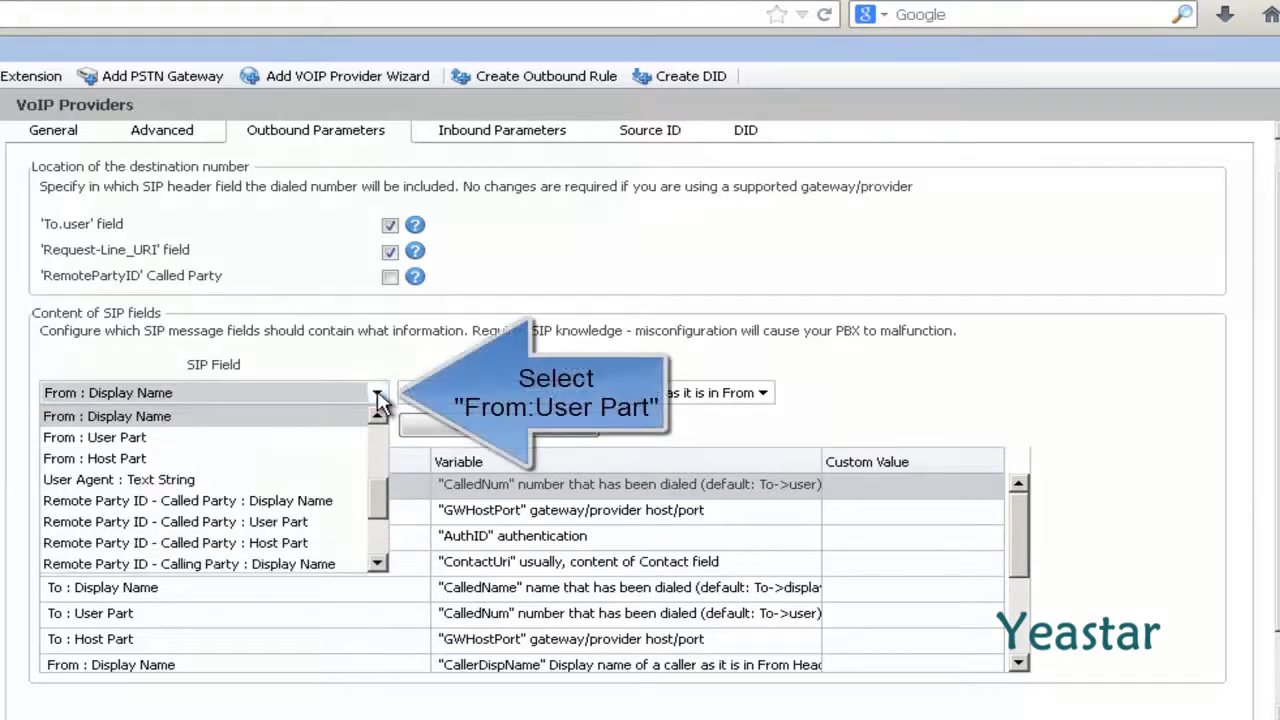
pyautogui.moveTo(176, 442)
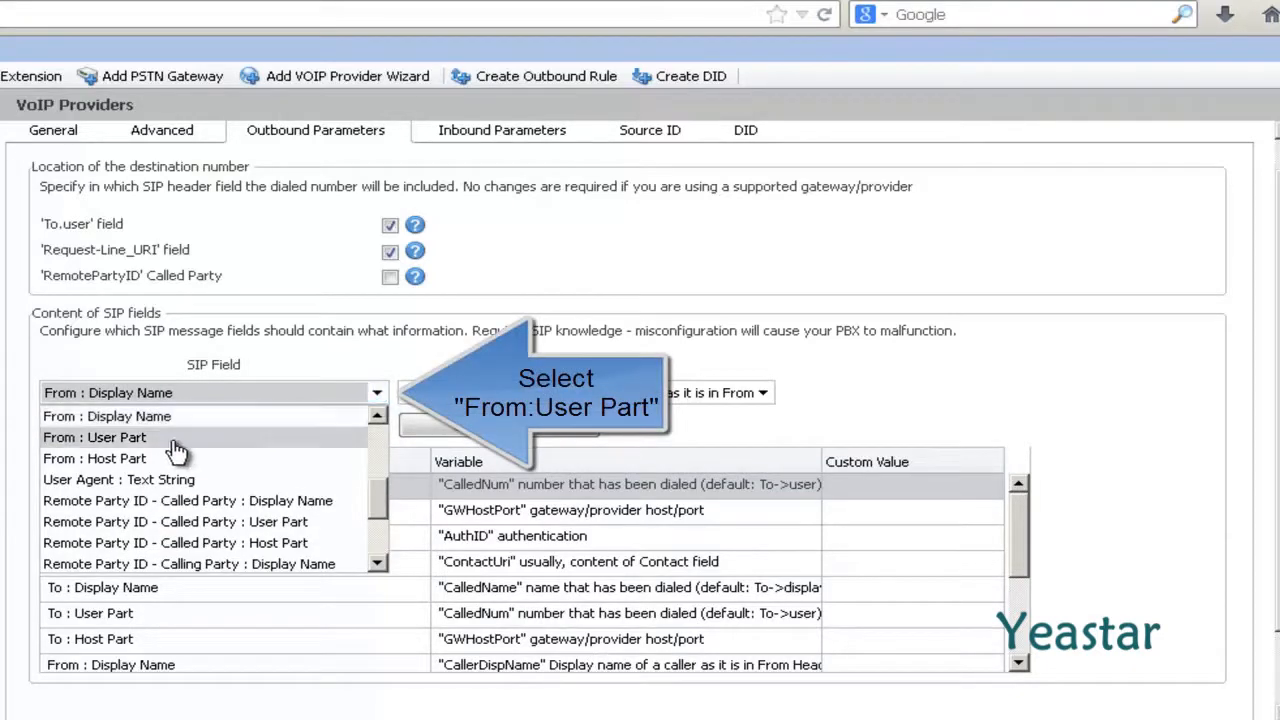
pyautogui.click(100, 436)
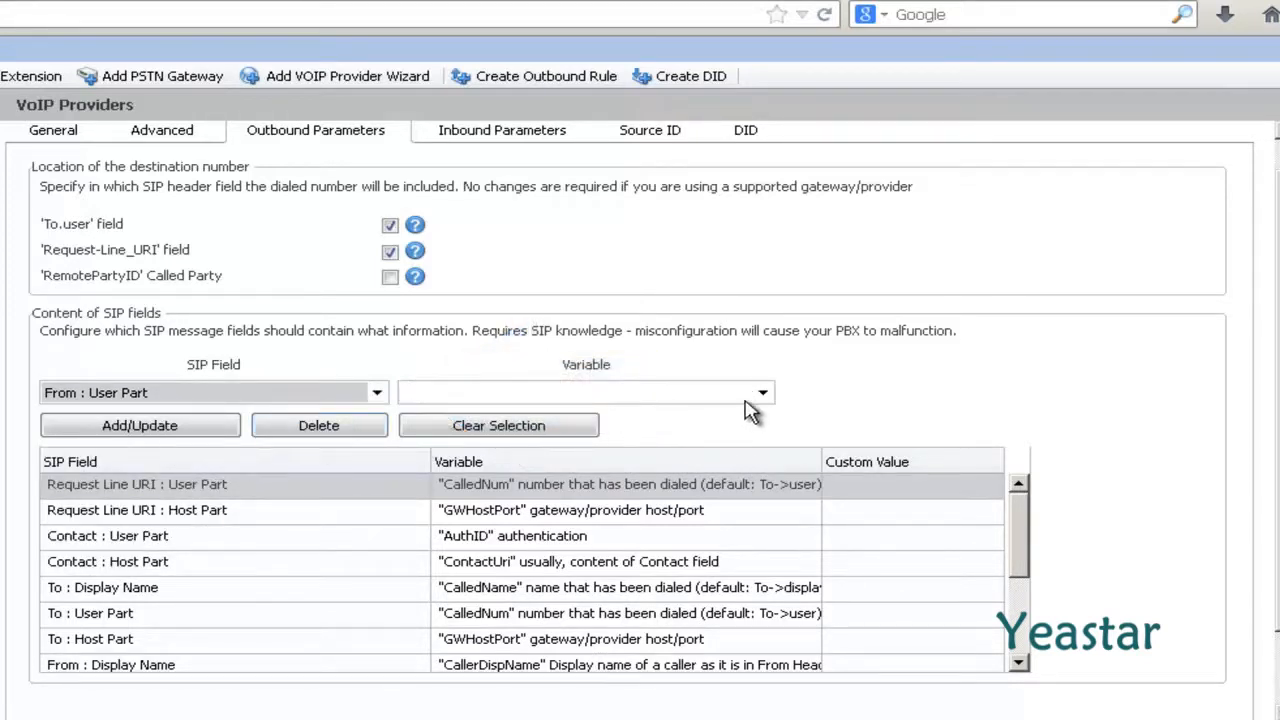
pyautogui.click(762, 392)
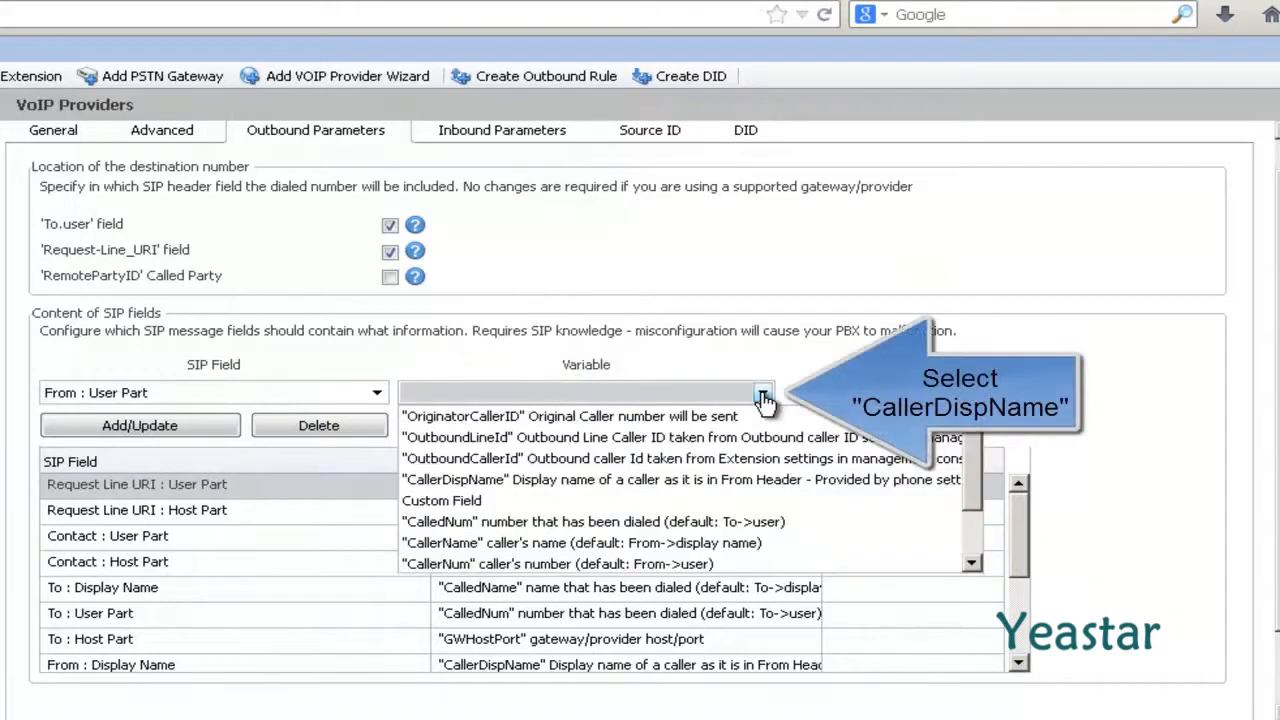
pyautogui.moveTo(538, 490)
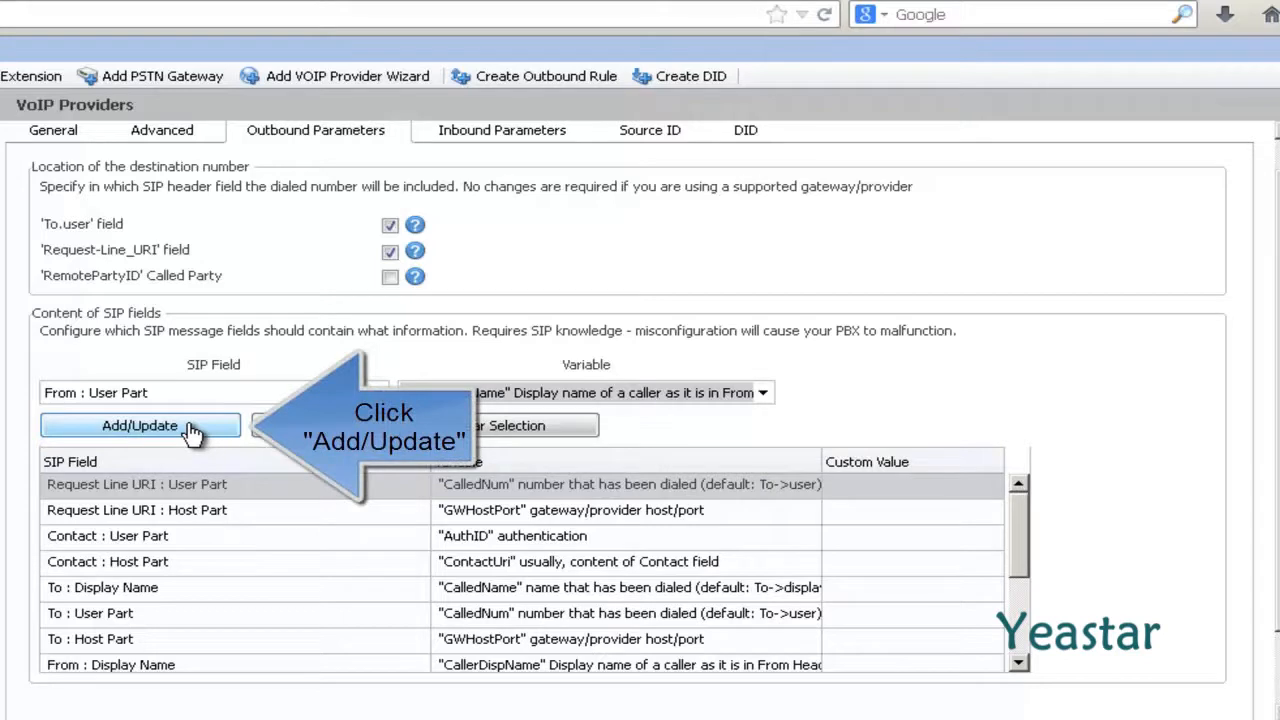
pyautogui.click(140, 424)
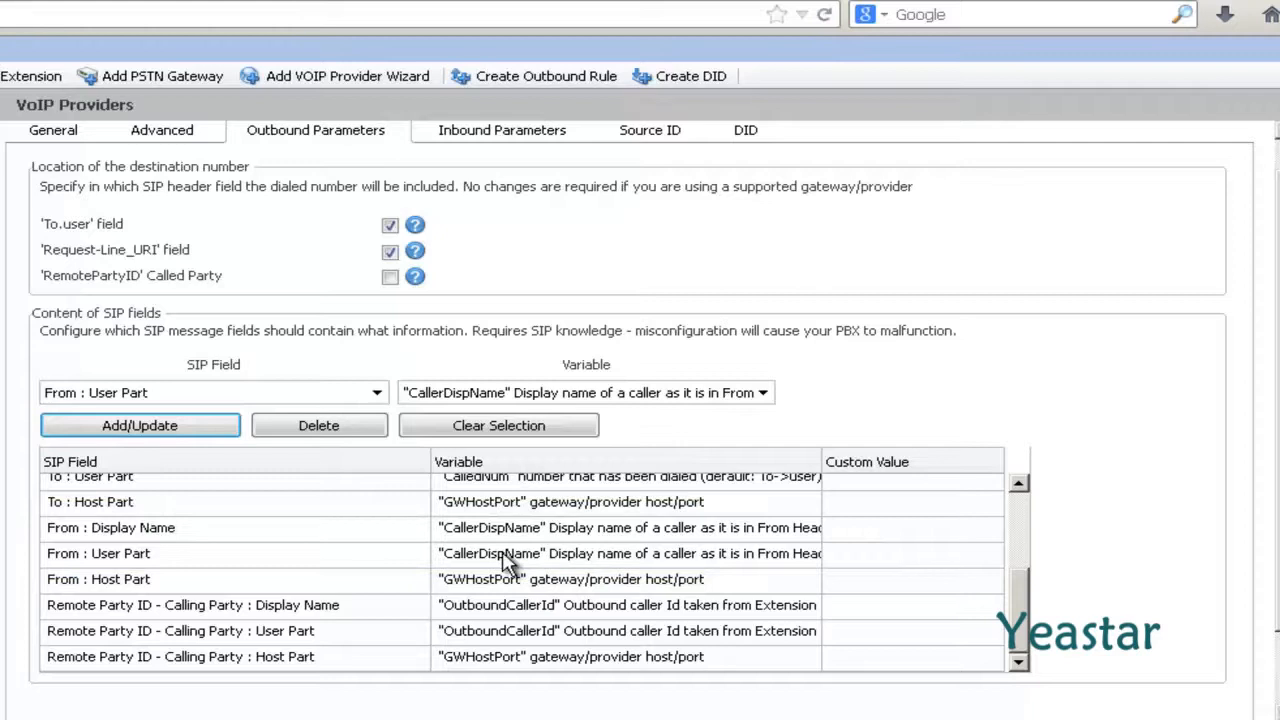
pyautogui.scroll(-3)
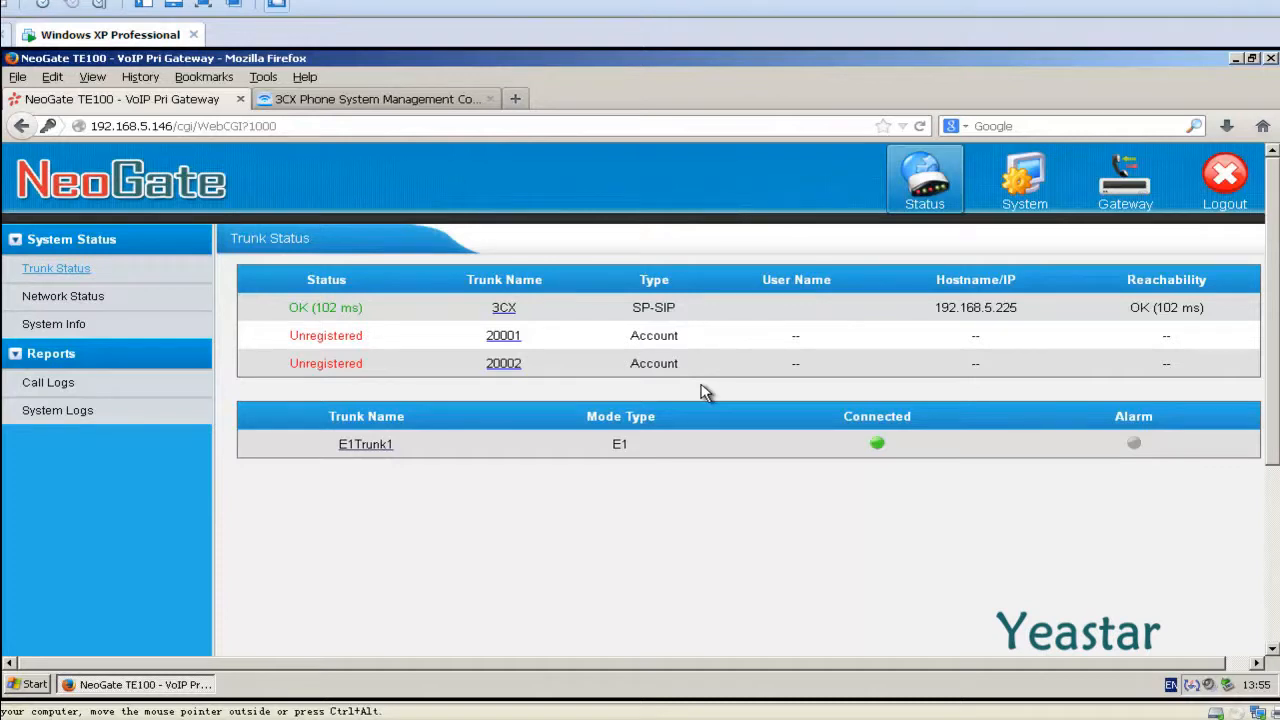
pyautogui.moveTo(1112, 222)
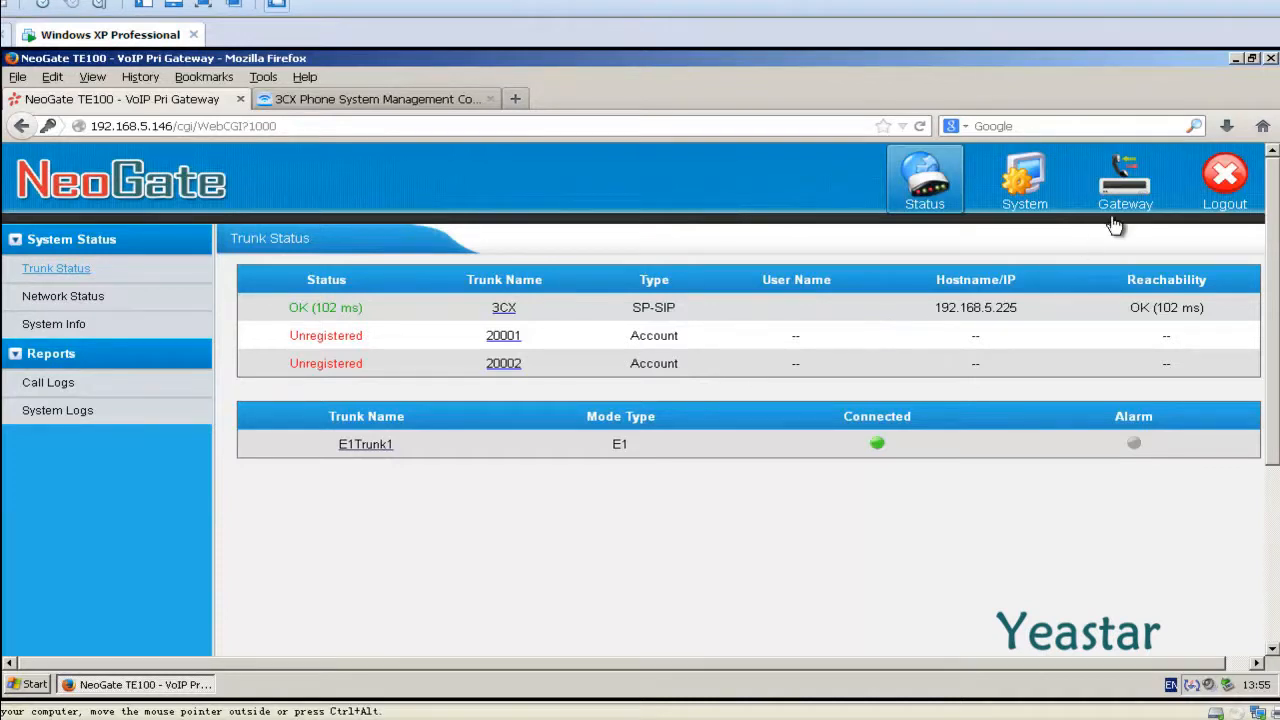
# Switch to the Gateway pages and start a new route from the Routes List.
pyautogui.click(1124, 180)
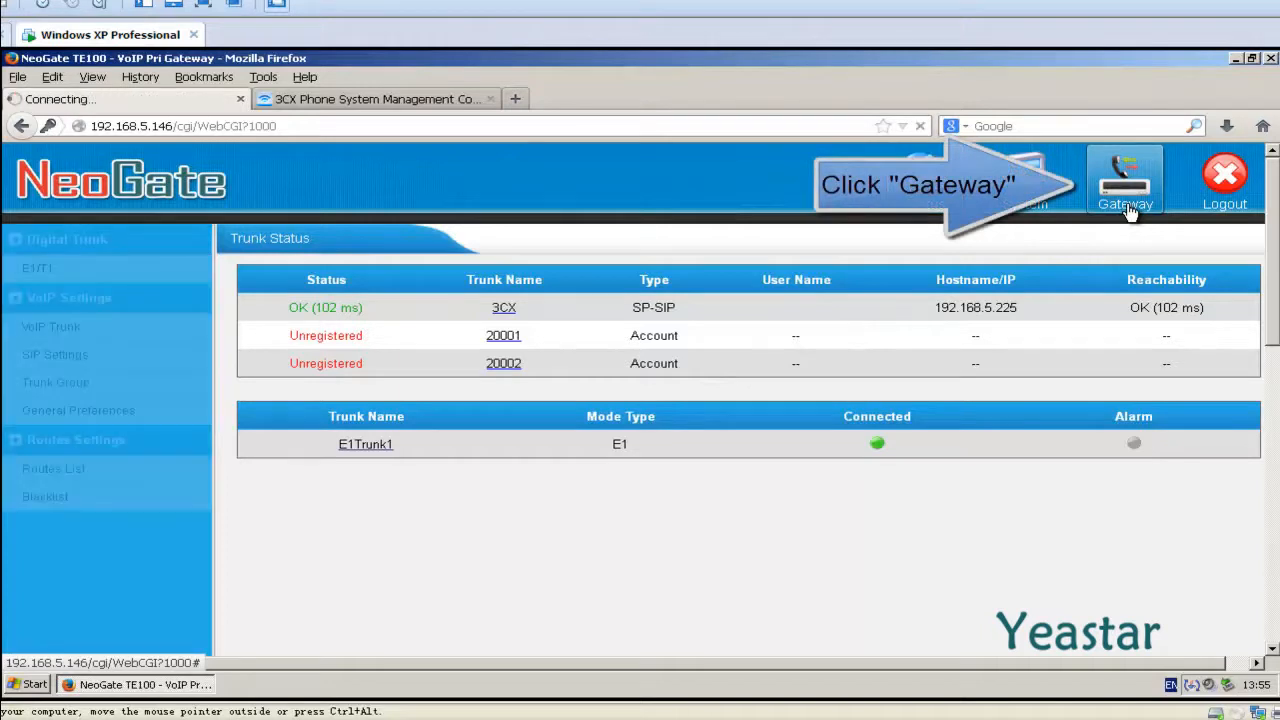
pyautogui.click(1124, 180)
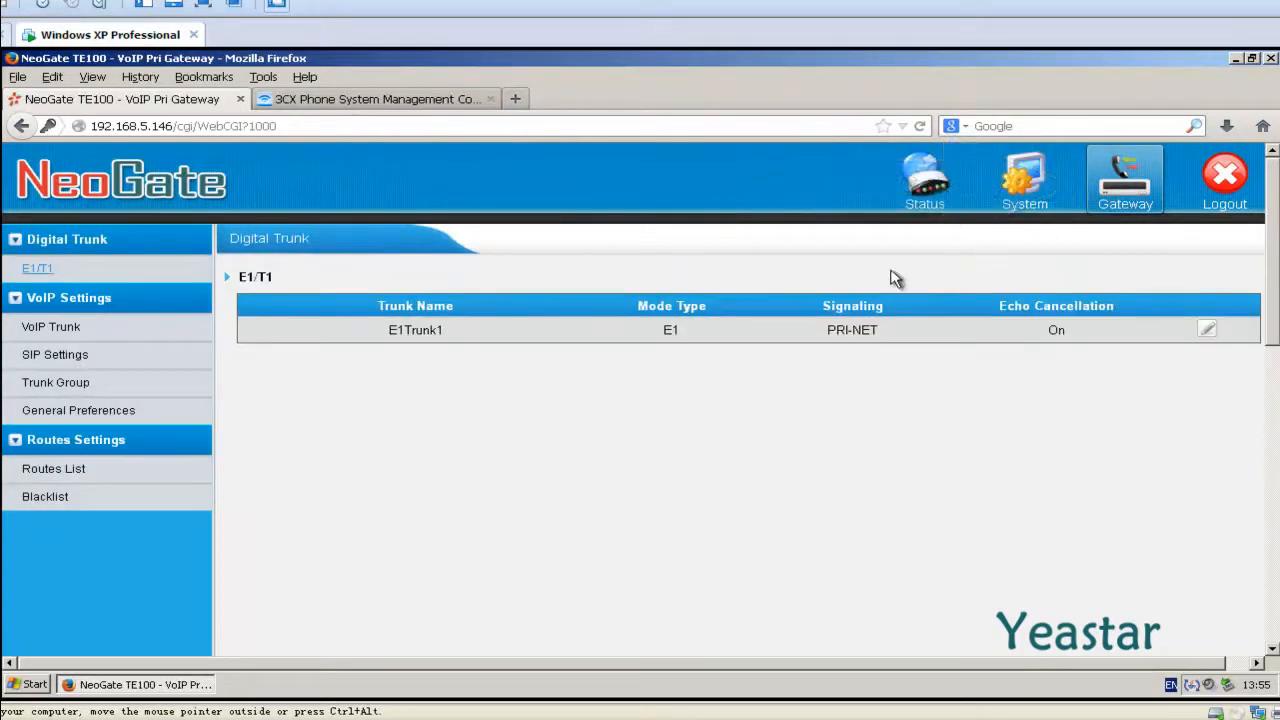
pyautogui.moveTo(90, 486)
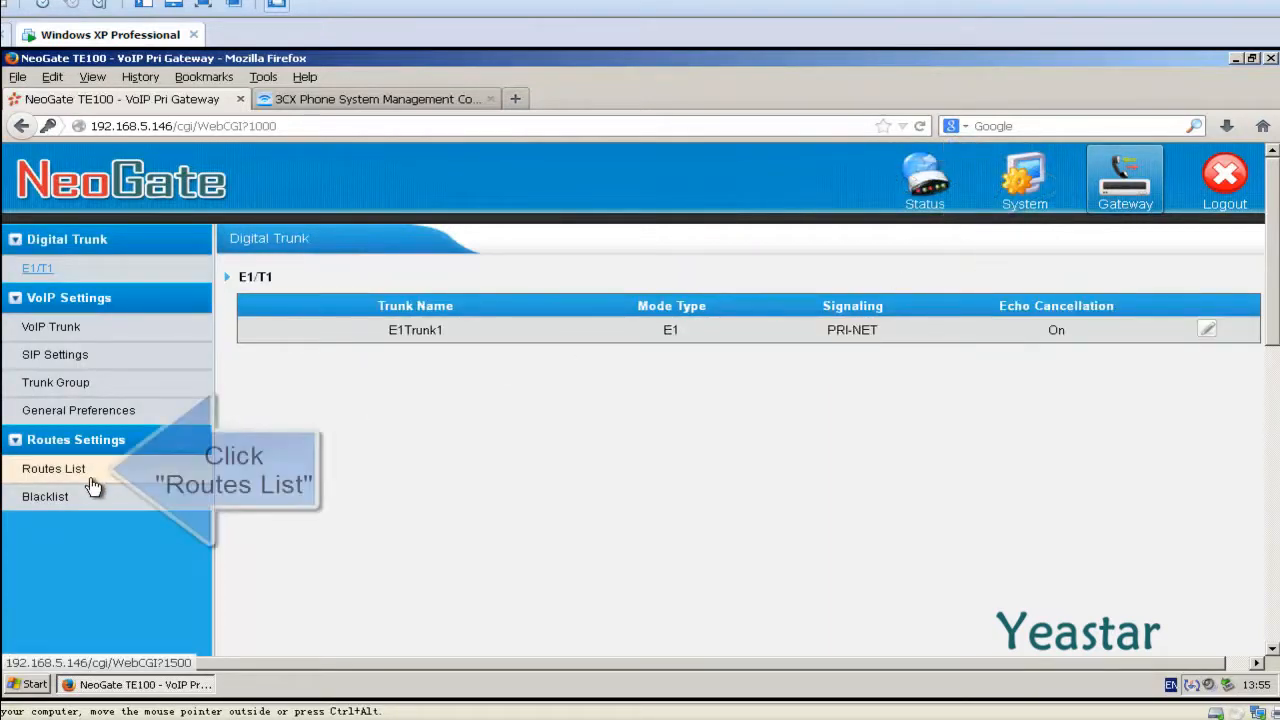
pyautogui.click(52, 468)
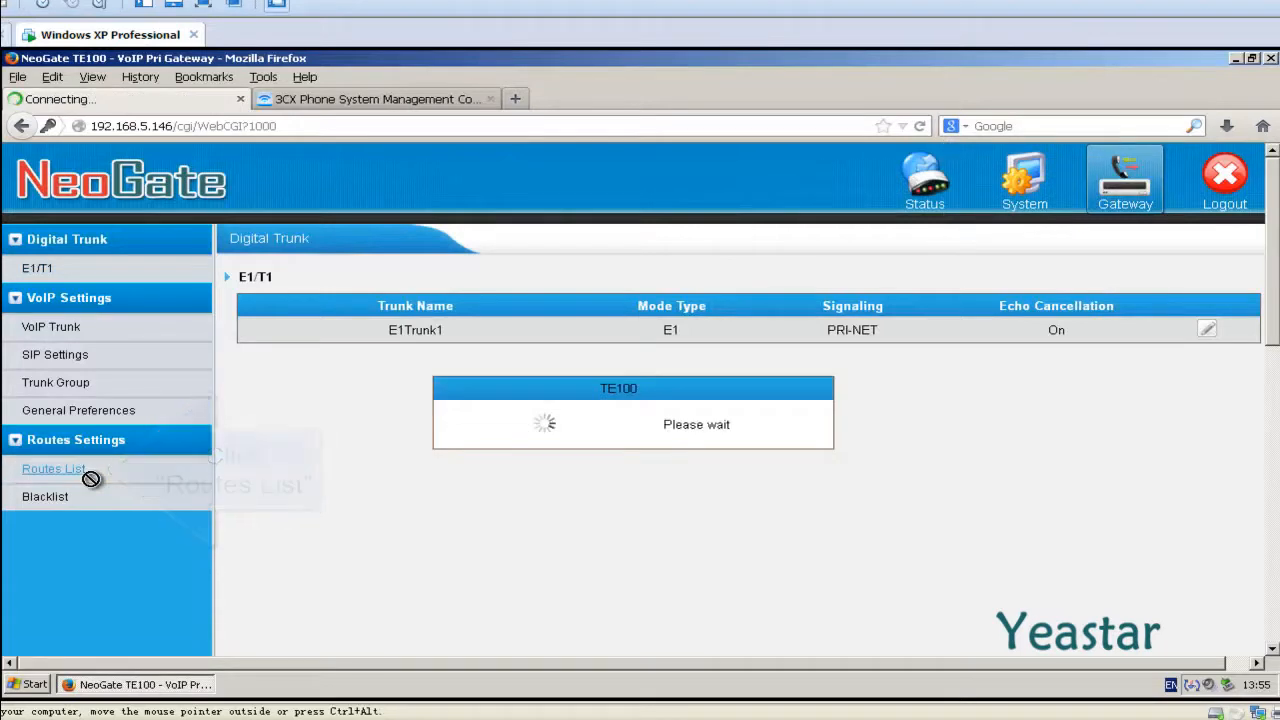
pyautogui.click(52, 468)
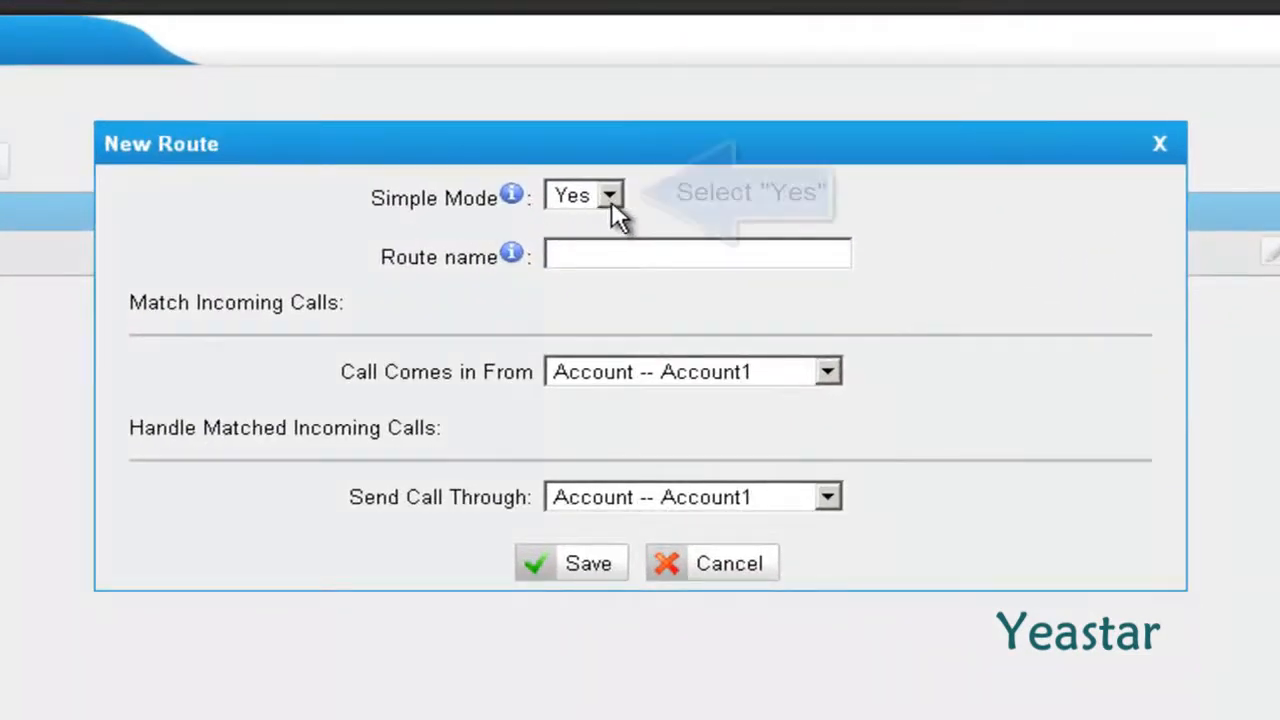
# Keep Simple Mode Yes and name the new route 3CX_to_TE.
pyautogui.click(610, 194)
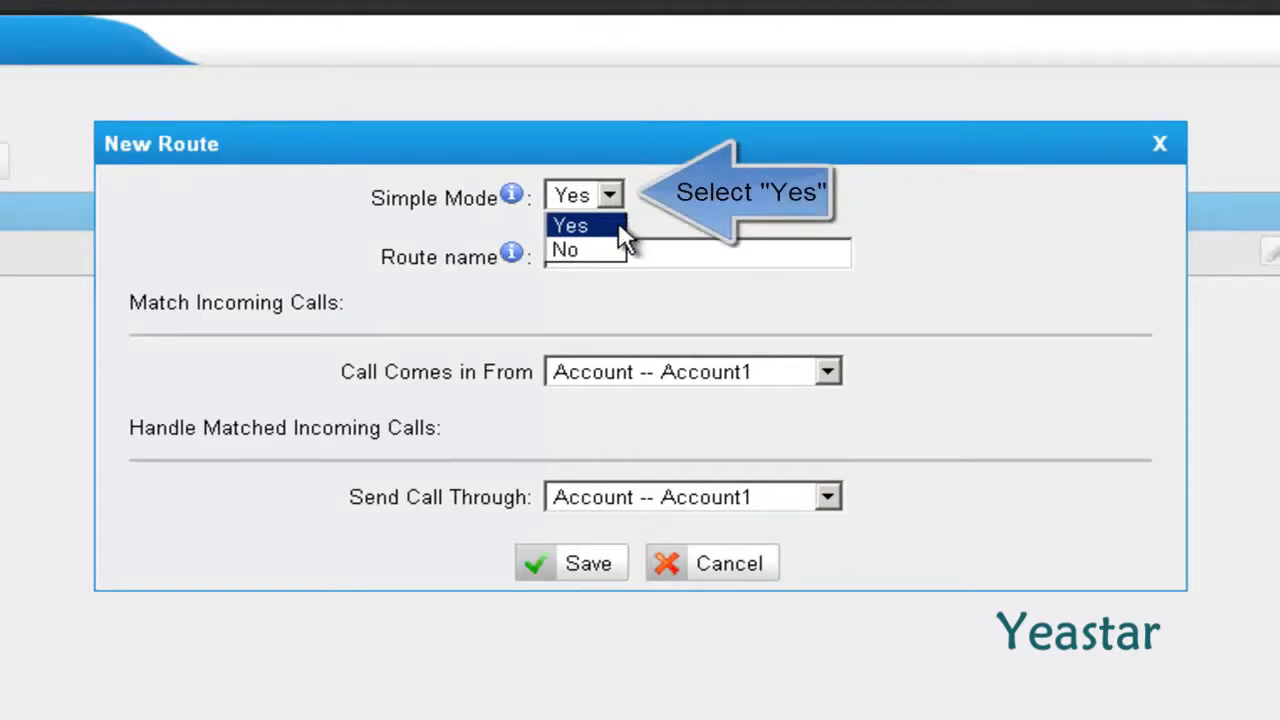
pyautogui.click(576, 224)
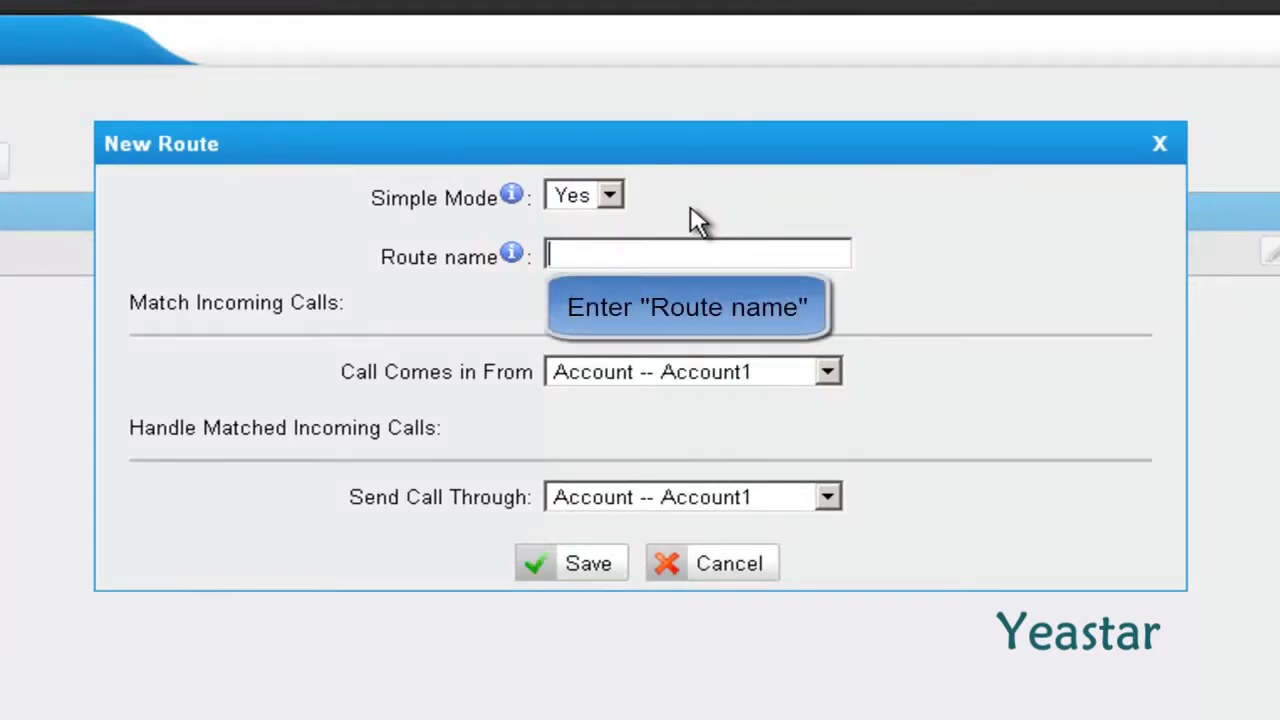
pyautogui.write('3CX_')
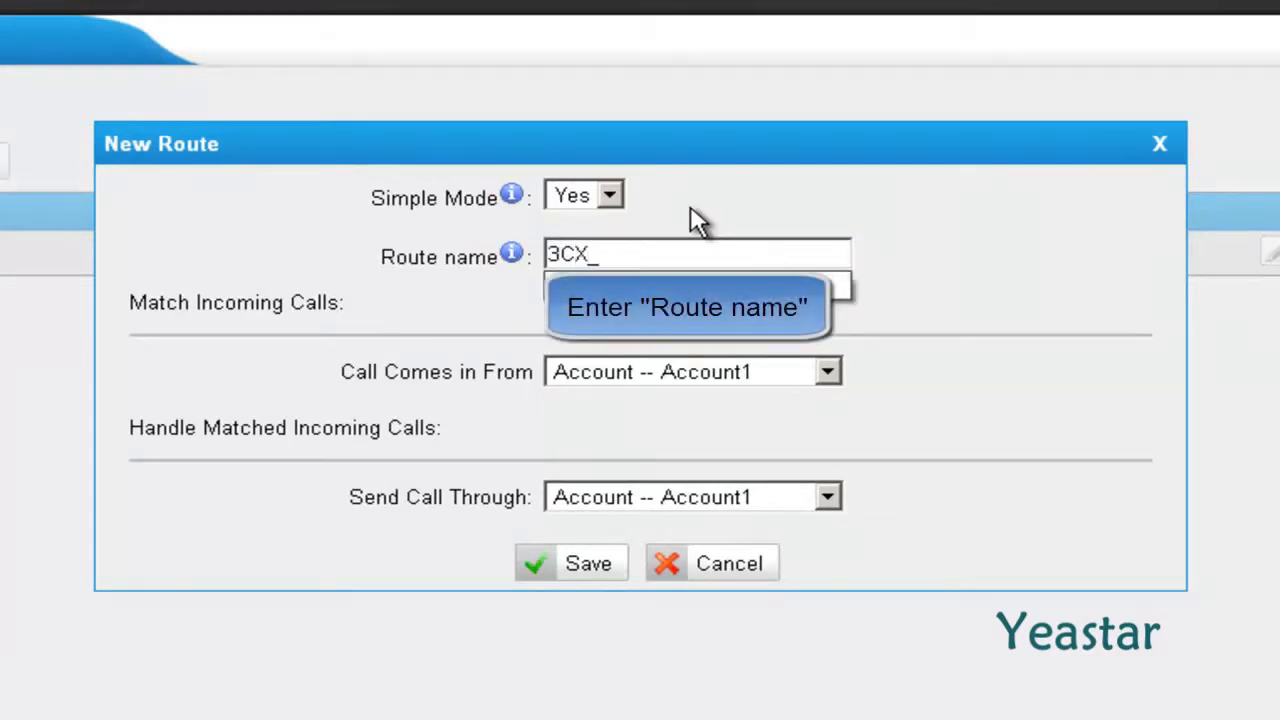
pyautogui.write('to_TE')
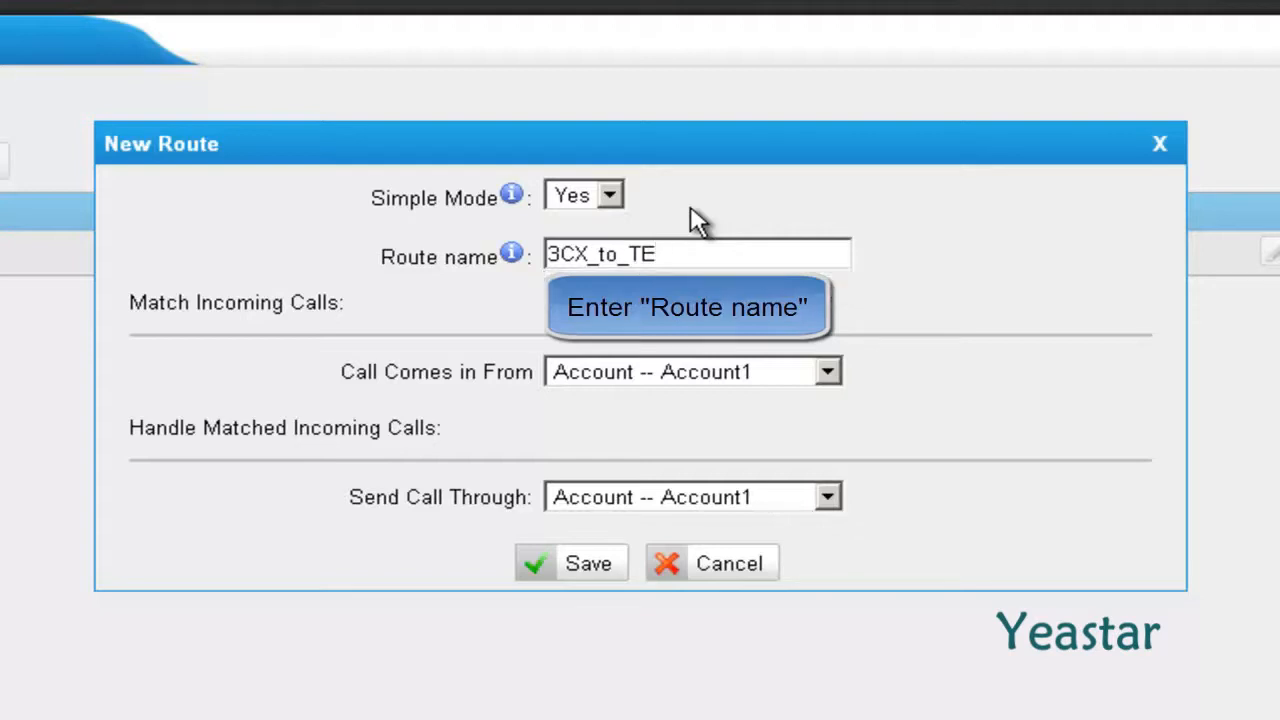
pyautogui.moveTo(770, 316)
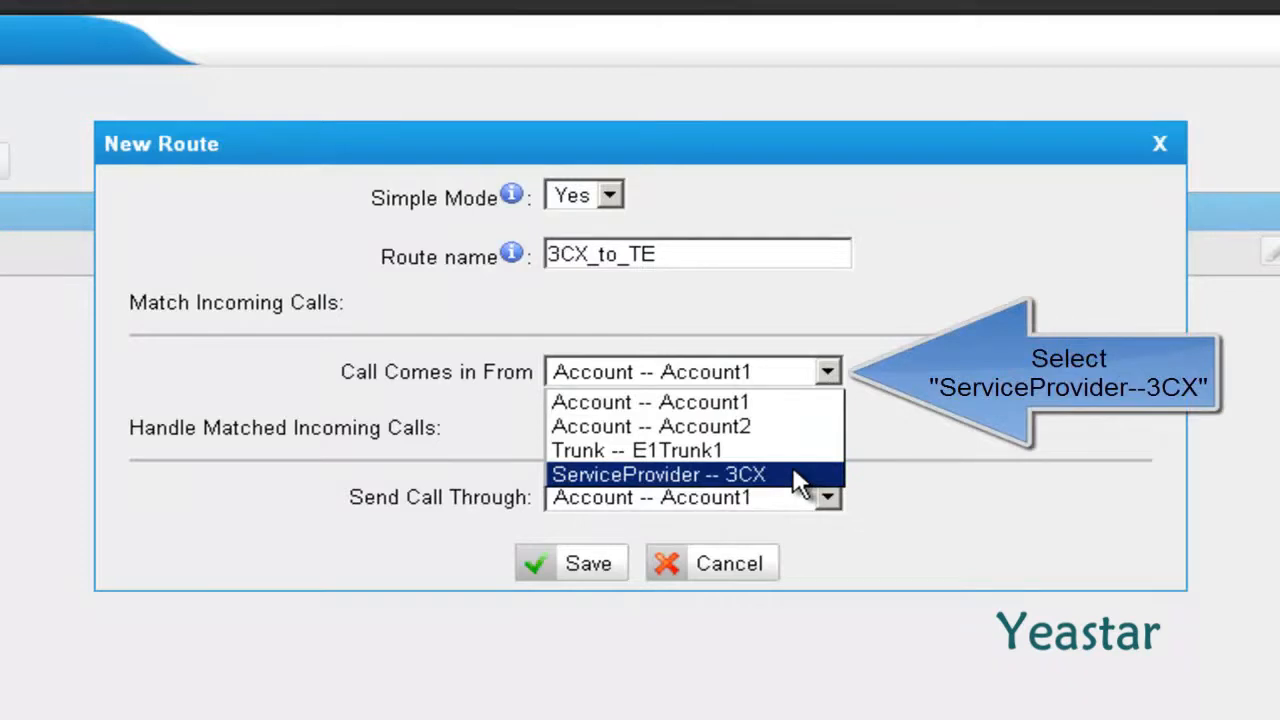
# Route calls from ServiceProvider -- 3CX out through Trunk -- E1Trunk1 and save.
pyautogui.click(660, 476)
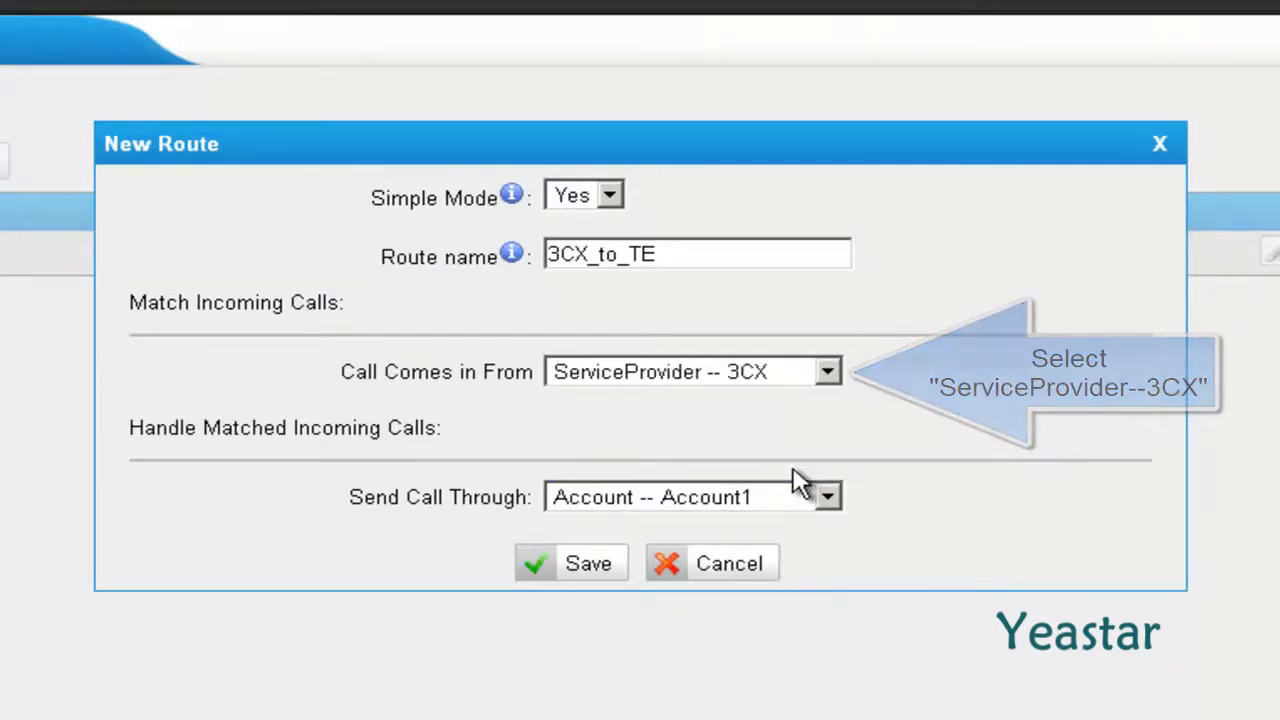
pyautogui.click(830, 498)
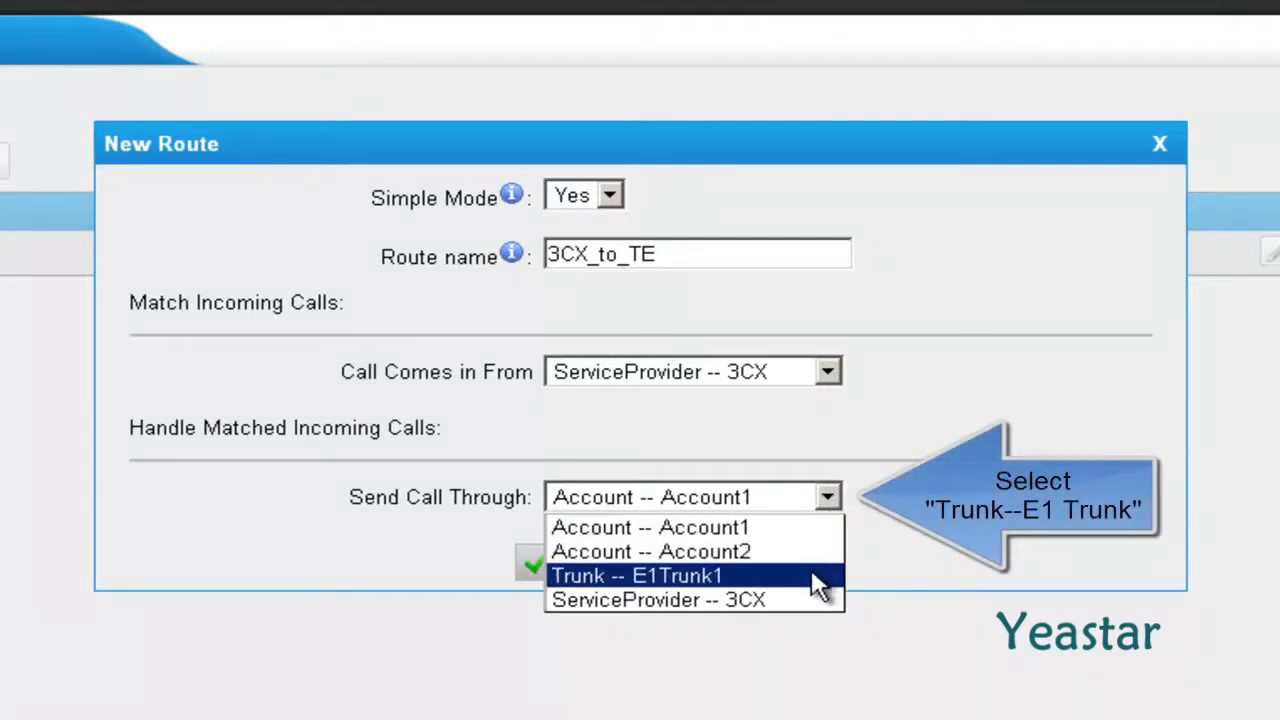
pyautogui.click(672, 574)
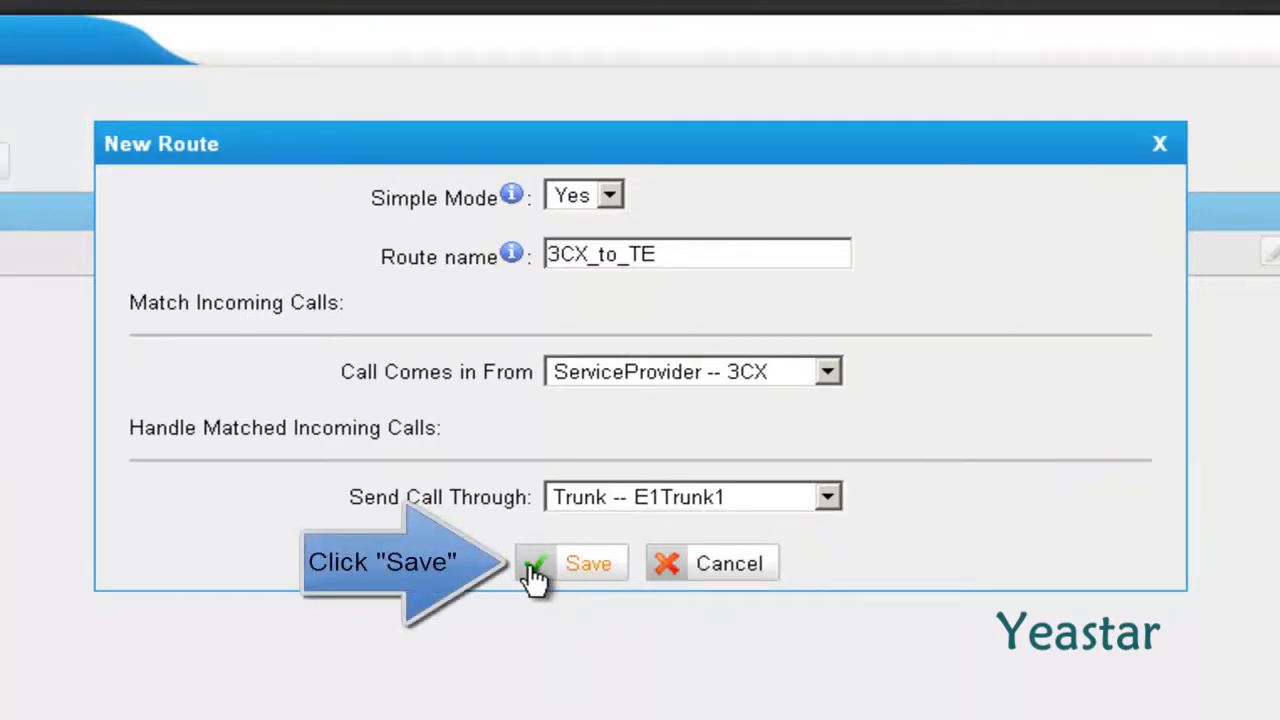
pyautogui.click(570, 562)
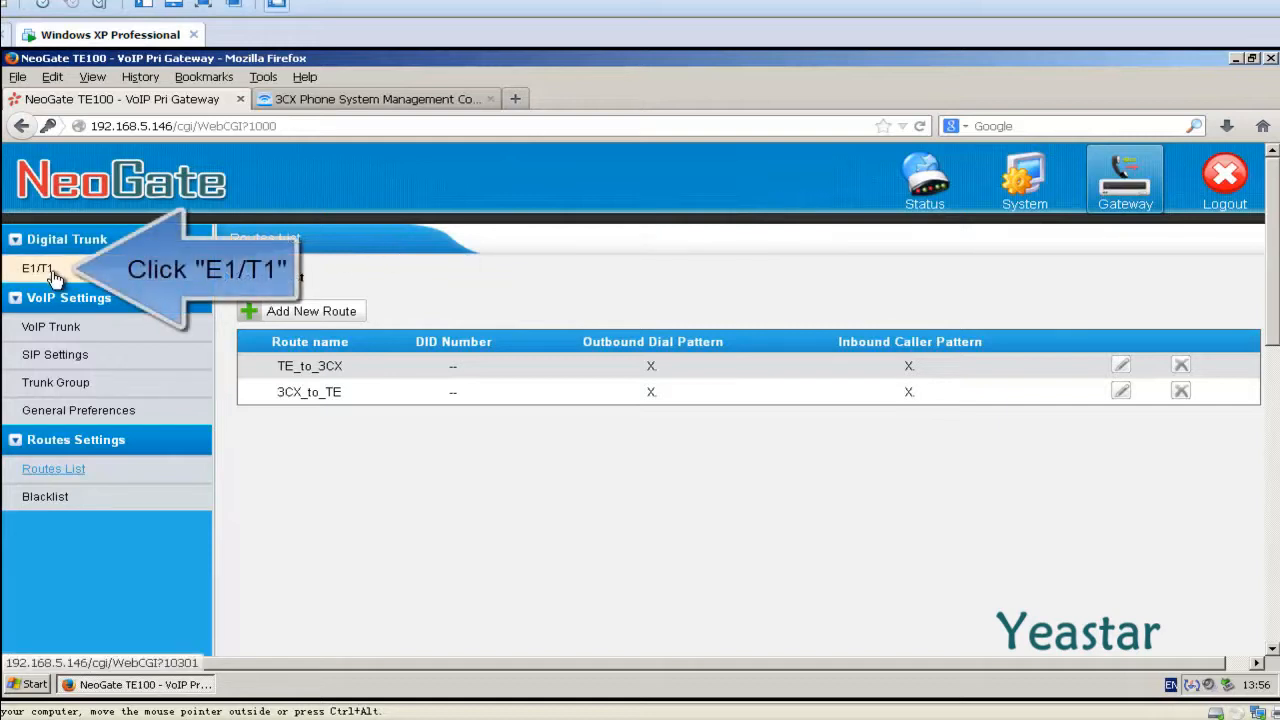
# In E1Trunk1's settings, add DOD 5551000 with associated extension 200.
pyautogui.click(36, 268)
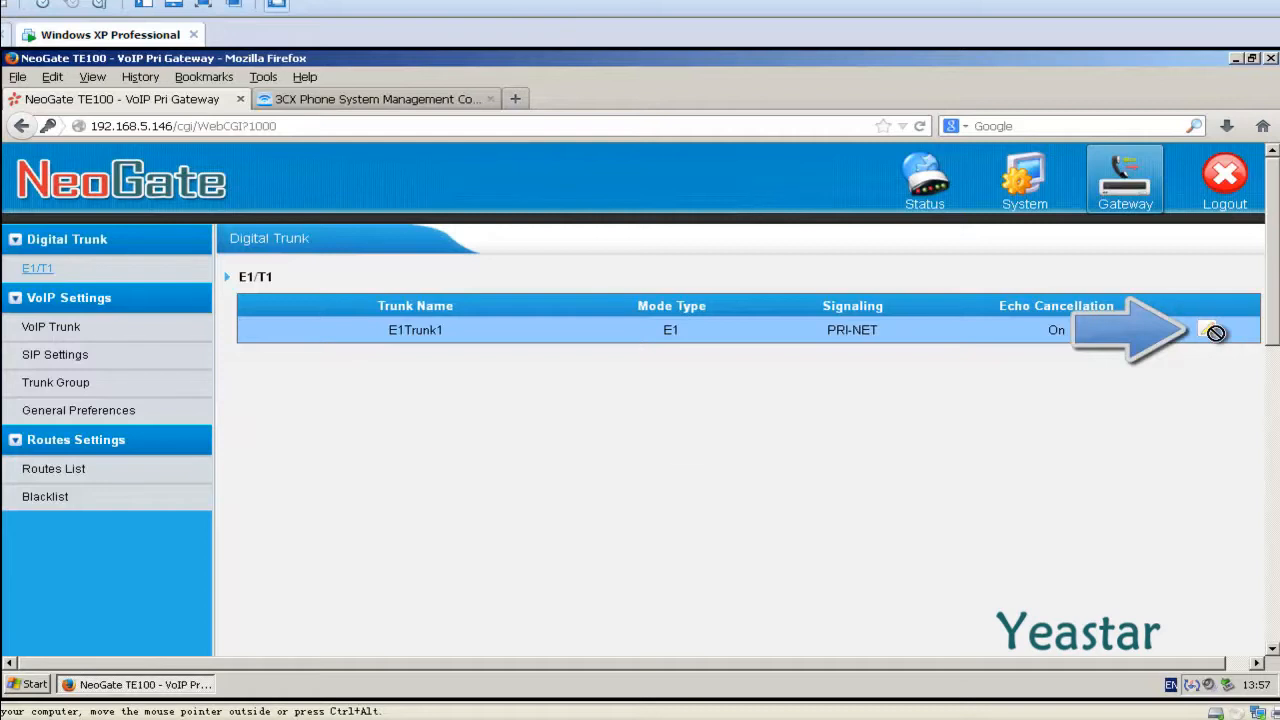
pyautogui.click(1216, 332)
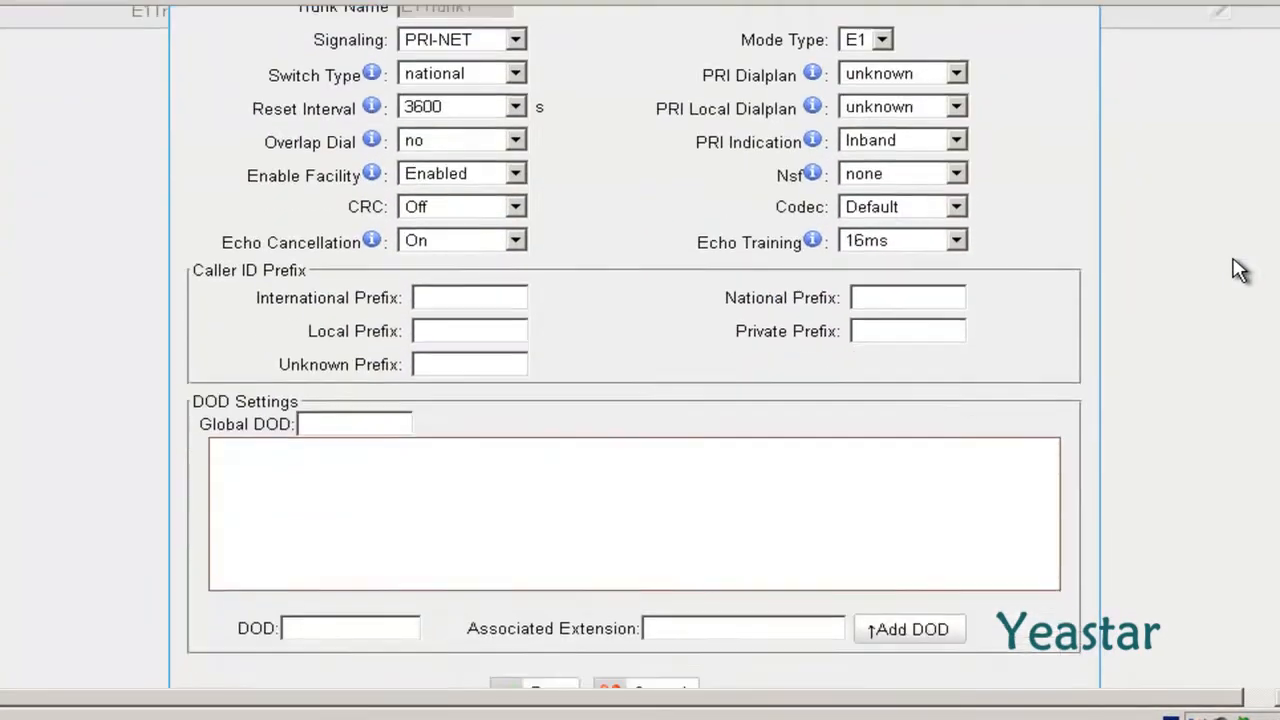
pyautogui.scroll(-3)
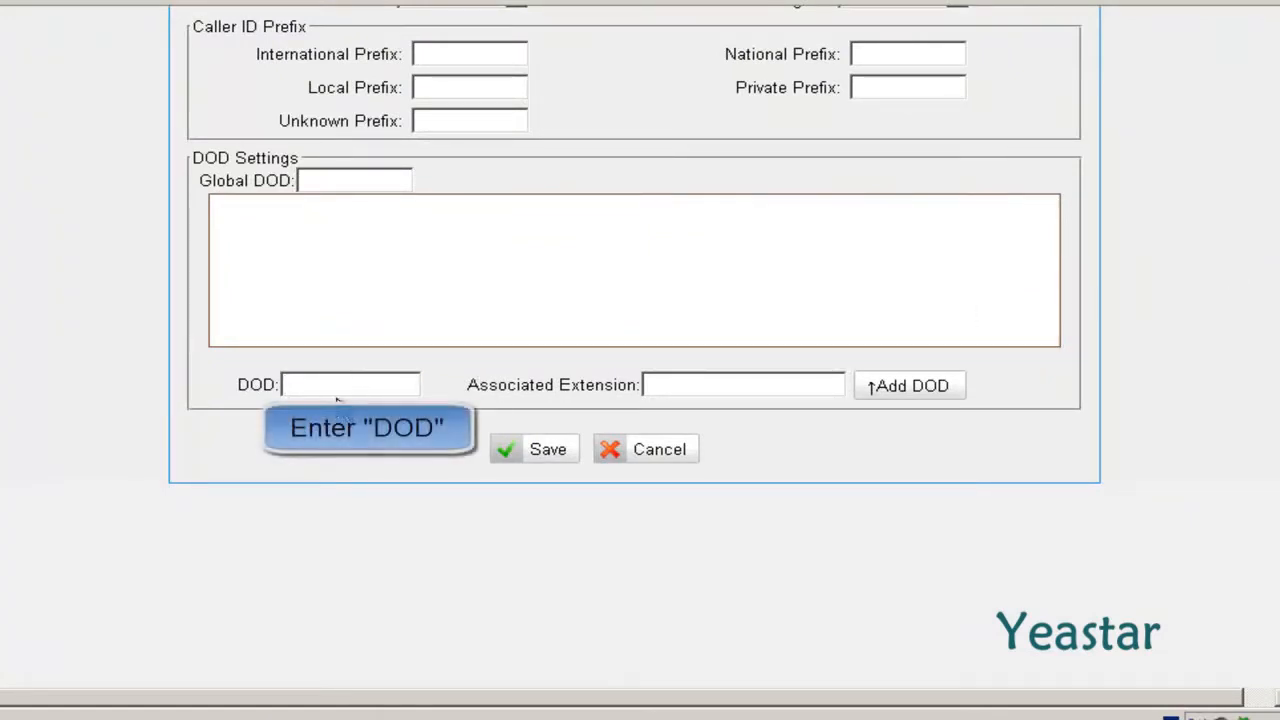
pyautogui.write('5551000')
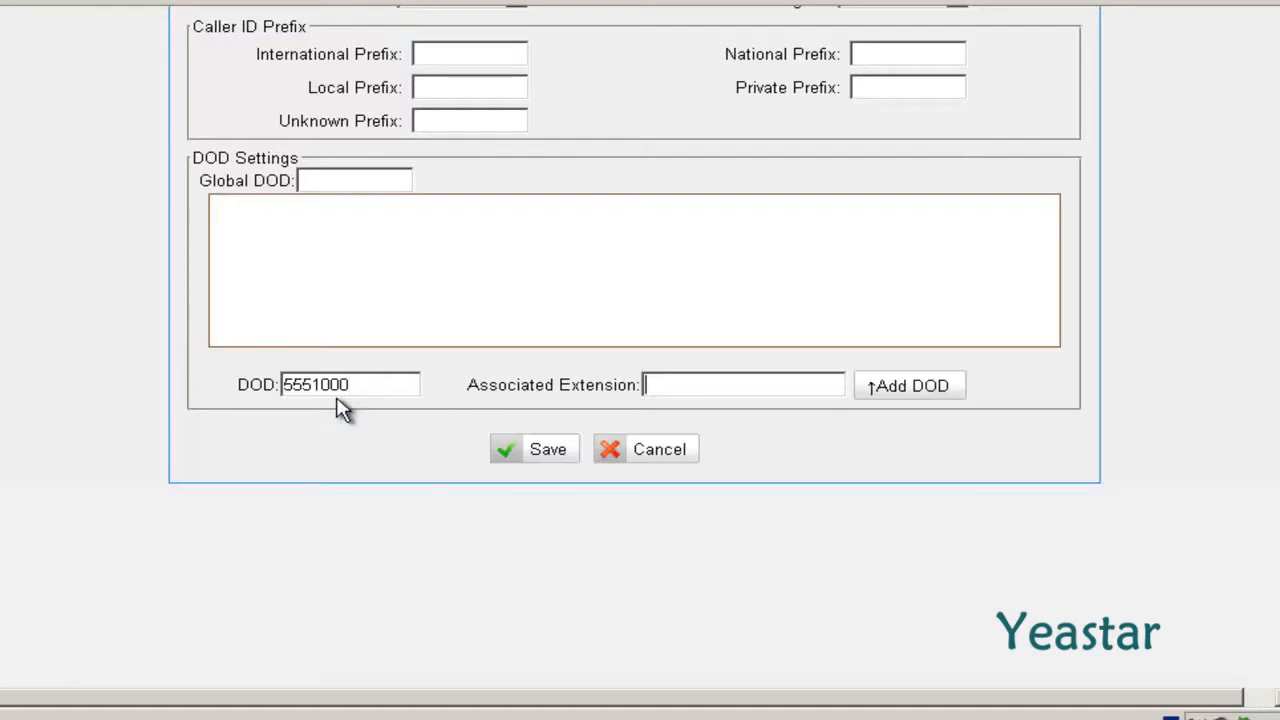
pyautogui.write('2')
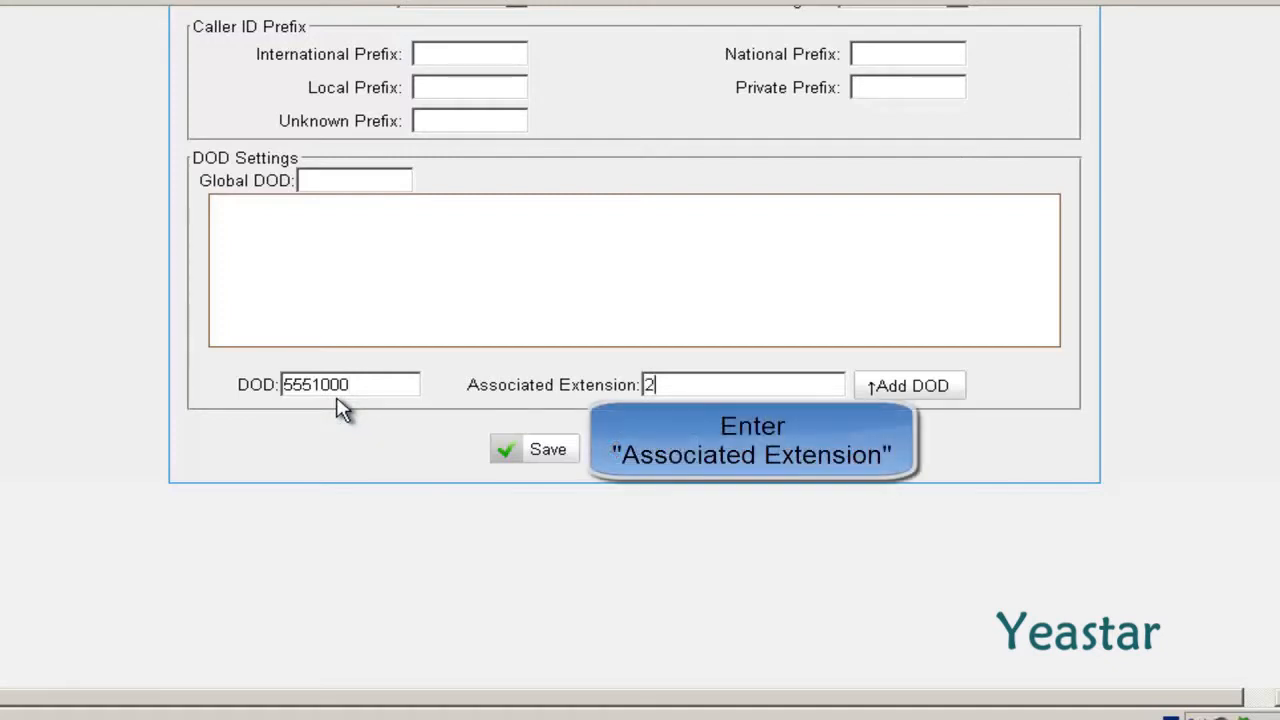
pyautogui.write('00')
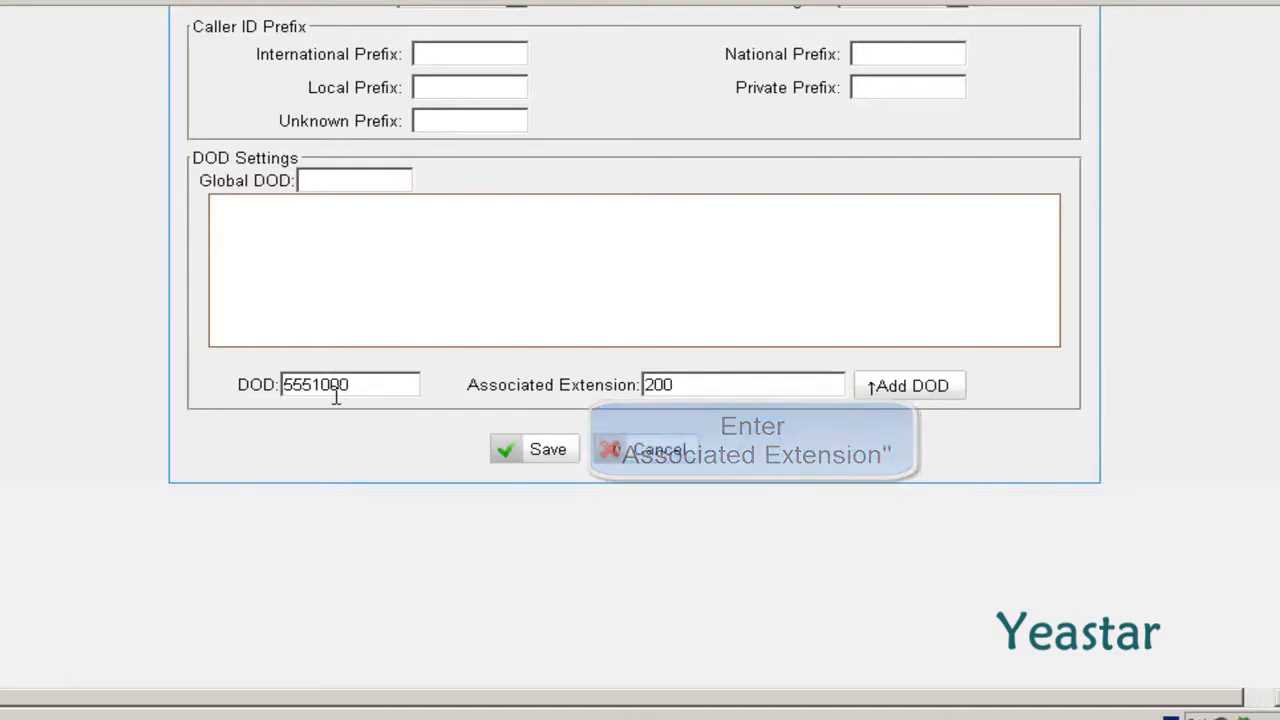
pyautogui.moveTo(856, 410)
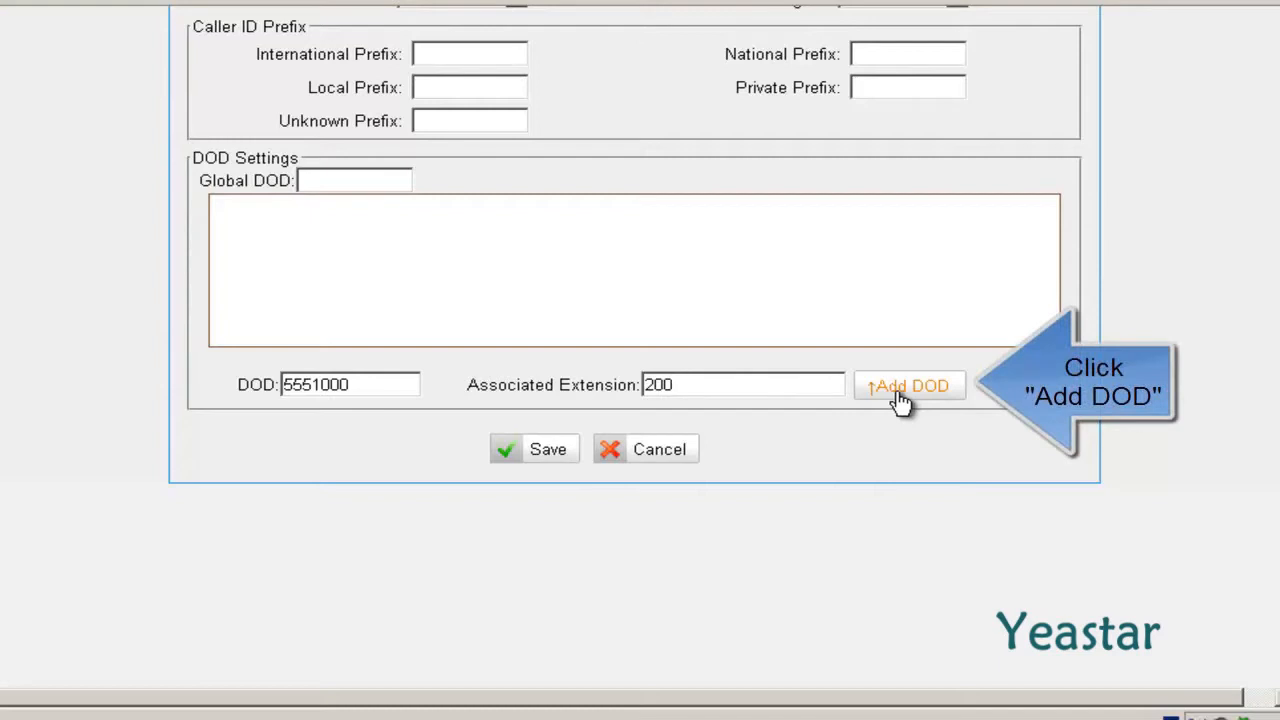
pyautogui.click(910, 384)
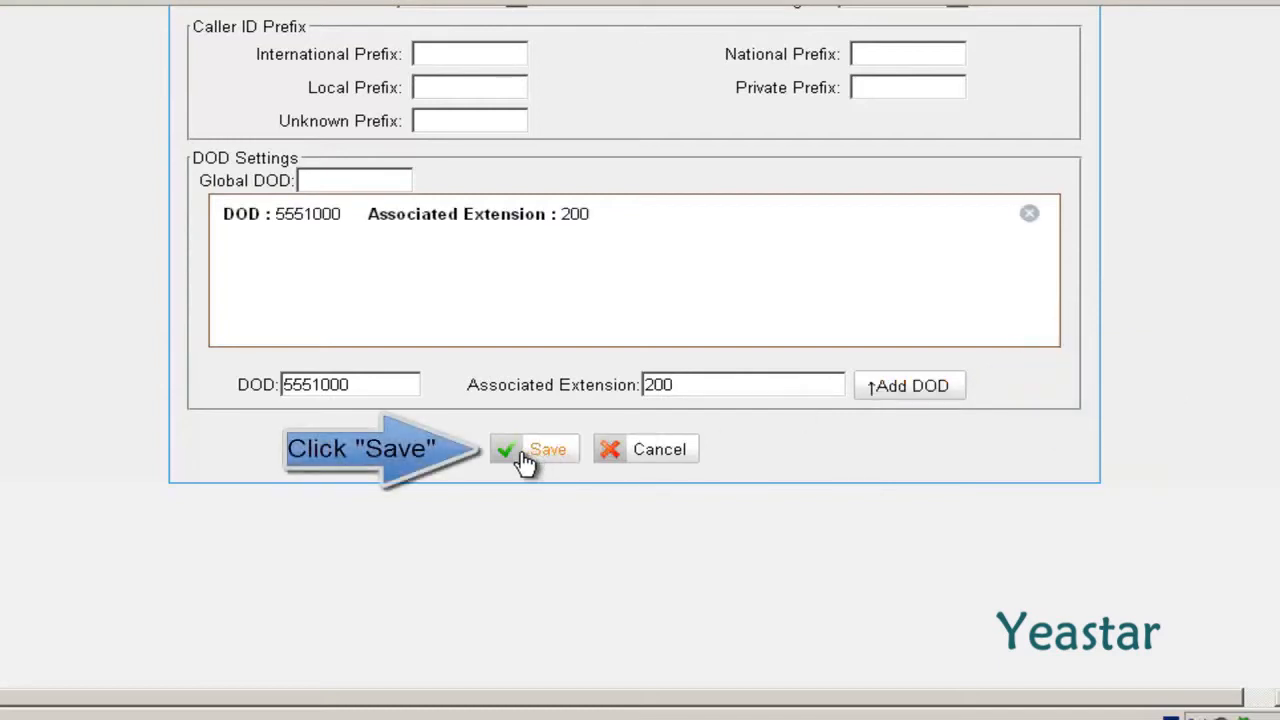
# Save E1Trunk1 and apply the changes to the gateway.
pyautogui.click(532, 448)
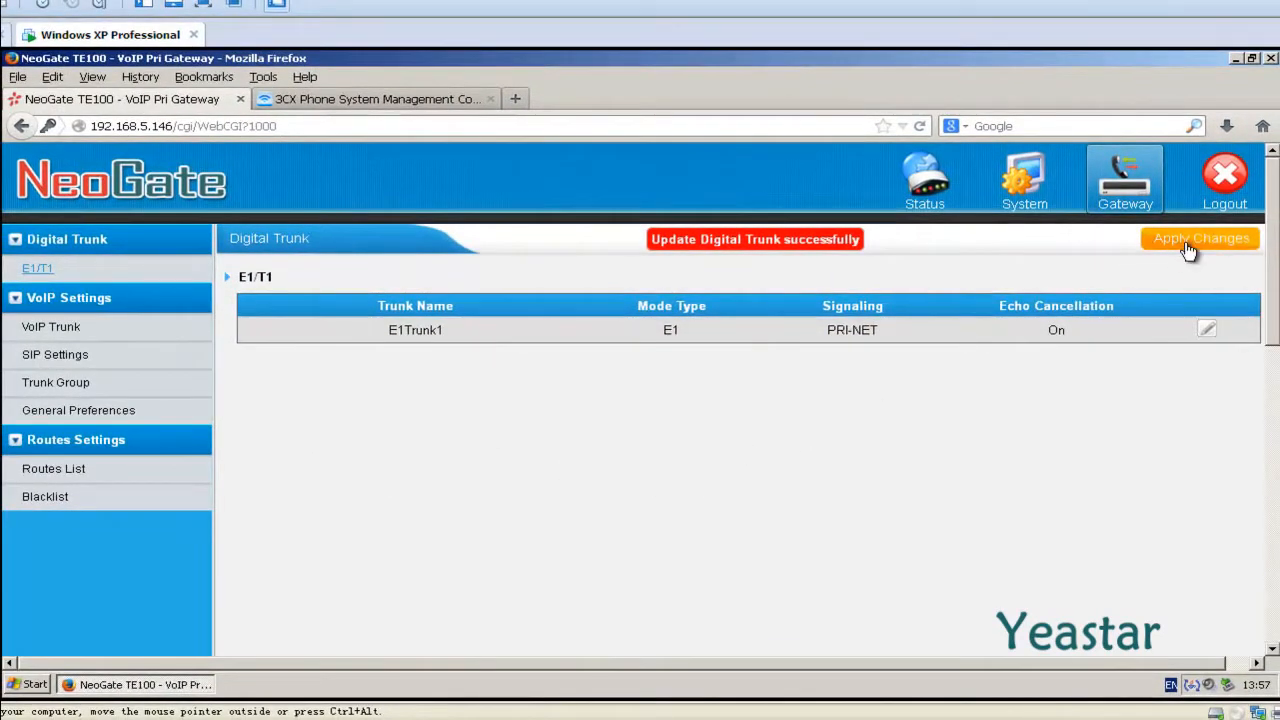
pyautogui.click(1200, 238)
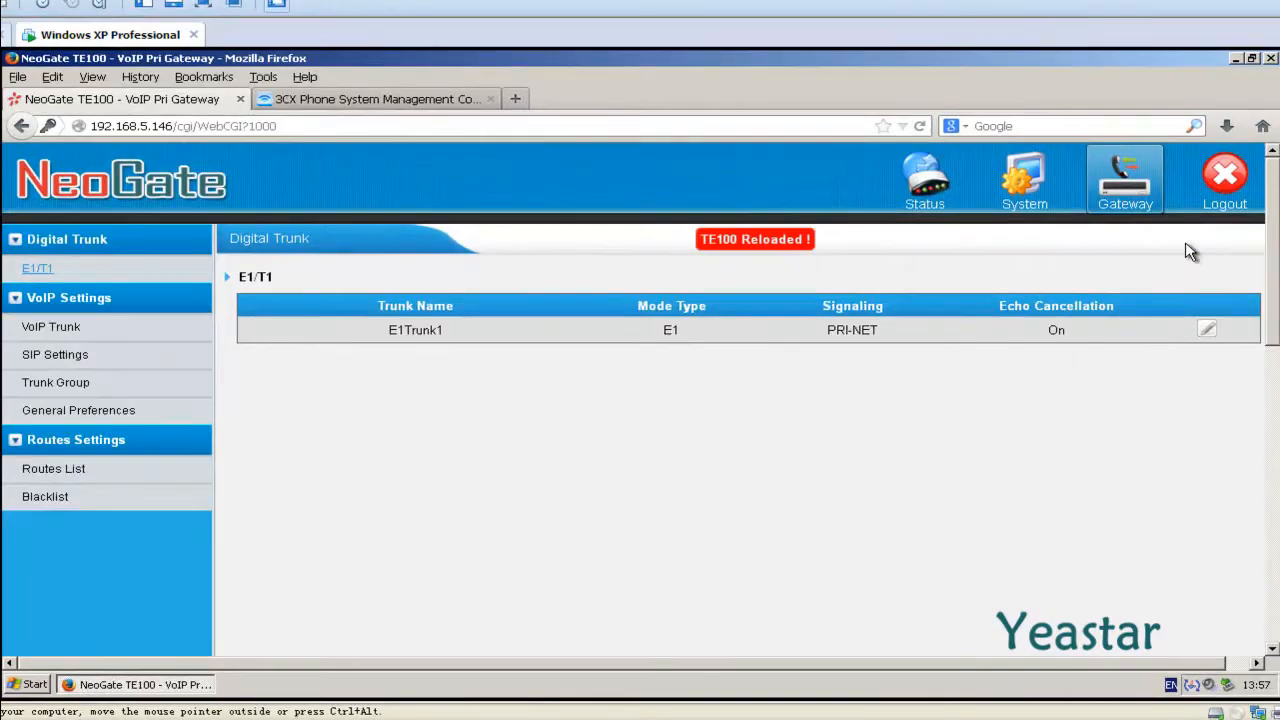